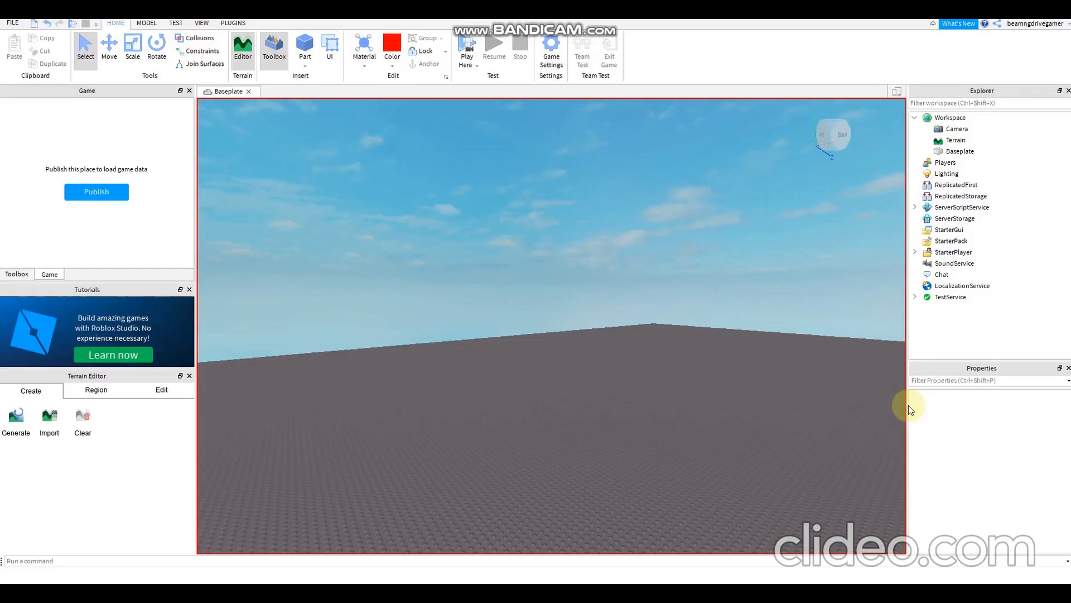
mouse_move(640, 189)
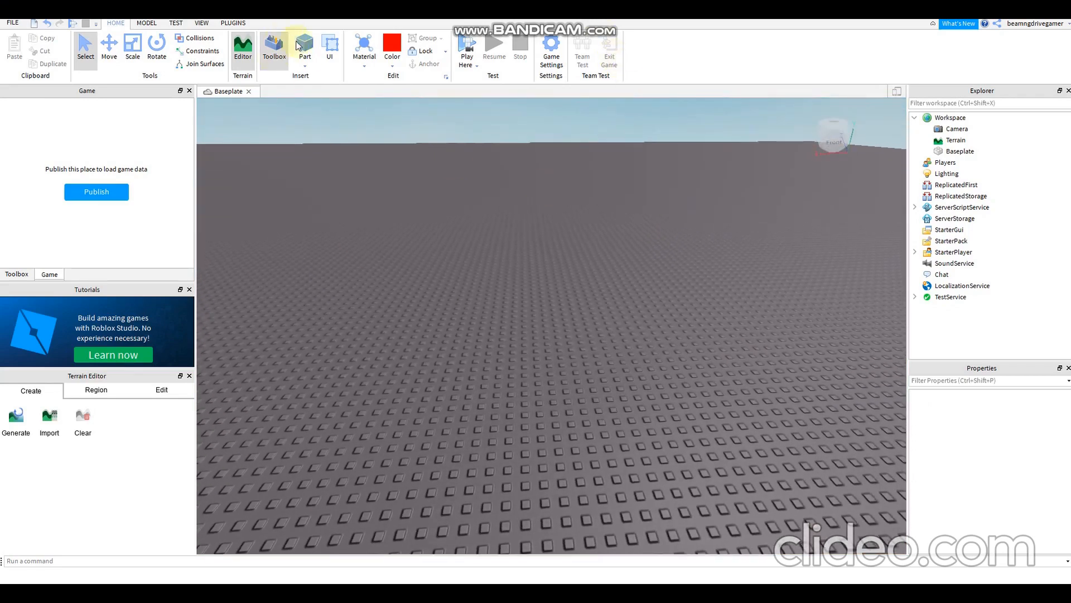
Change the default part colour from red to a grey swatch
left_click(391, 49)
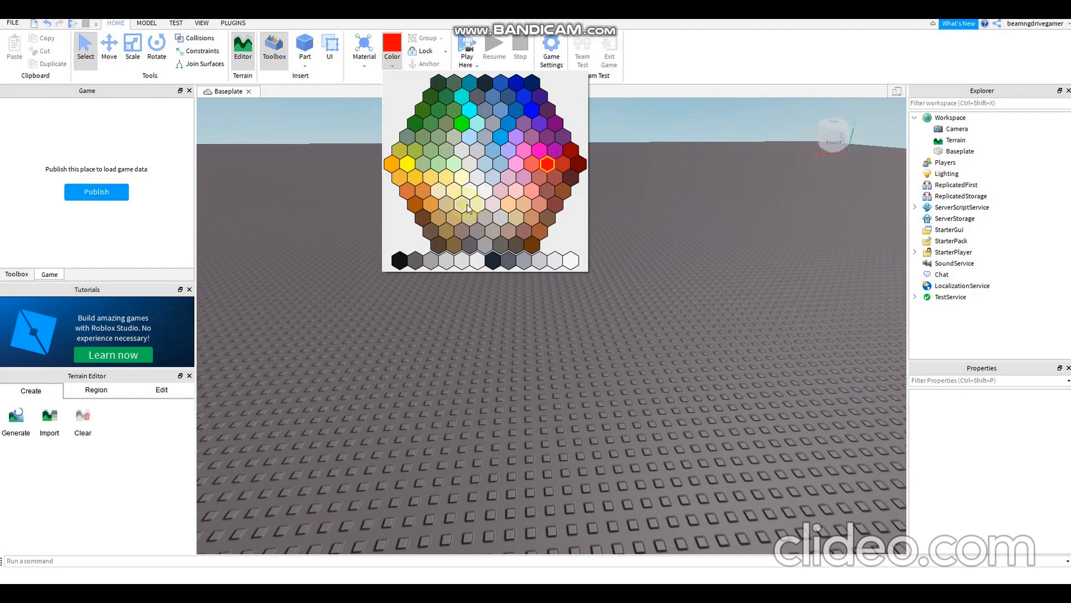
left_click(321, 77)
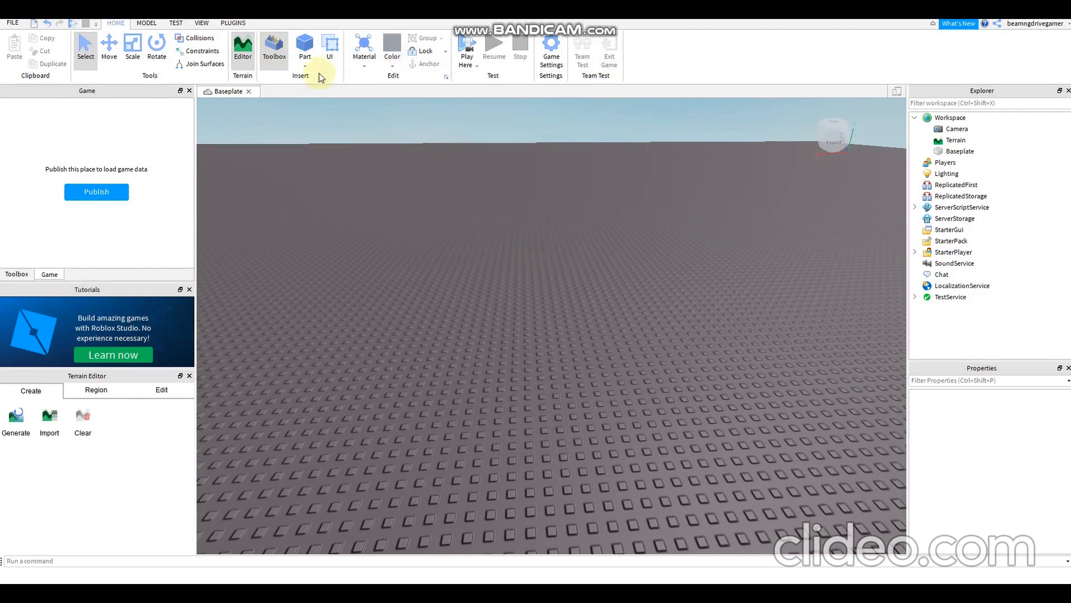
Insert grey parts and shape, rotate and place the first wall slabs on the baseplate
left_click(304, 48)
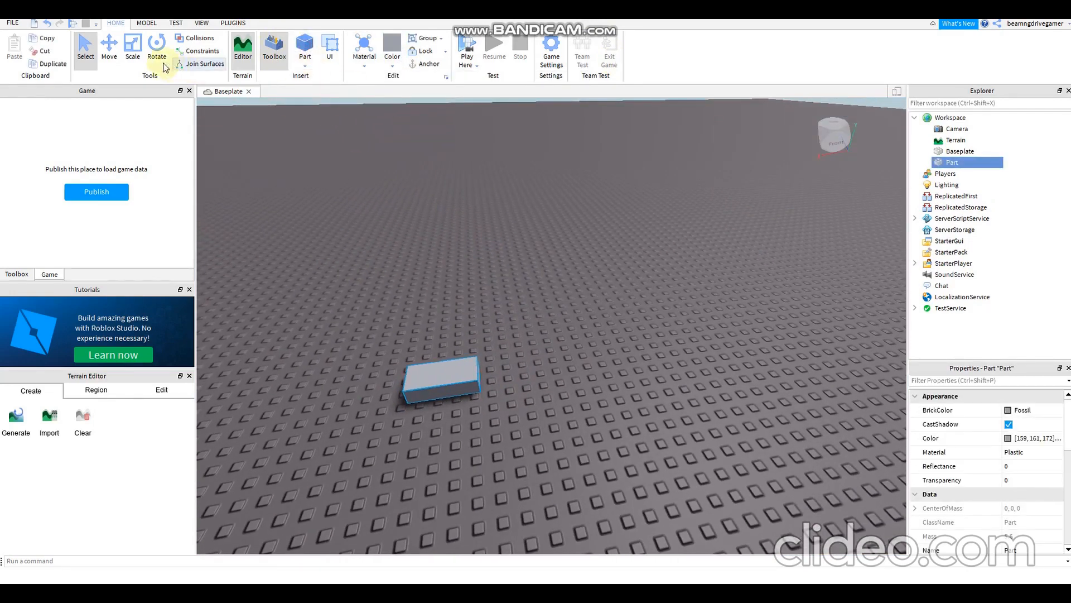
left_click(131, 49)
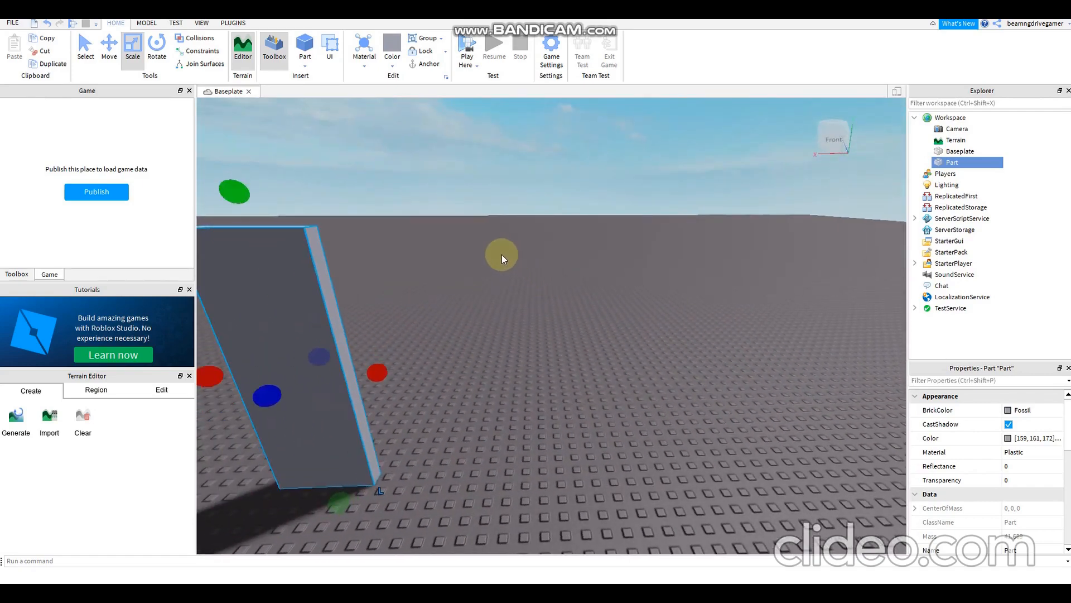
left_click(109, 48)
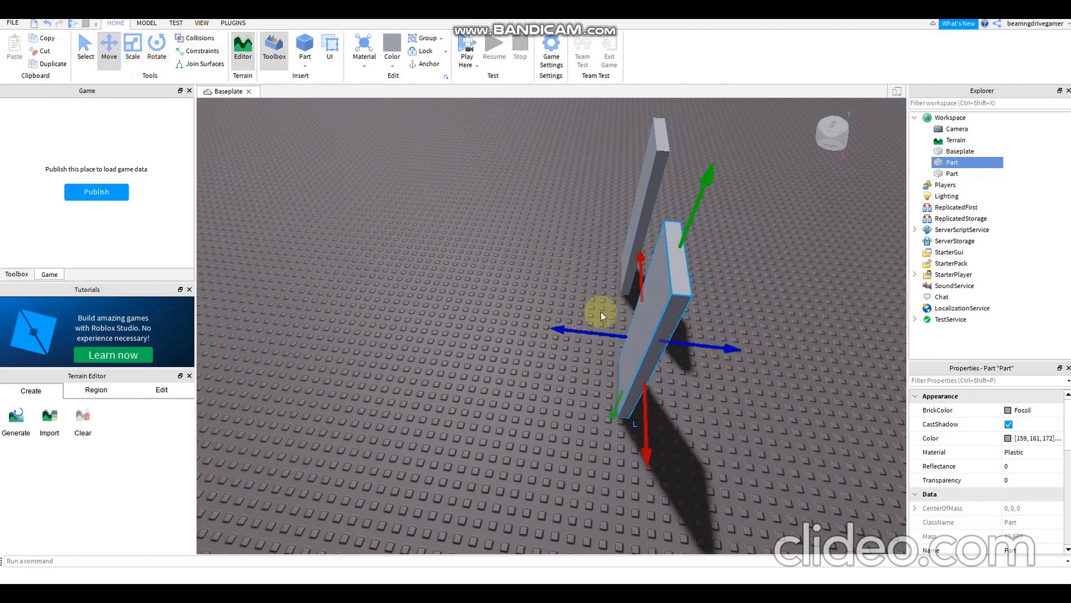
mouse_move(519, 296)
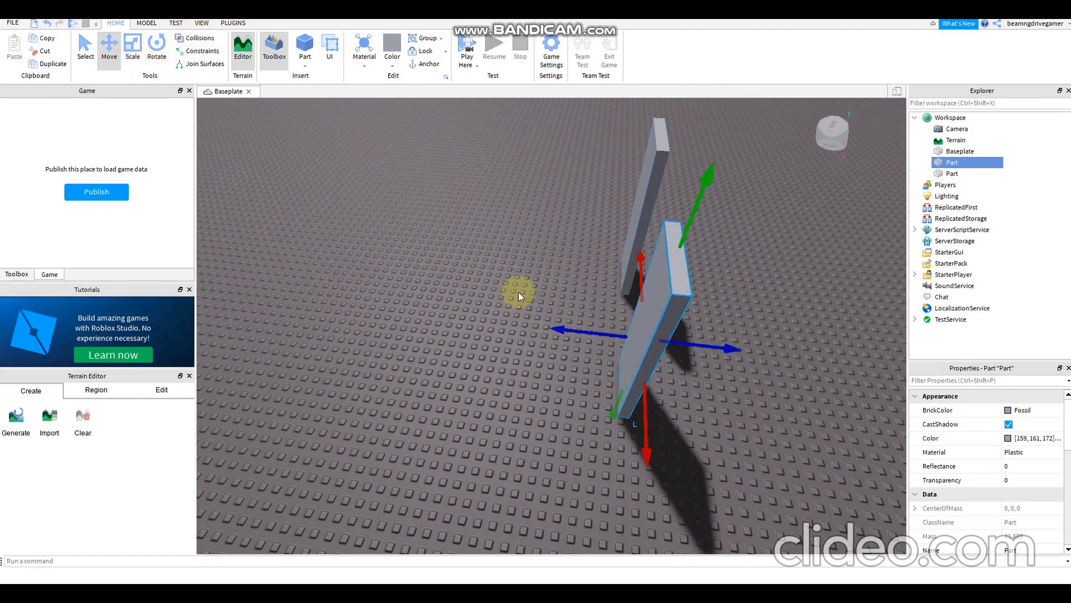
left_click(156, 48)
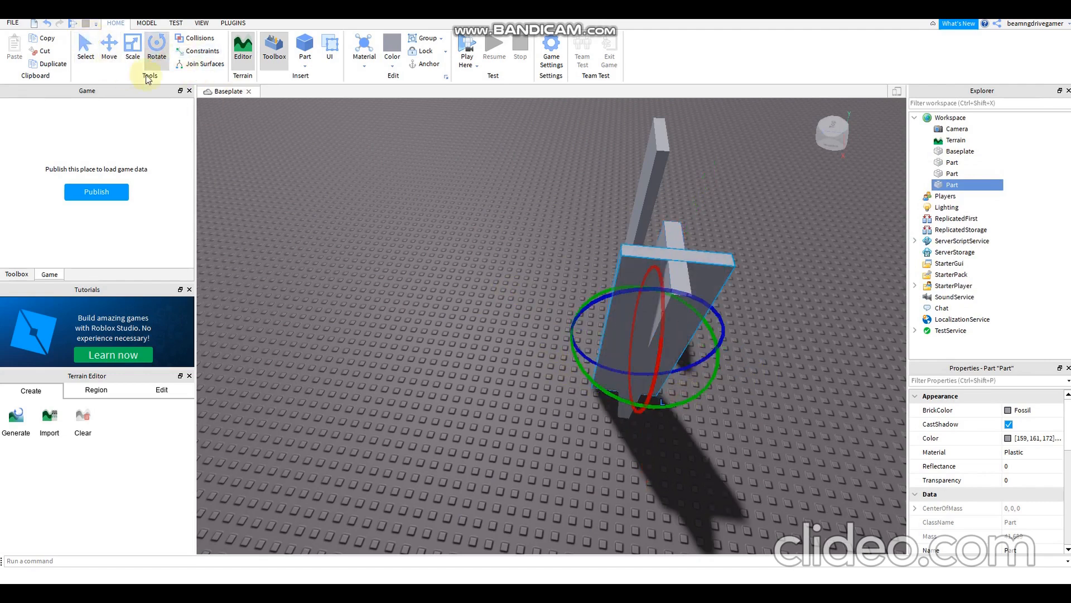
left_click(109, 47)
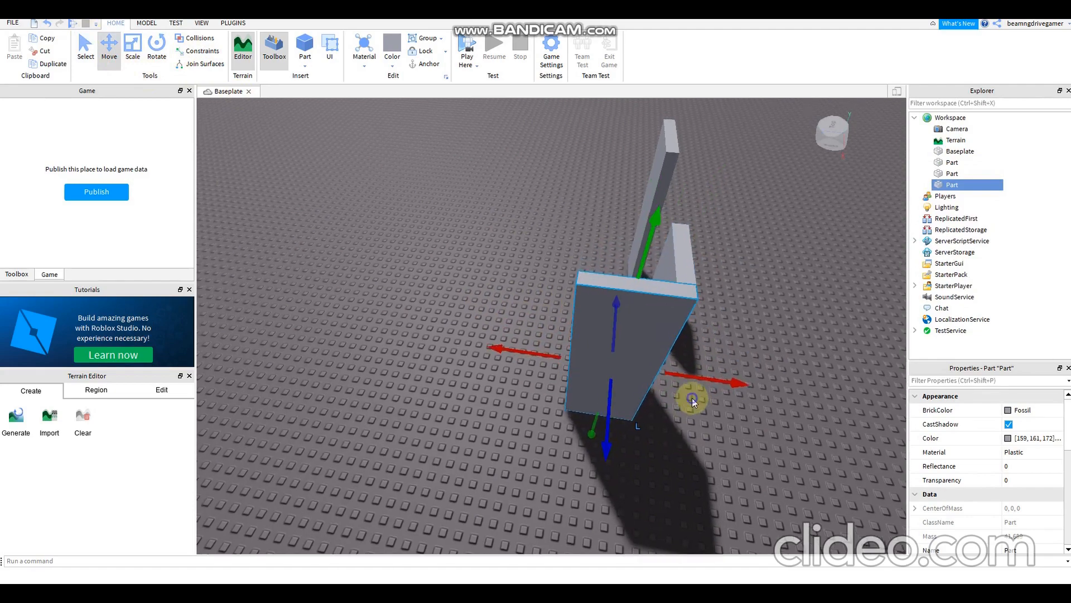
Resize, rotate and move the remaining walls to complete the open-topped box
left_click(131, 48)
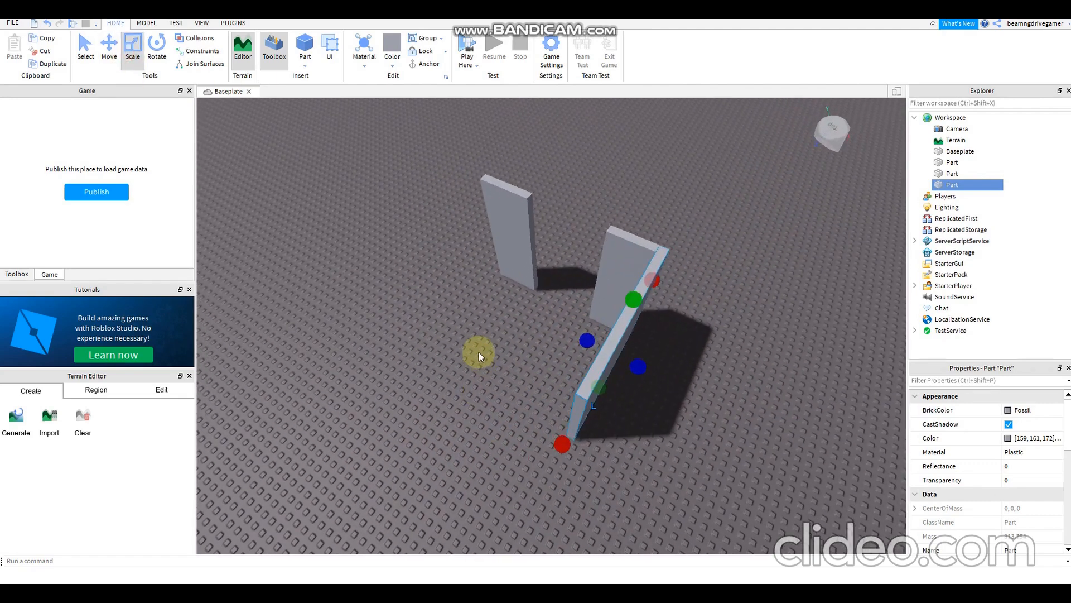
left_click(109, 48)
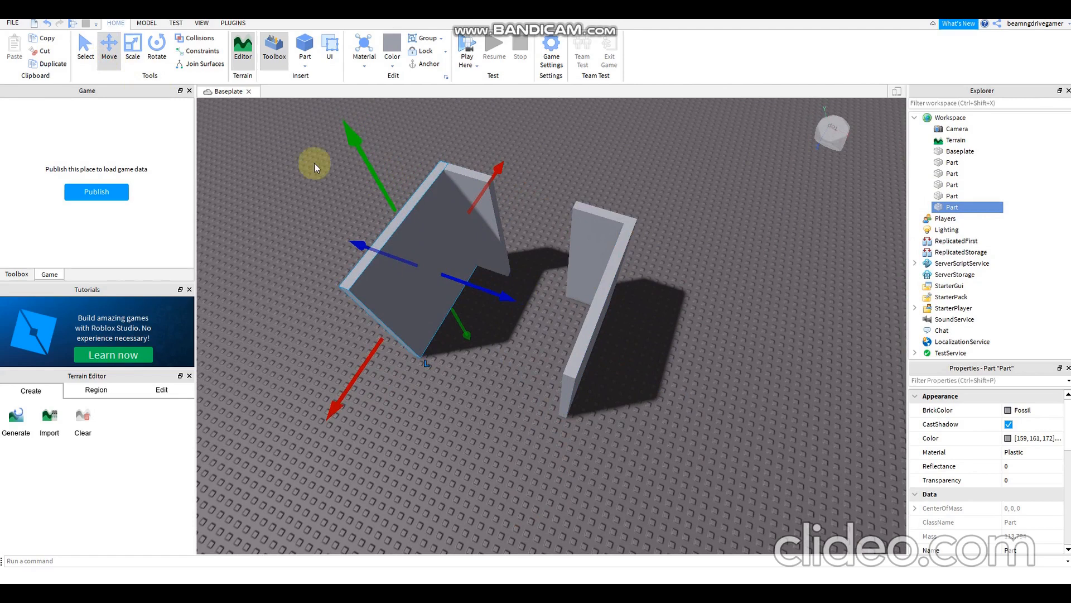
left_click(156, 48)
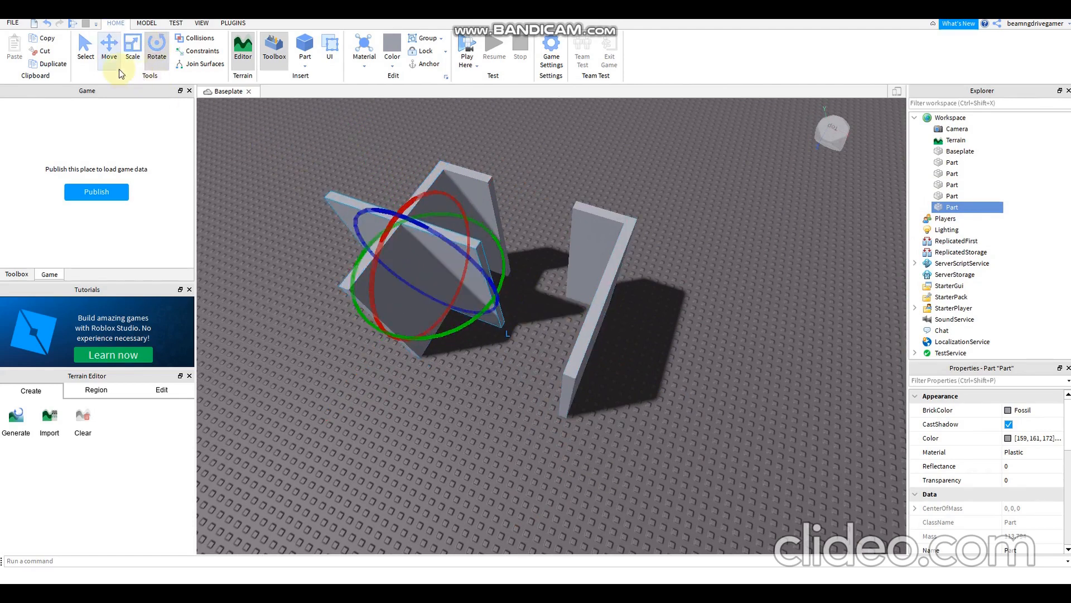
left_click(108, 48)
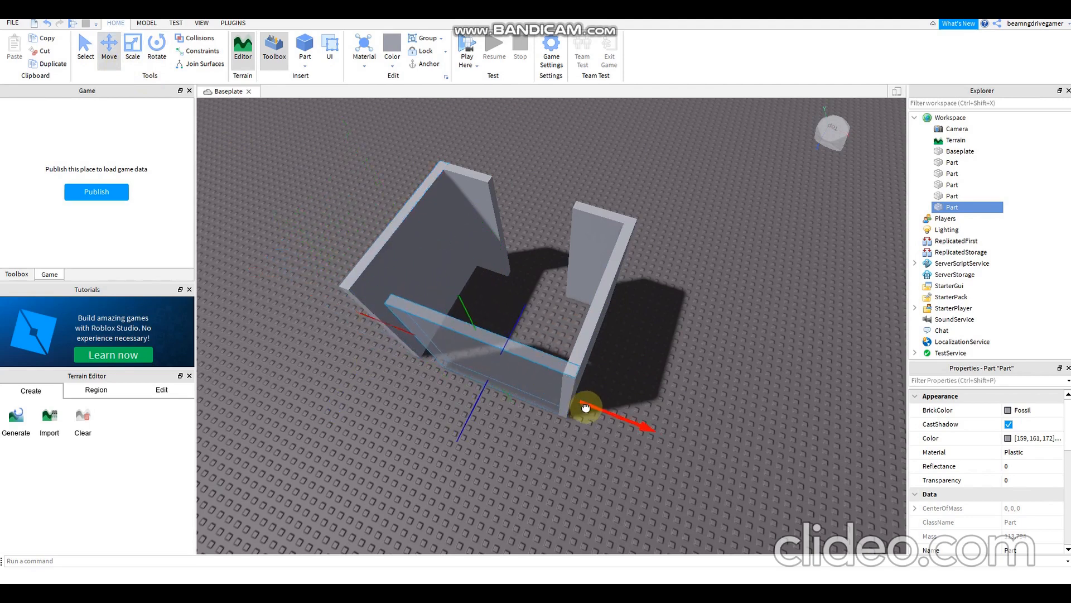
left_click(132, 48)
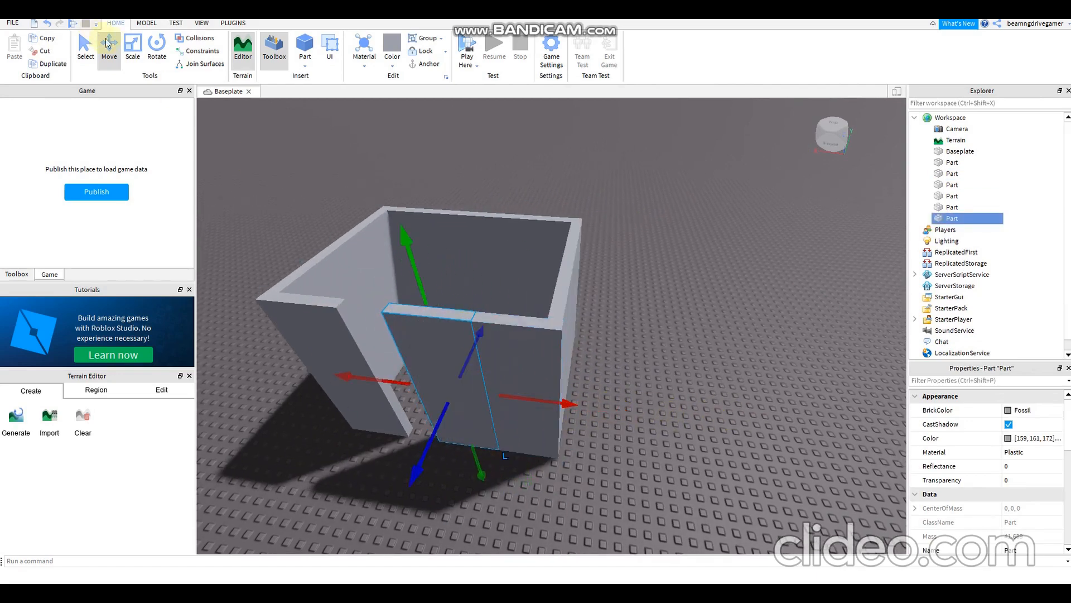
Insert a part, scale it flat inside the walls and colour it Institutional white as a floor
left_click(132, 49)
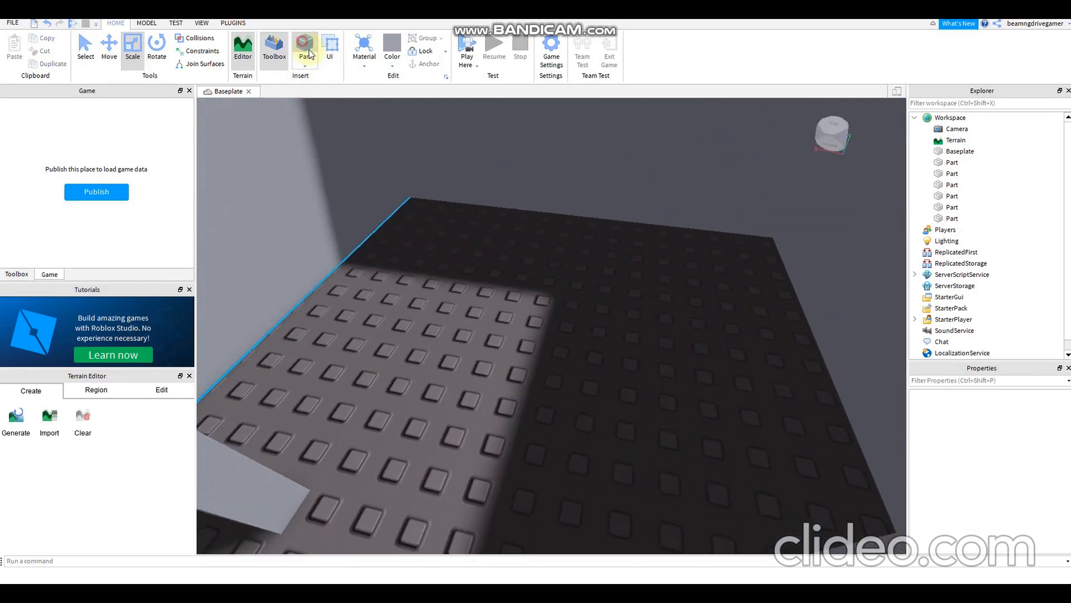
left_click(304, 48)
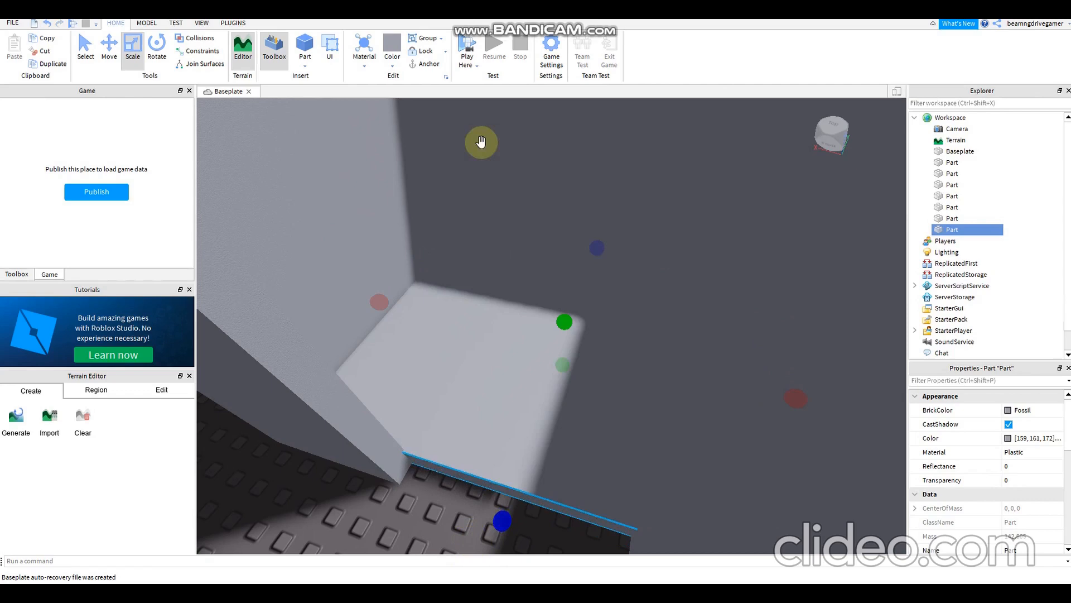
left_click(392, 49)
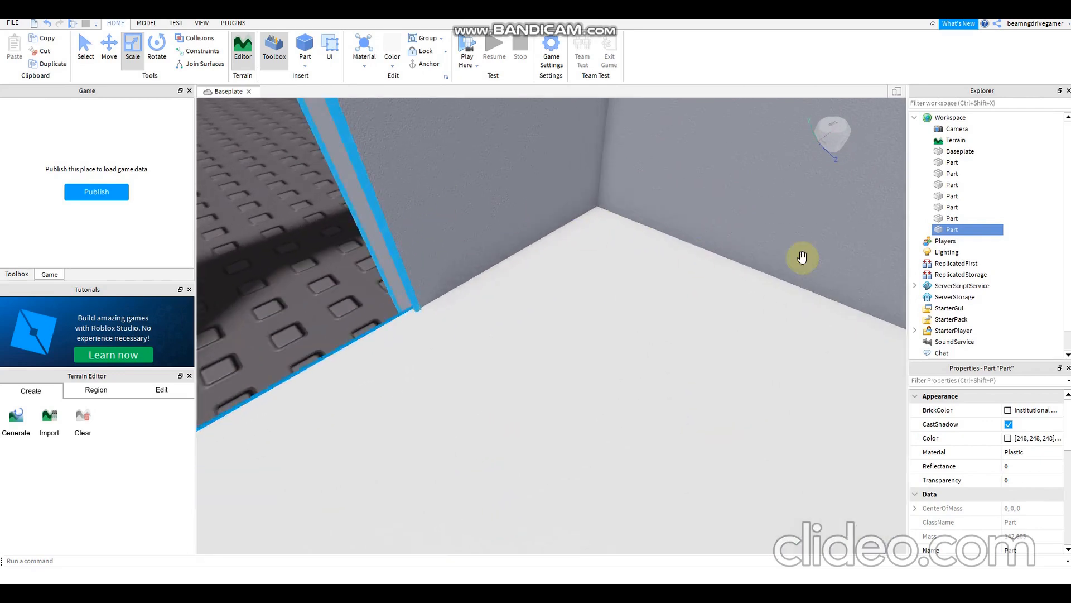
Rename the floor part LiftFloor and the wall parts Walls in Explorer
right_click(951, 229)
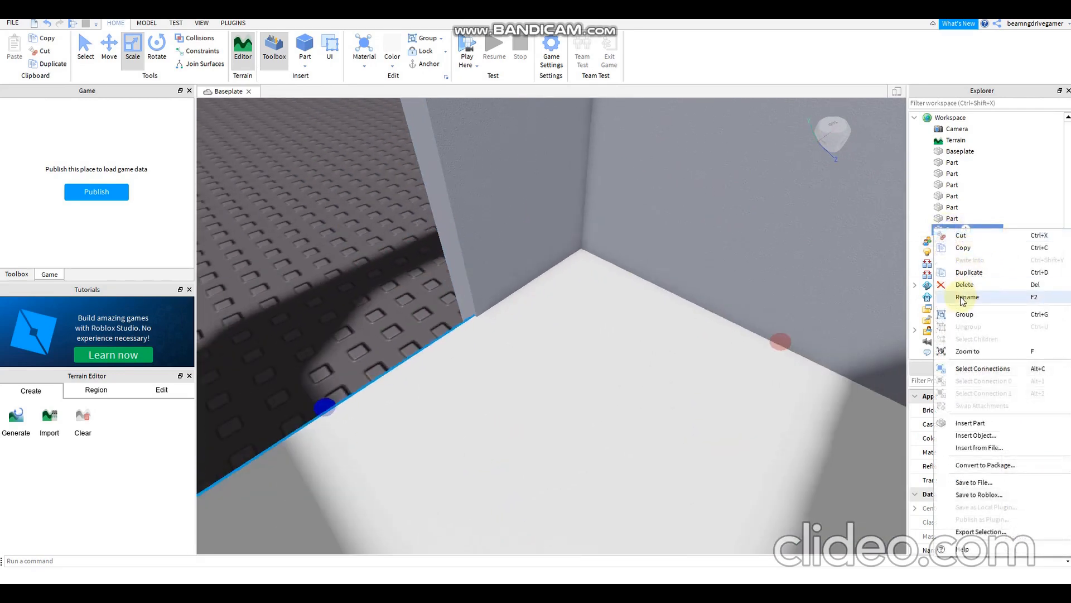
left_click(967, 296)
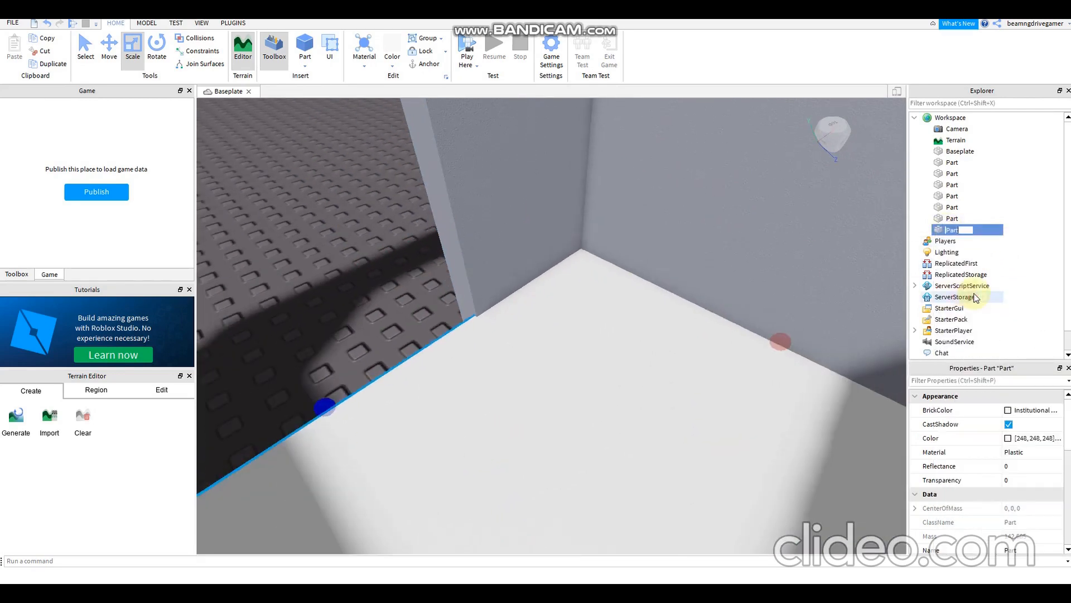
type("LiftFloor")
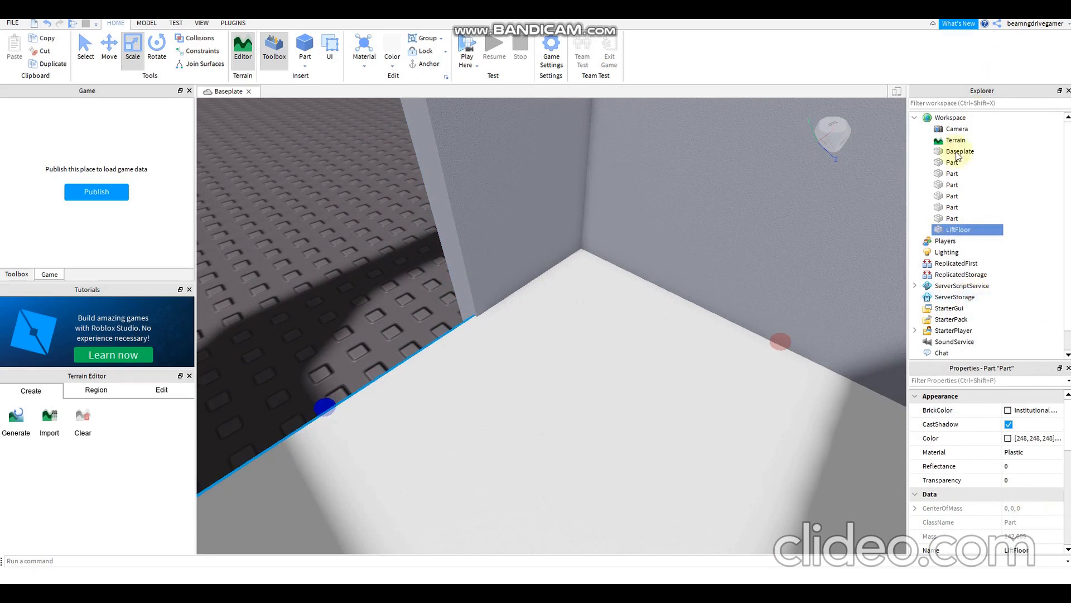
left_click(952, 196)
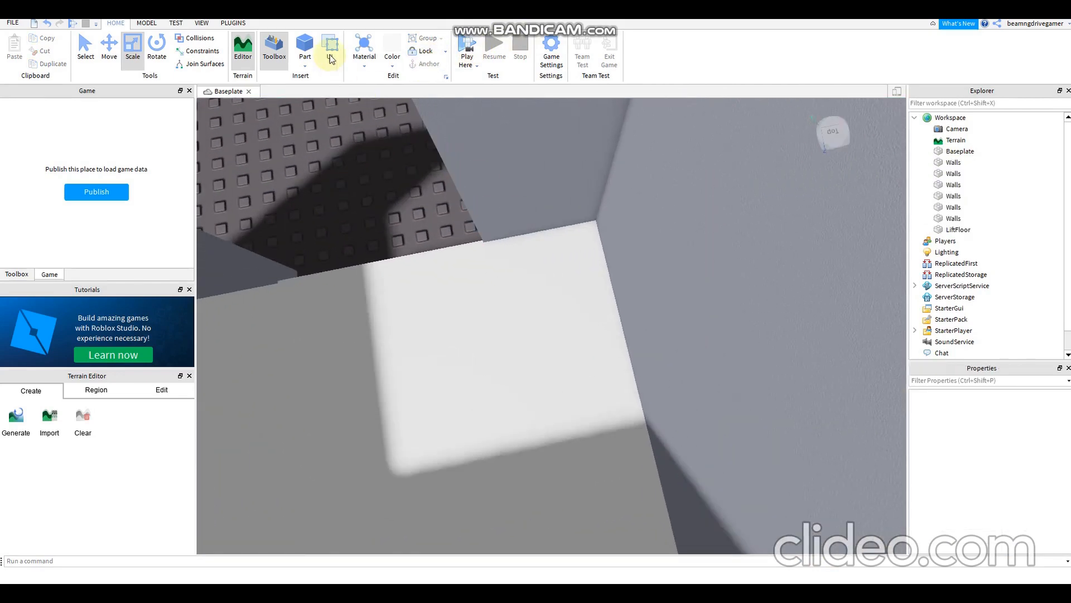
Insert a small part on the inside wall and colour it Really red
left_click(304, 48)
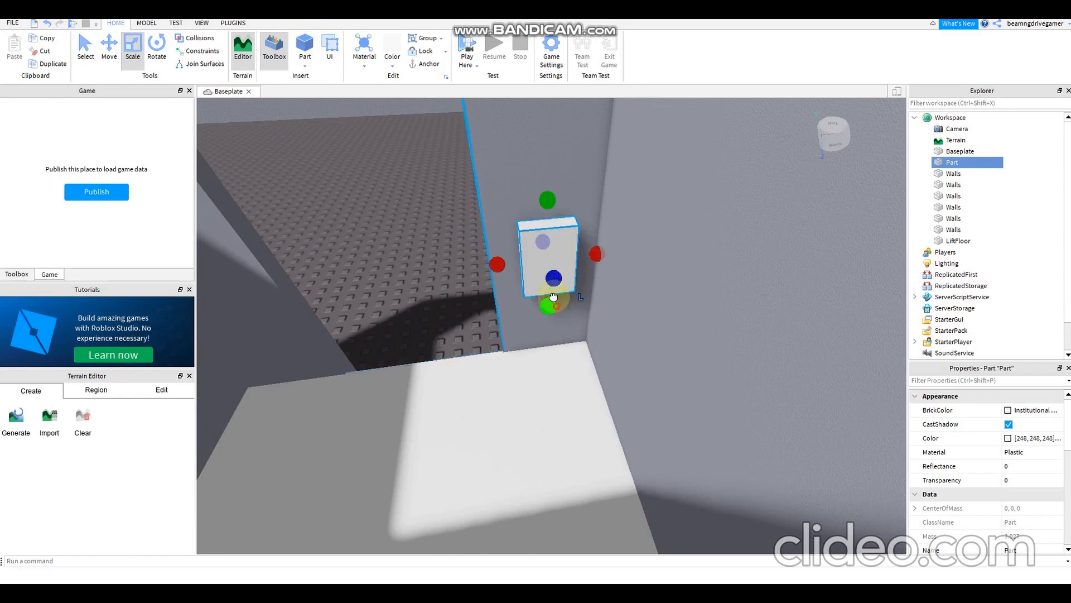
left_click(389, 48)
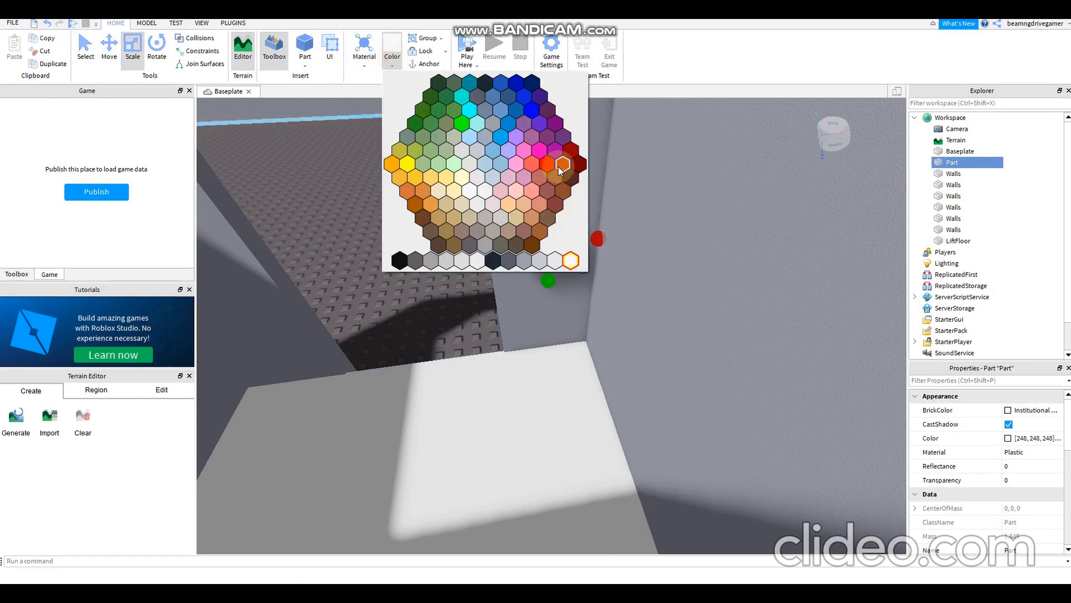
left_click(546, 164)
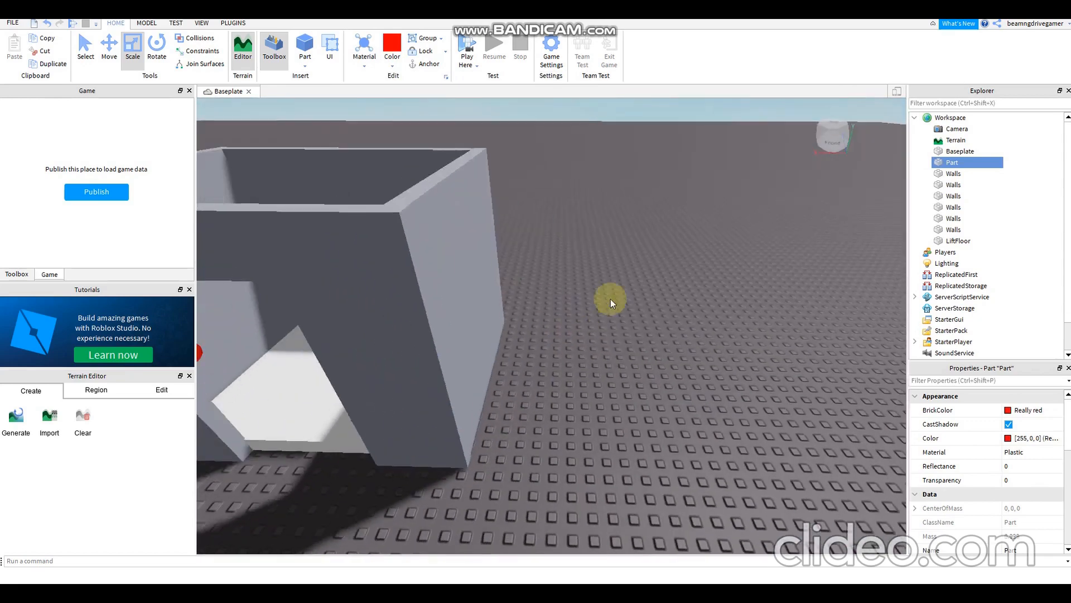
Rename the red button part UpButton1 in Explorer
right_click(952, 161)
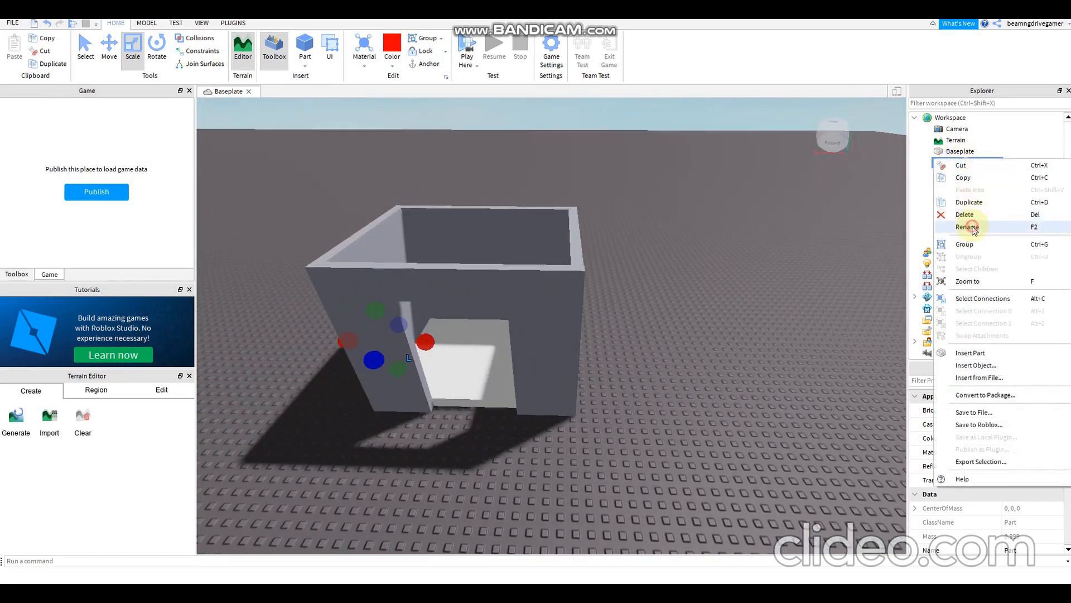
left_click(967, 226)
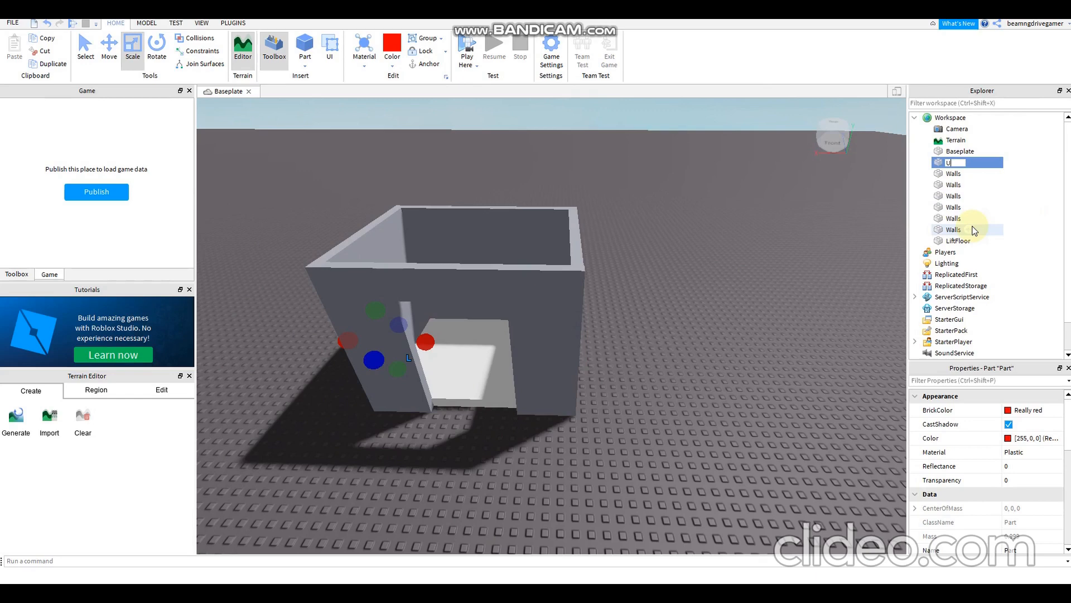
type("pButton1")
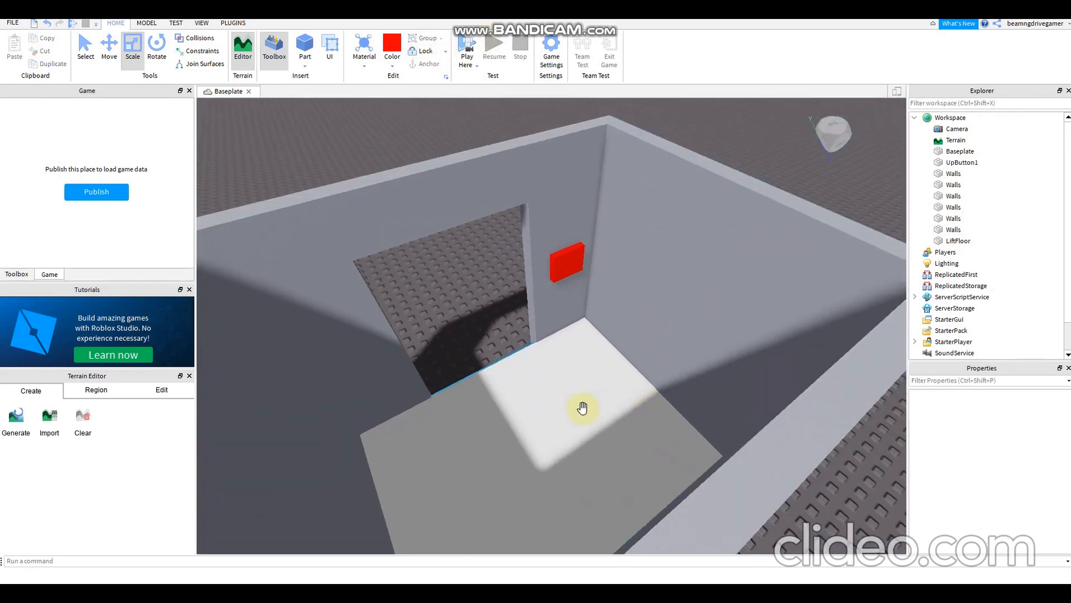
Add a ClickDetector and a Script inside UpButton1, opening the script editor
left_click(956, 240)
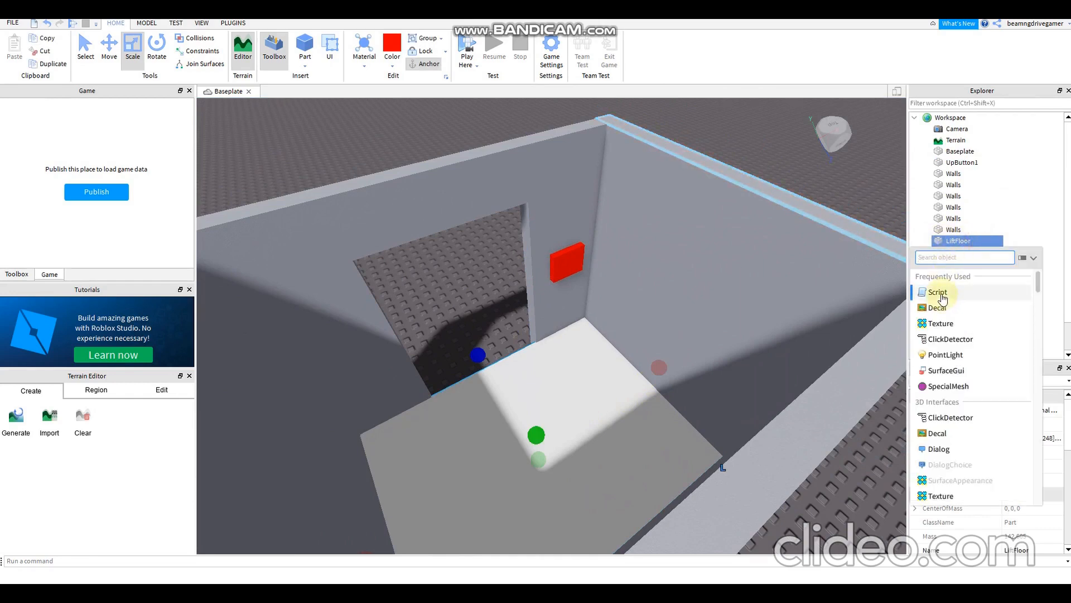
left_click(937, 292)
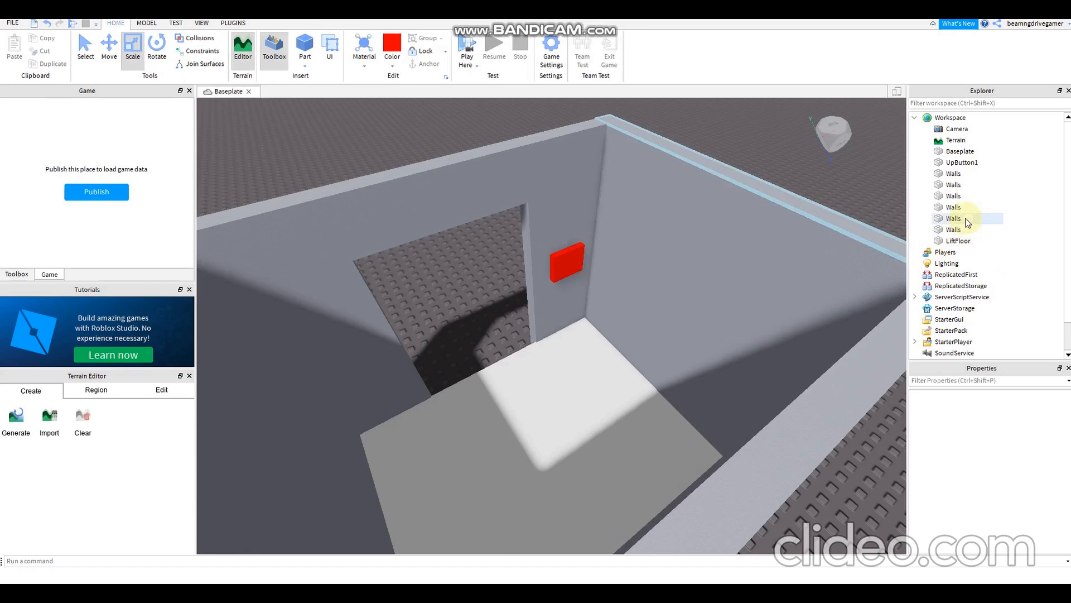
left_click(992, 162)
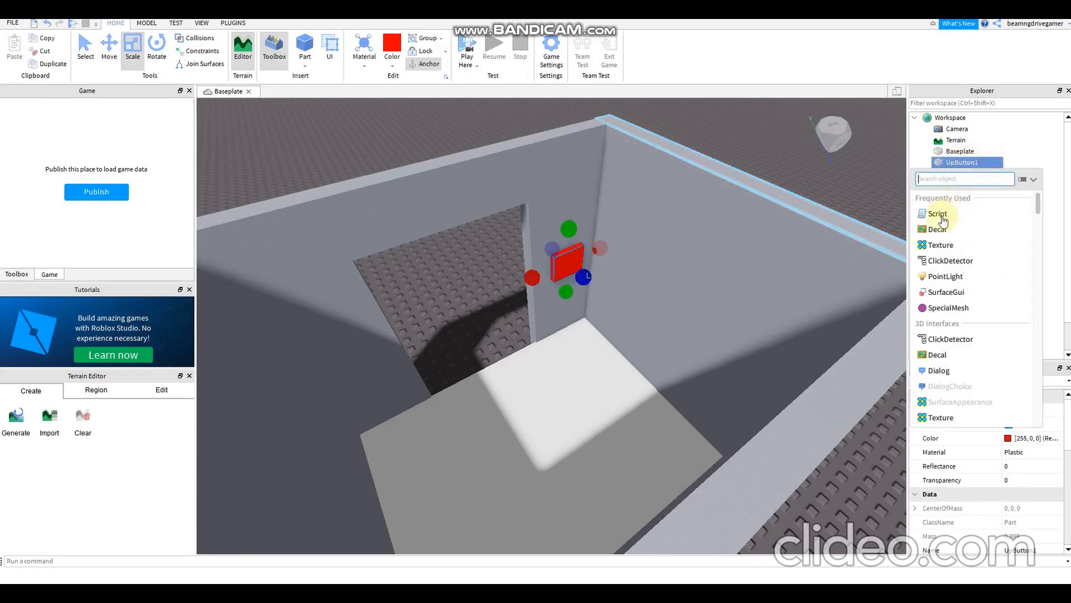
left_click(937, 213)
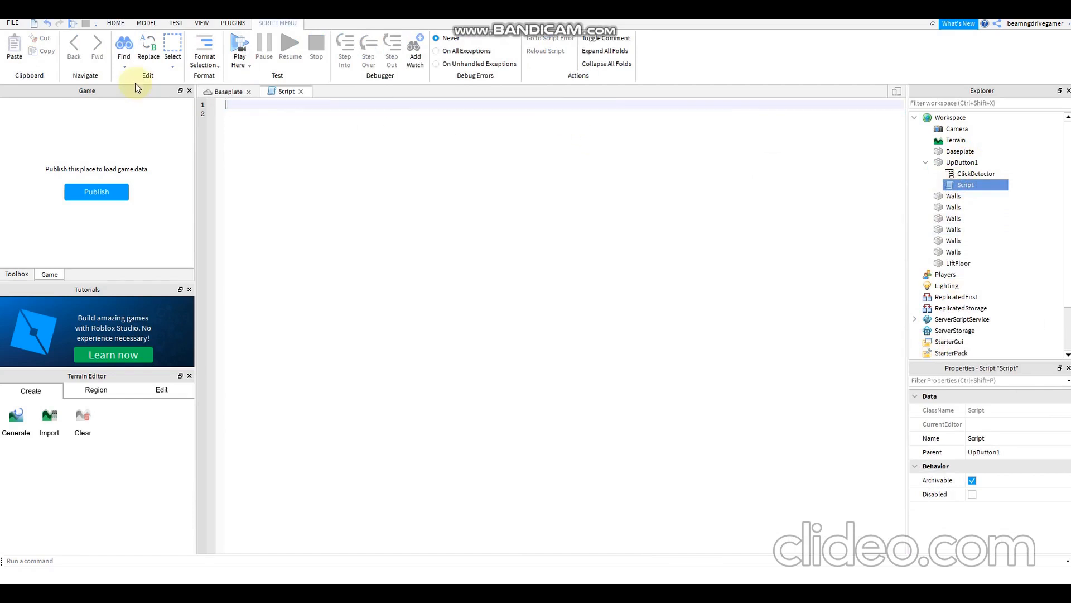
Declare local LiftFloor = script.Parent.Parent.LiftFloor
type("local 1")
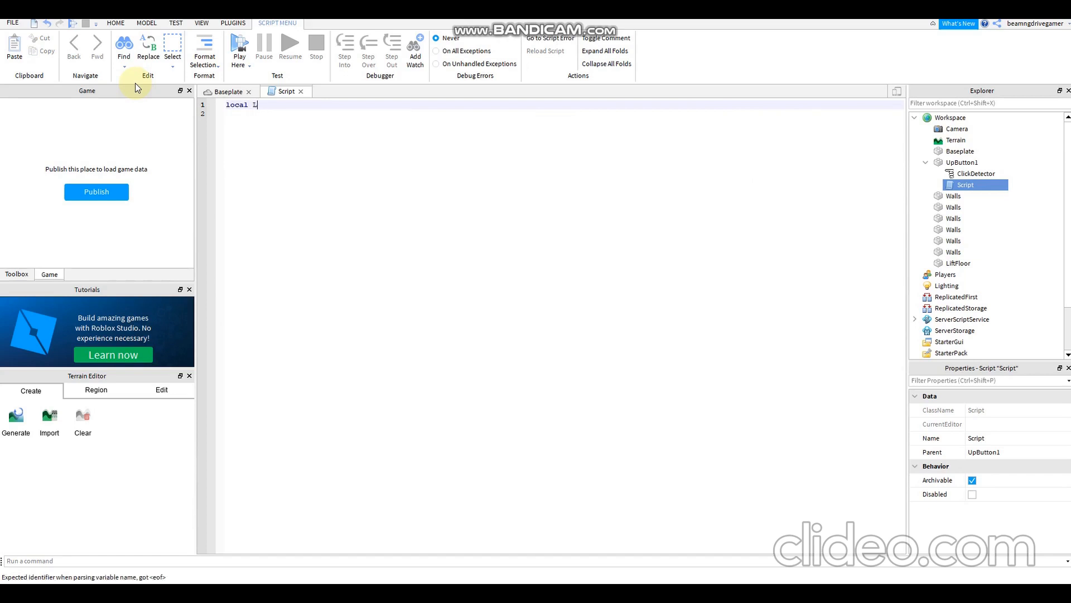
type("iftF")
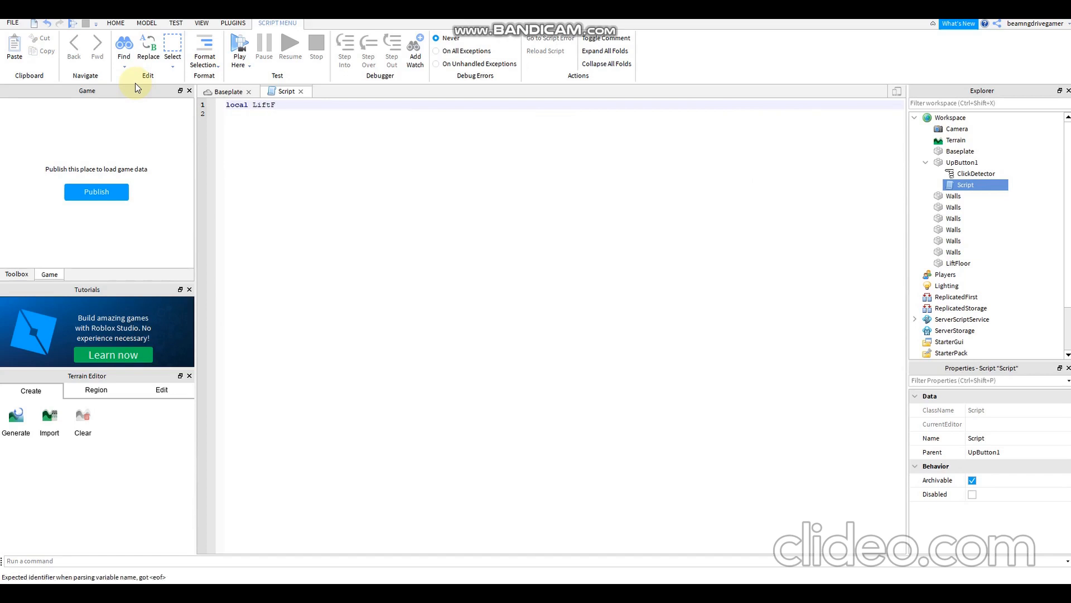
type("loor =scrip")
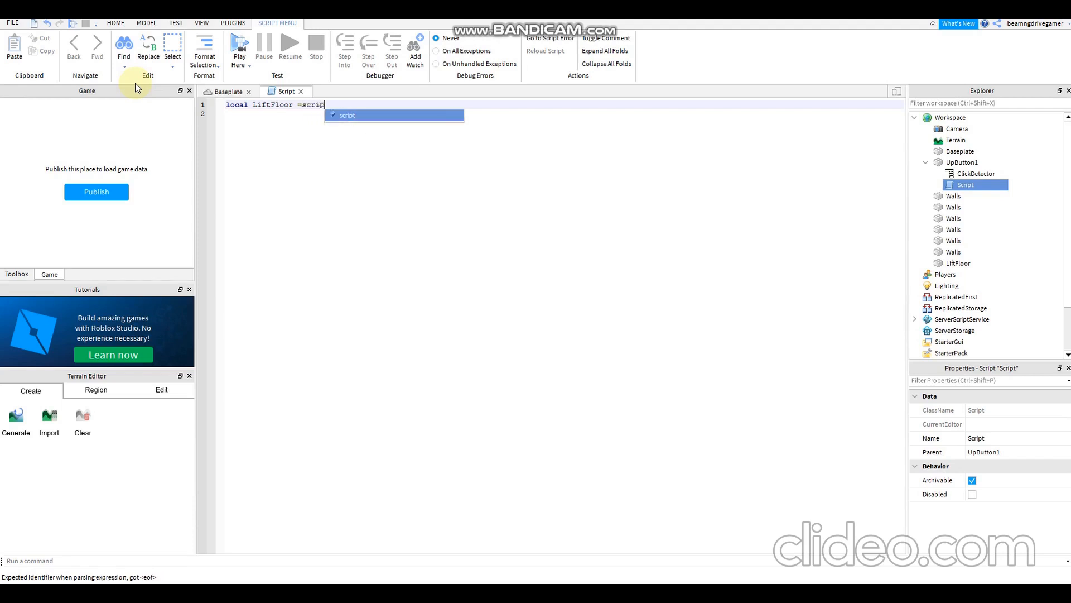
type(".pa")
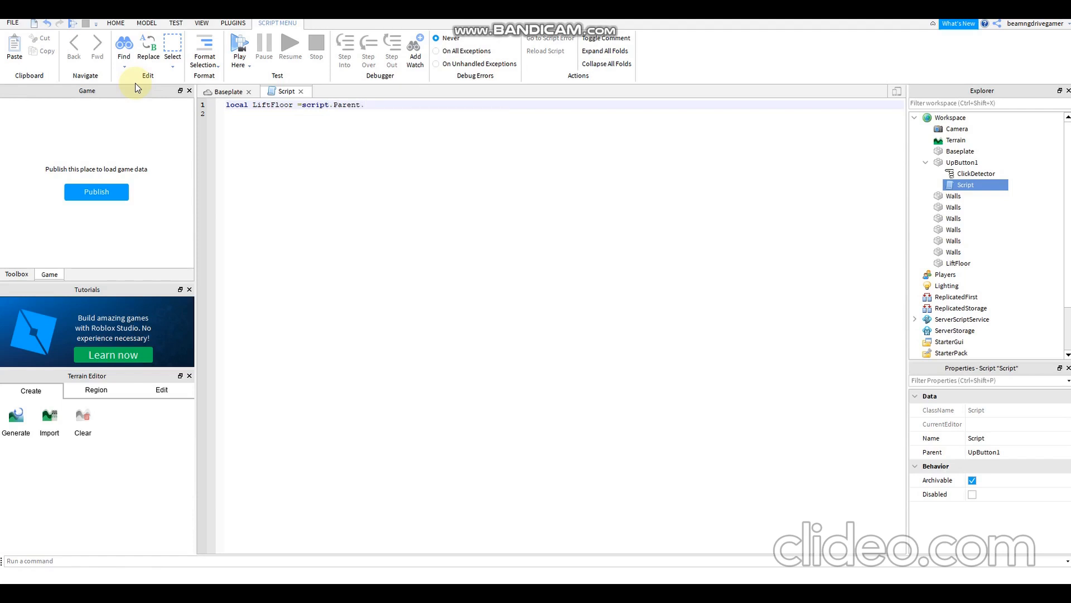
type("Parent")
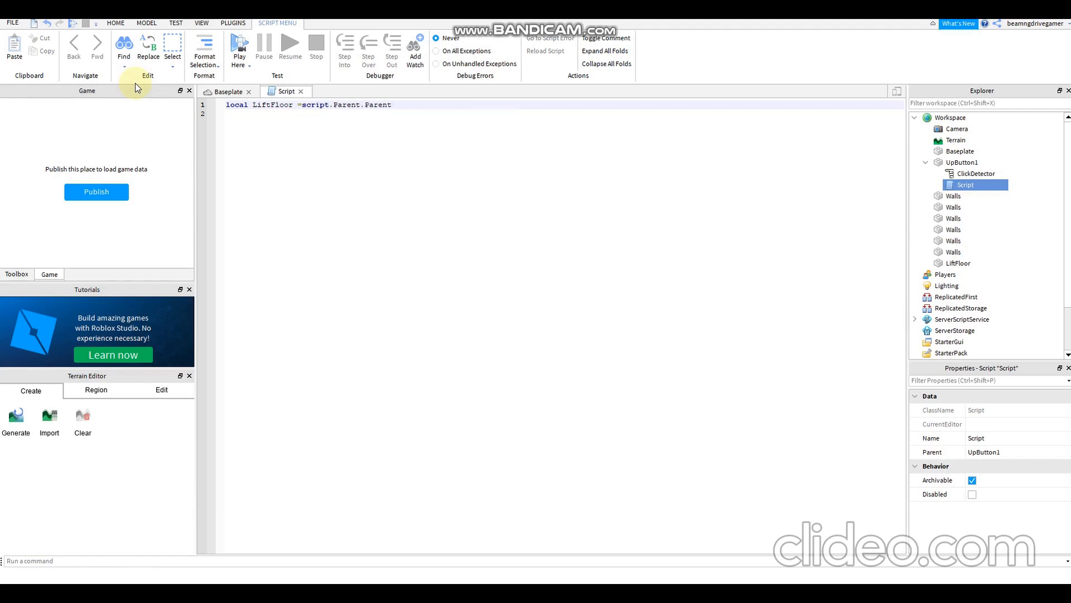
type(".LiftFloor")
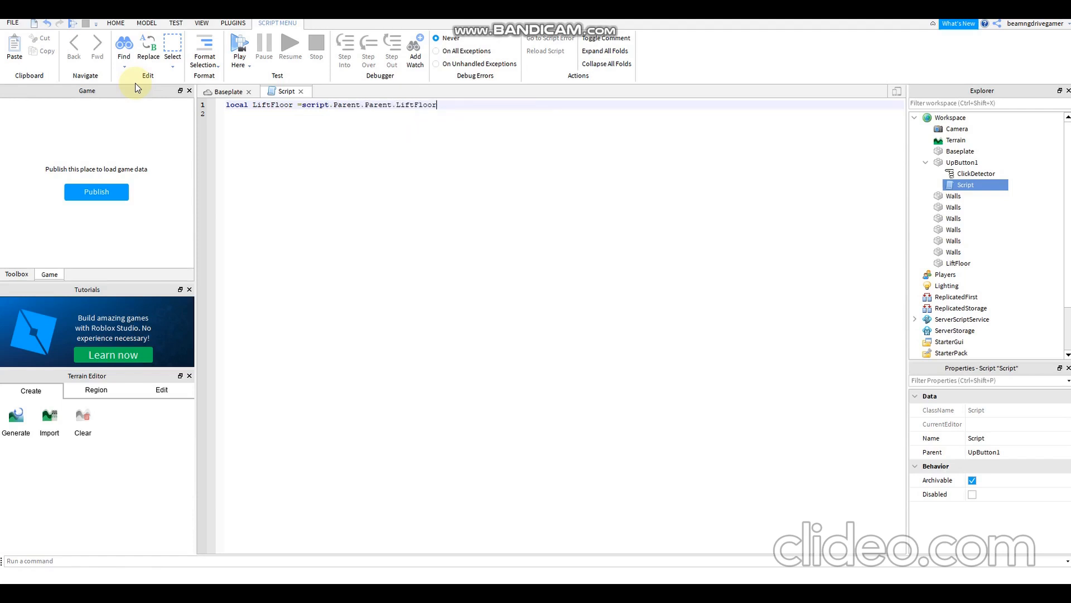
Declare local TweenService = game:GetService("TweenService")
type("lc")
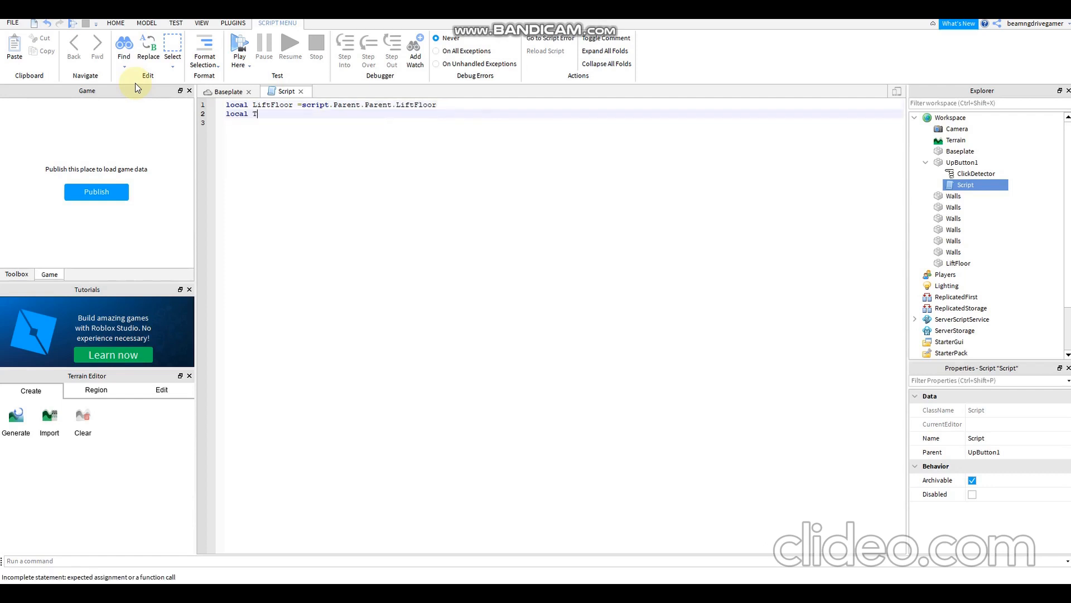
type("weenS")
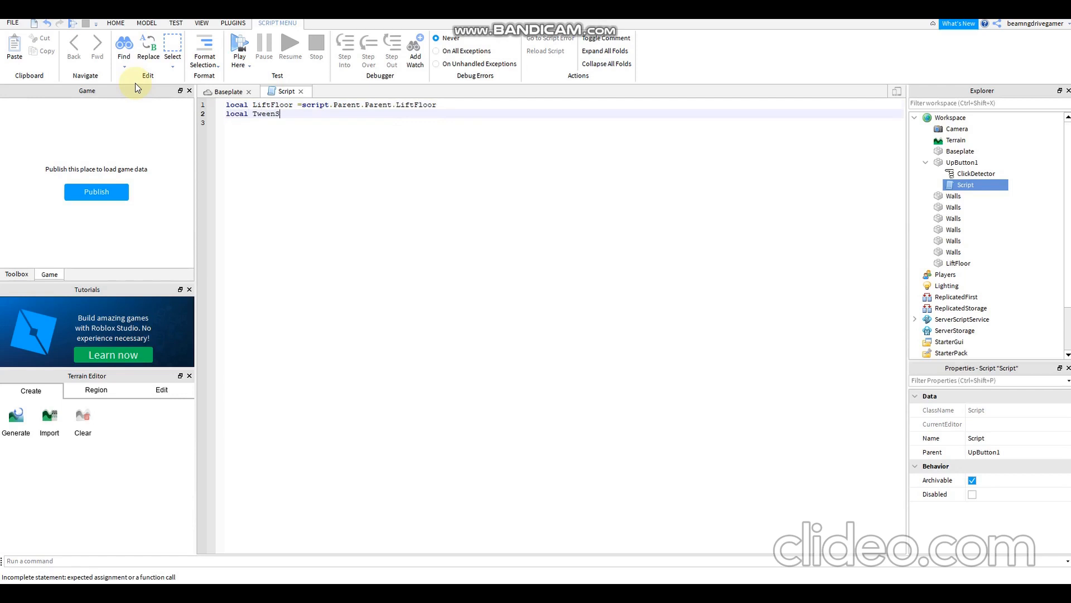
type("ervice")
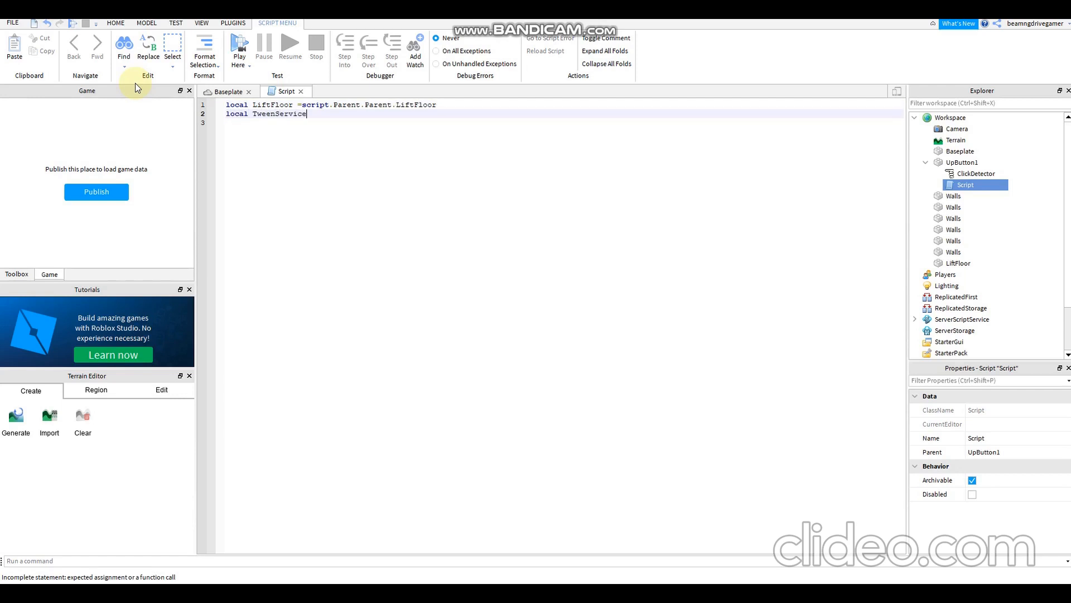
type("= game")
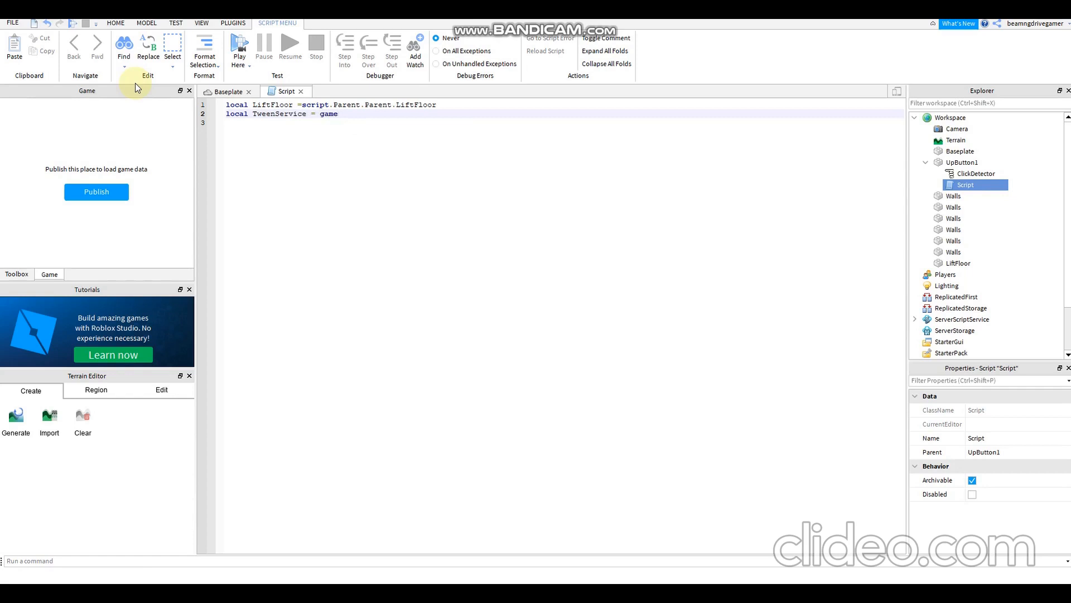
type(":GetService(\"TweenService")
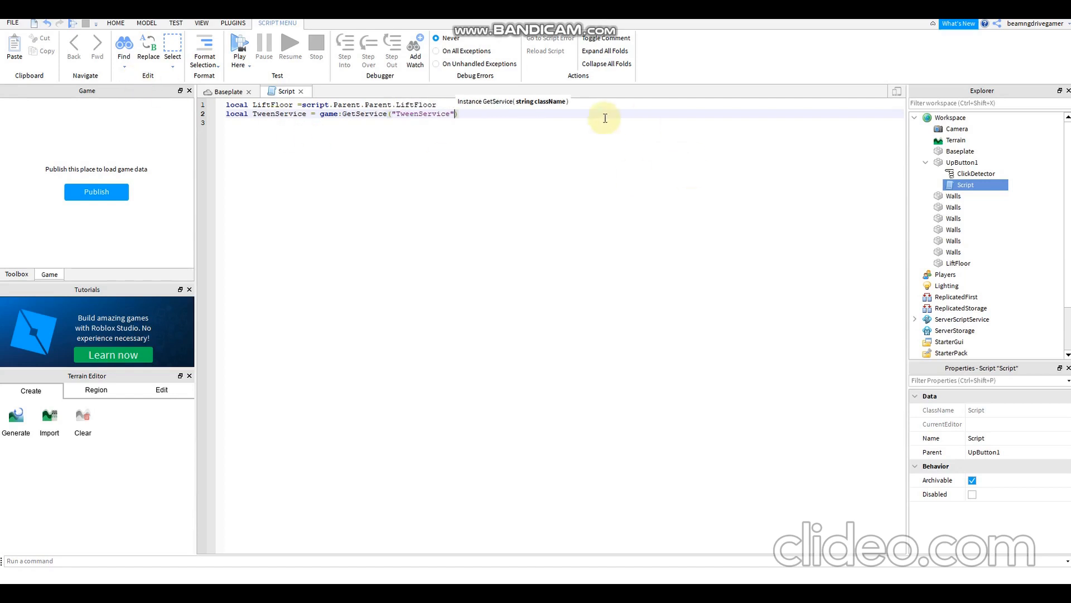
mouse_move(584, 146)
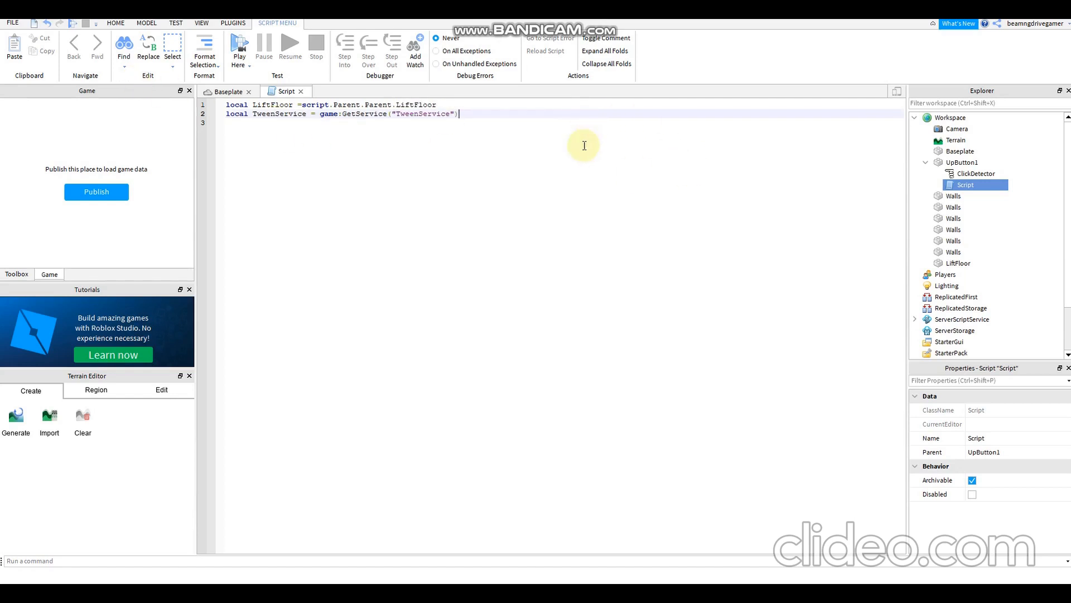
Define TweenStyle = TweenInfo.new(0.5, Linear, Out, 0, false, 0)
type("locv")
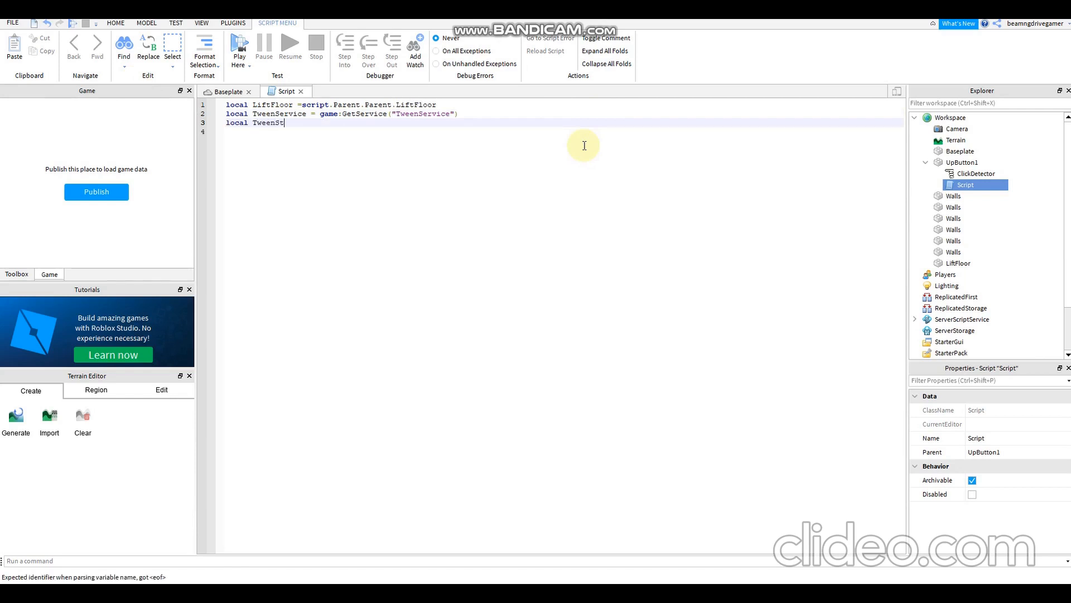
type("yle = TweenInf")
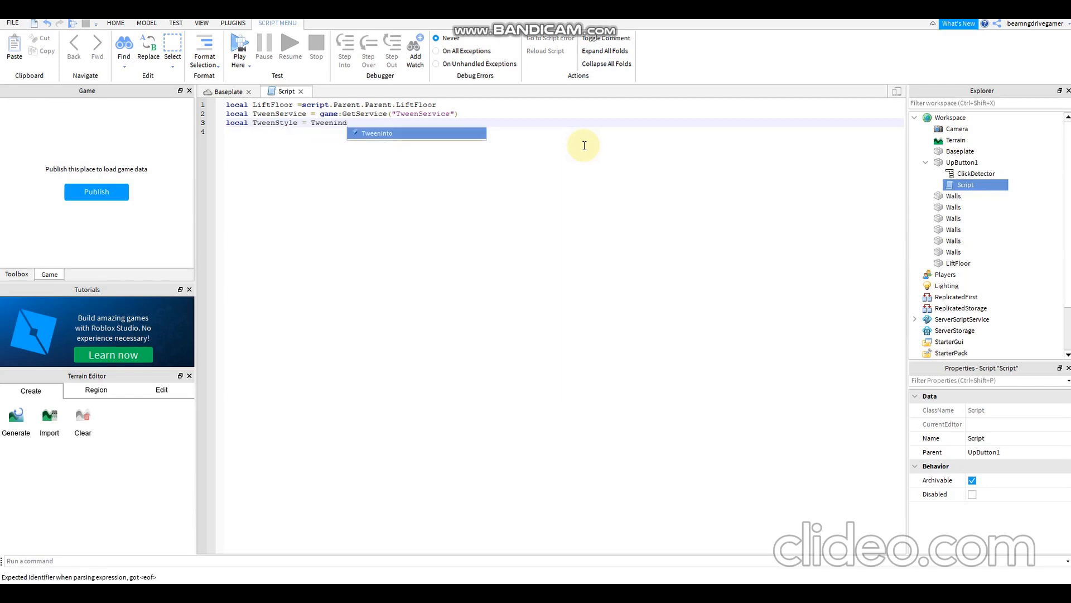
type("I")
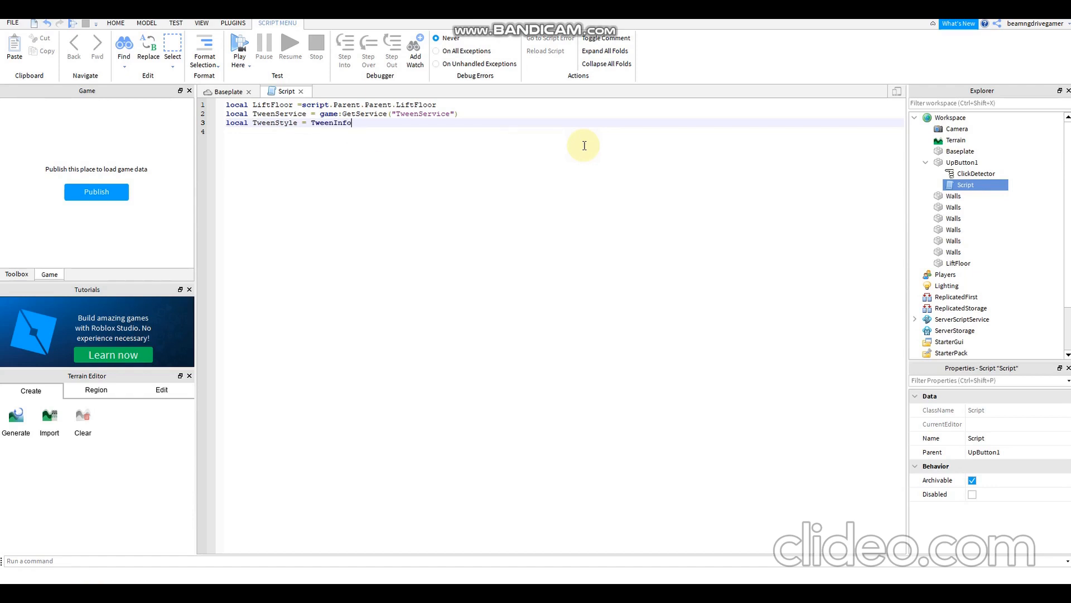
type(".new")
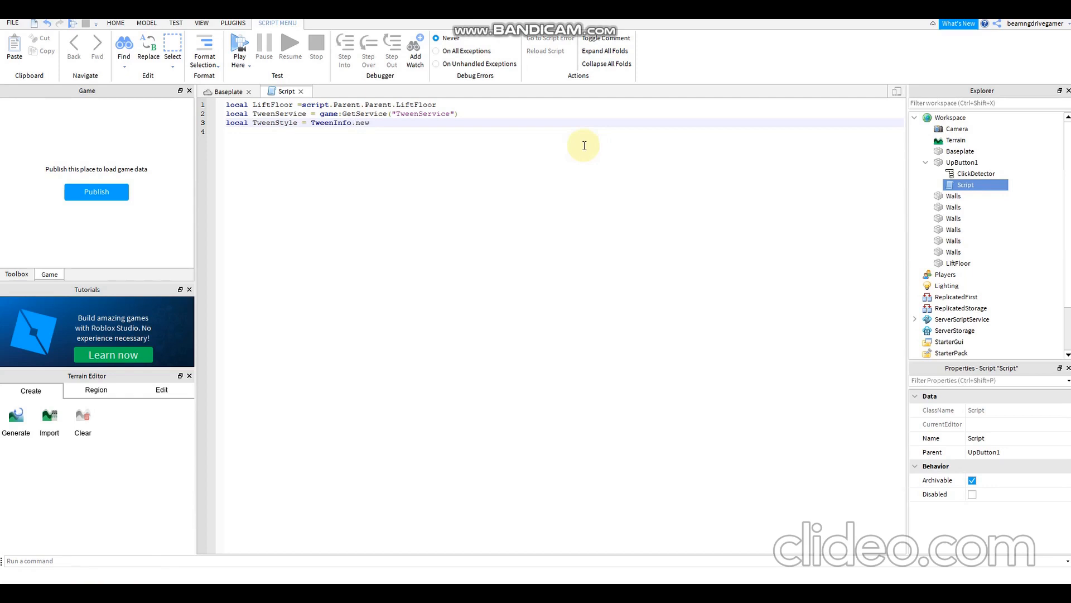
type("(0")
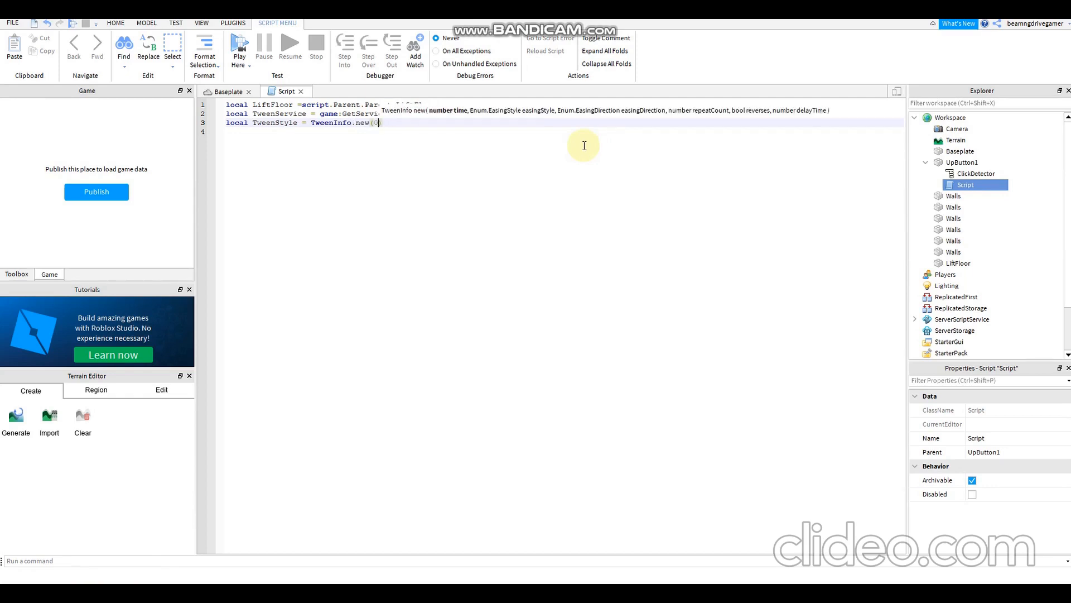
type("0.5,")
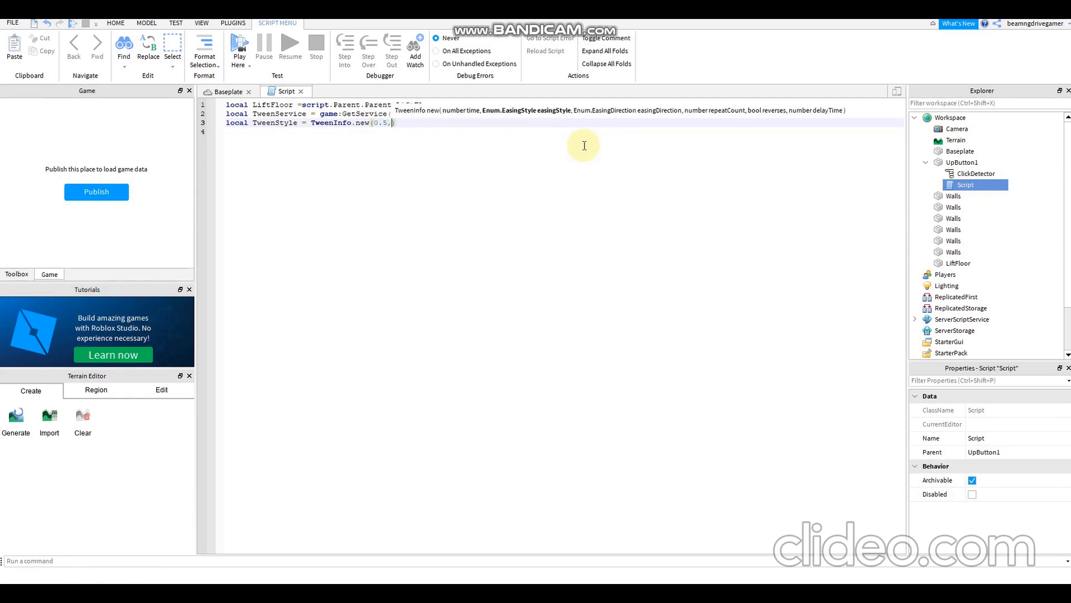
type("Enum.E")
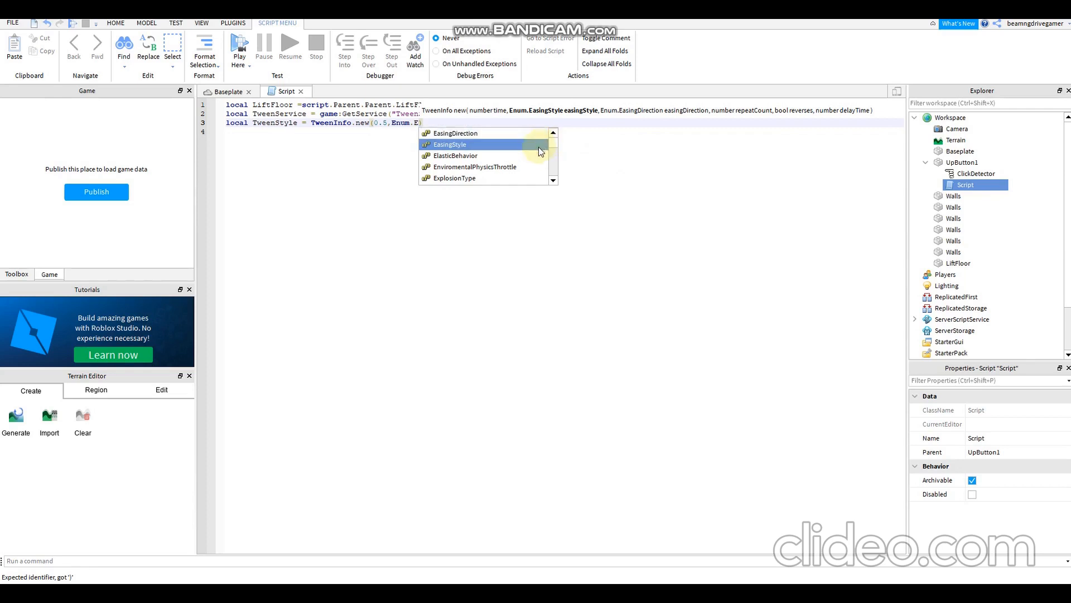
left_click(449, 144)
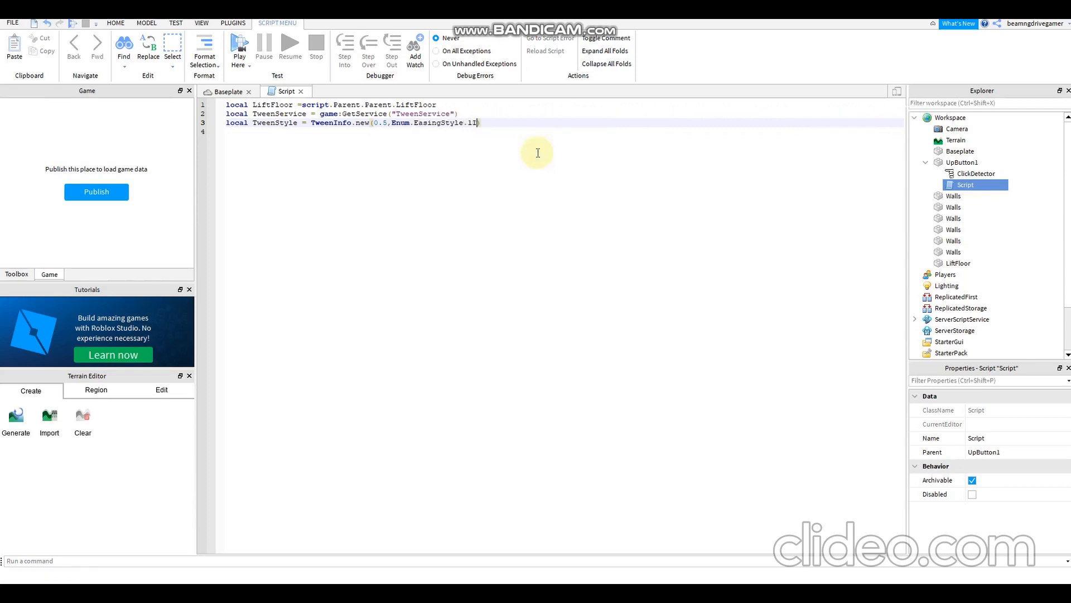
type("L")
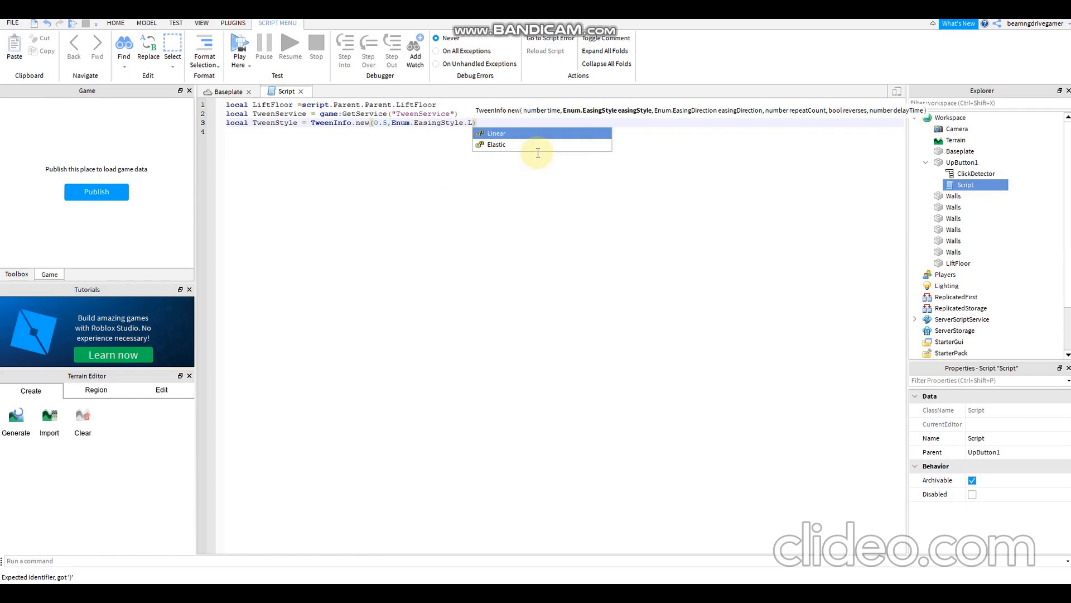
left_click(496, 133)
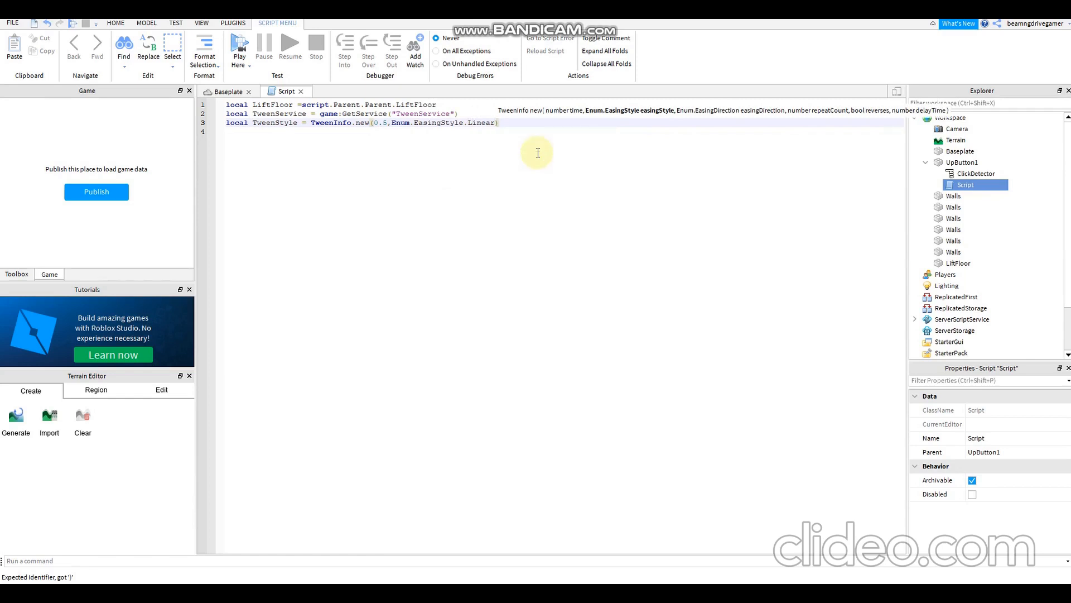
type(",Enum.EasingDirection")
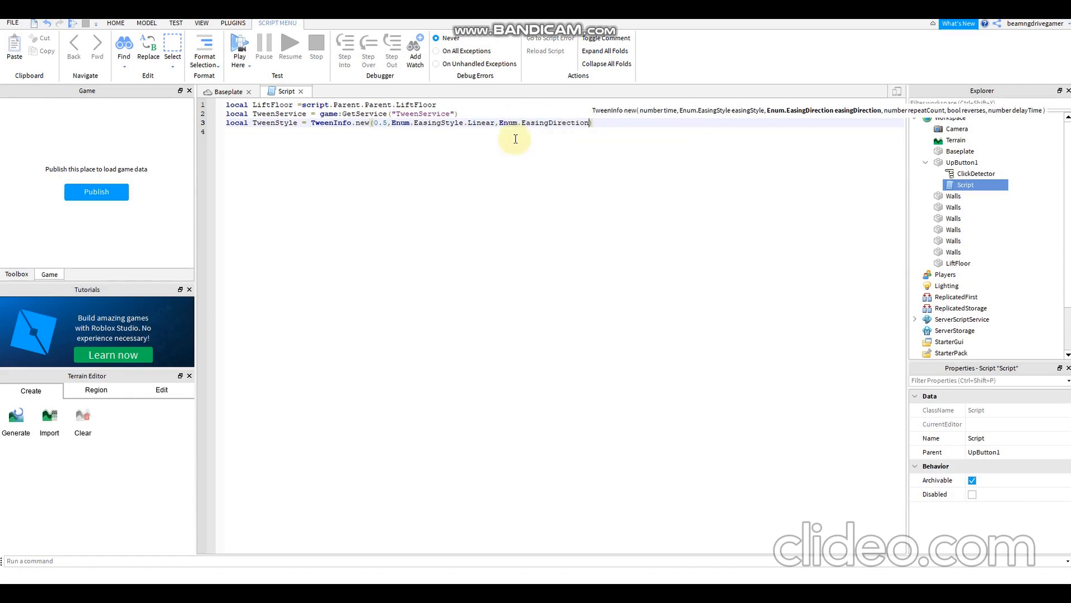
type("out")
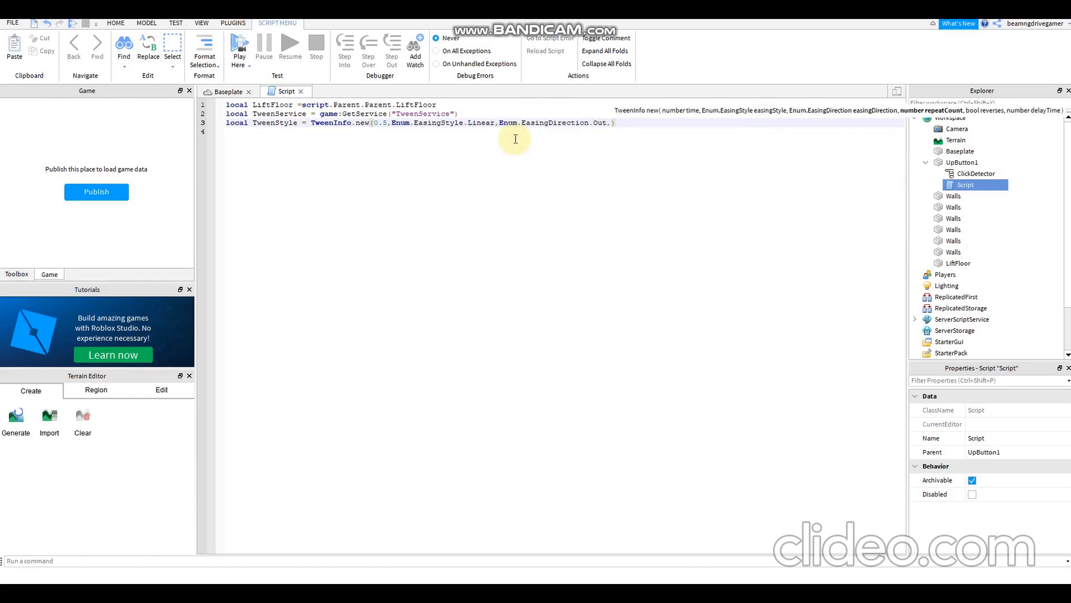
type("0,")
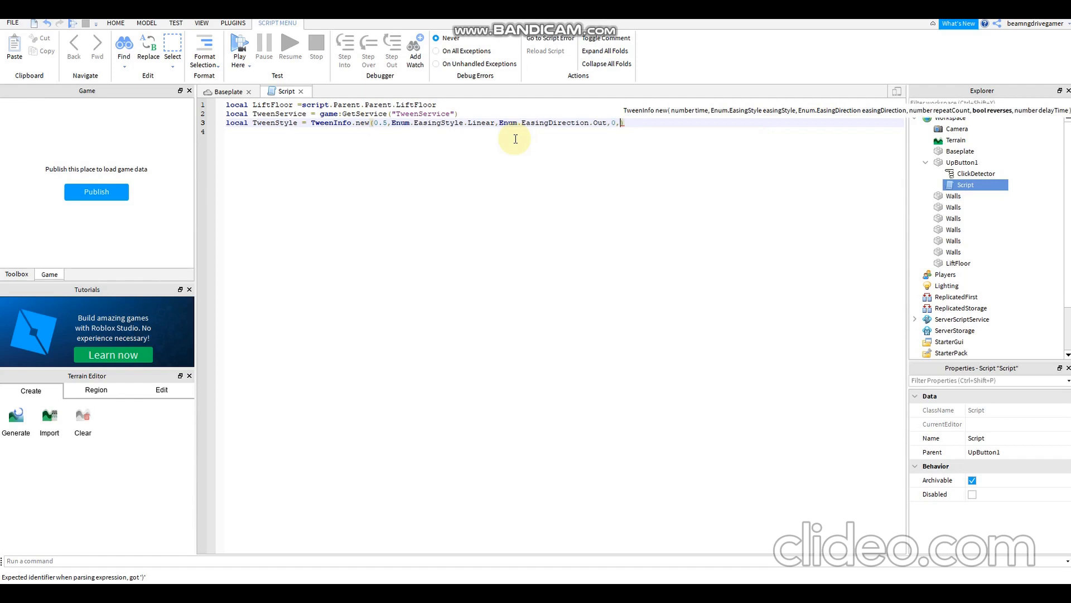
type("false")
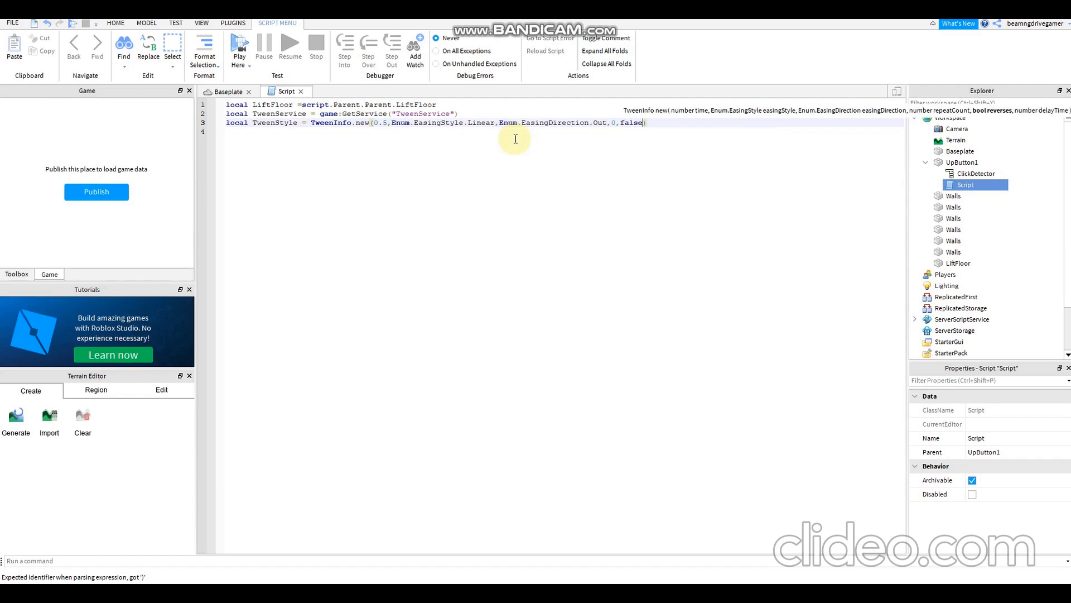
type("0")
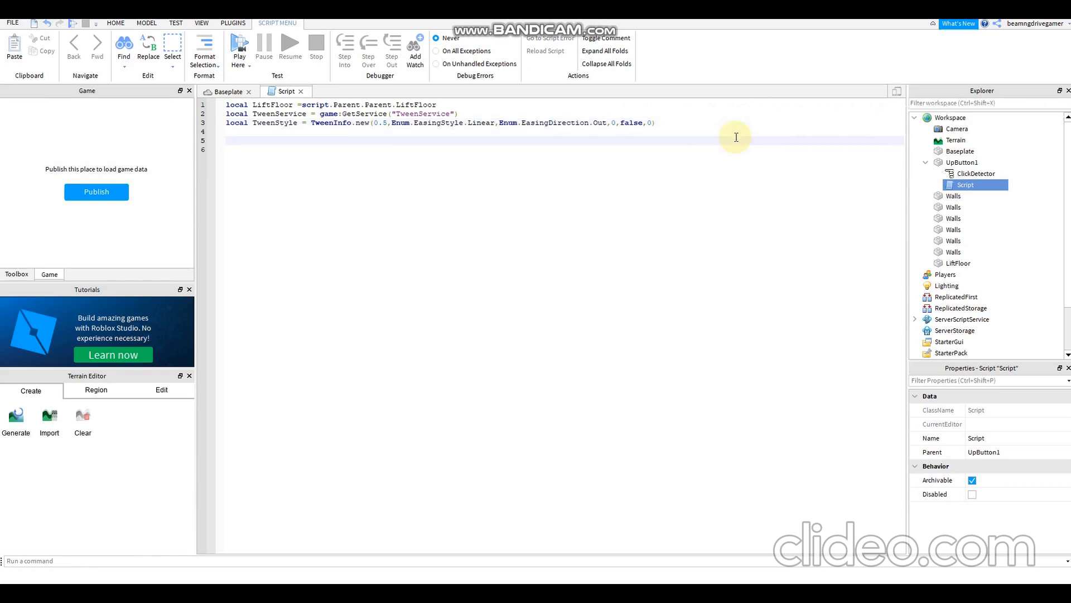
Start local LiftPositionUp = {CFrame = CFrame.new()} on line 5
type("local Li")
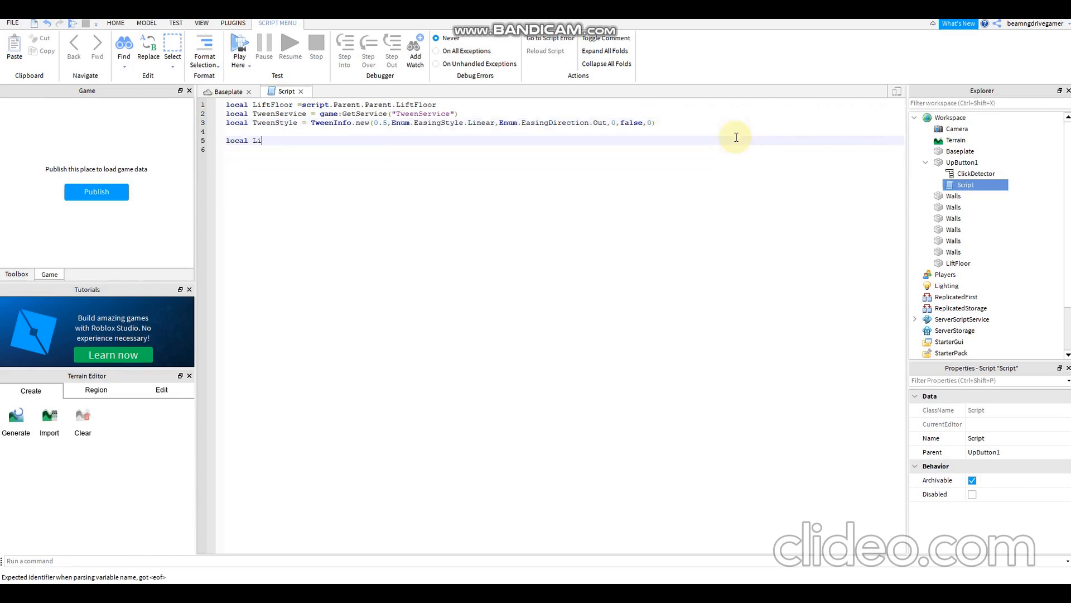
type("ftPosi")
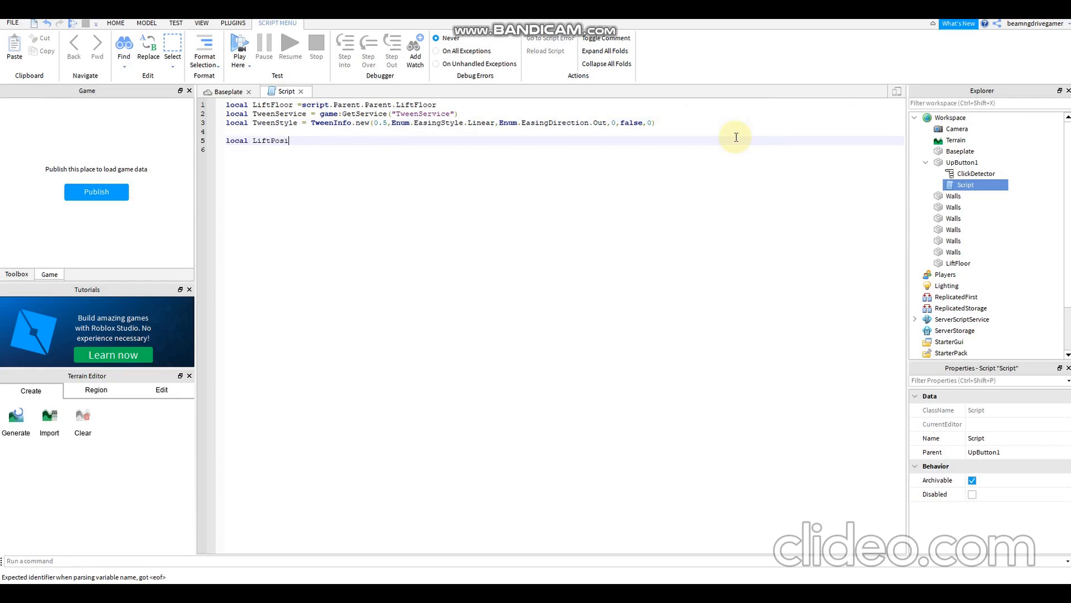
type("tionUp = {")
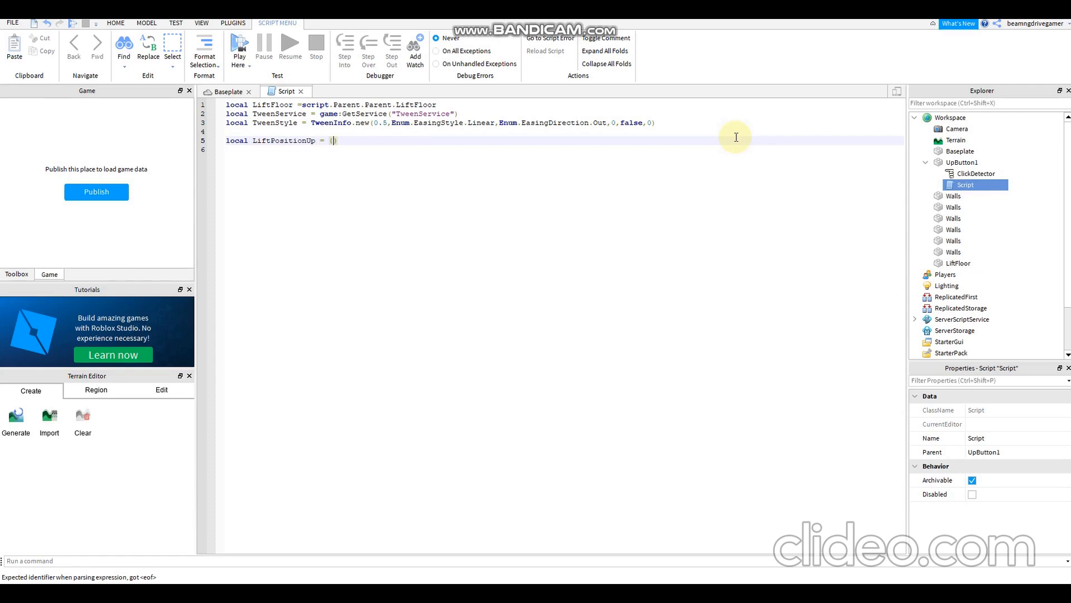
type("CFrame")
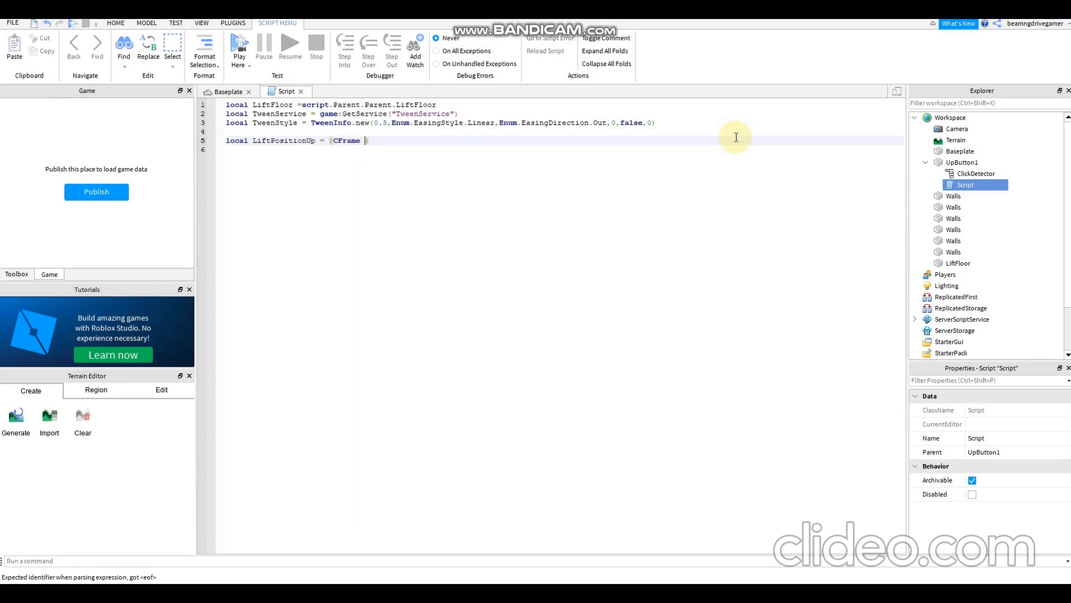
type("= }")
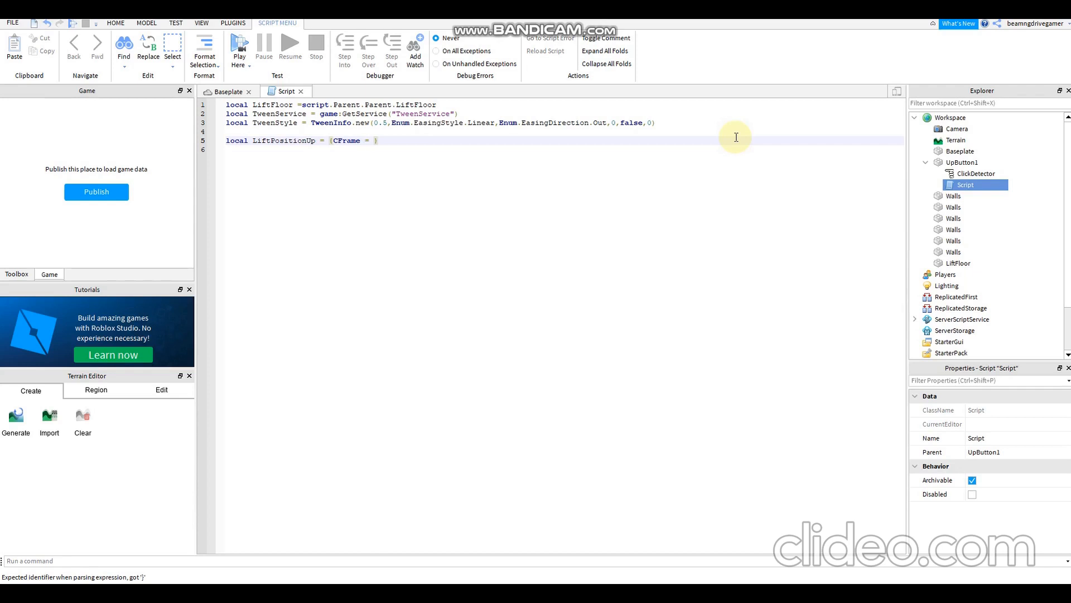
type("CFrame}")
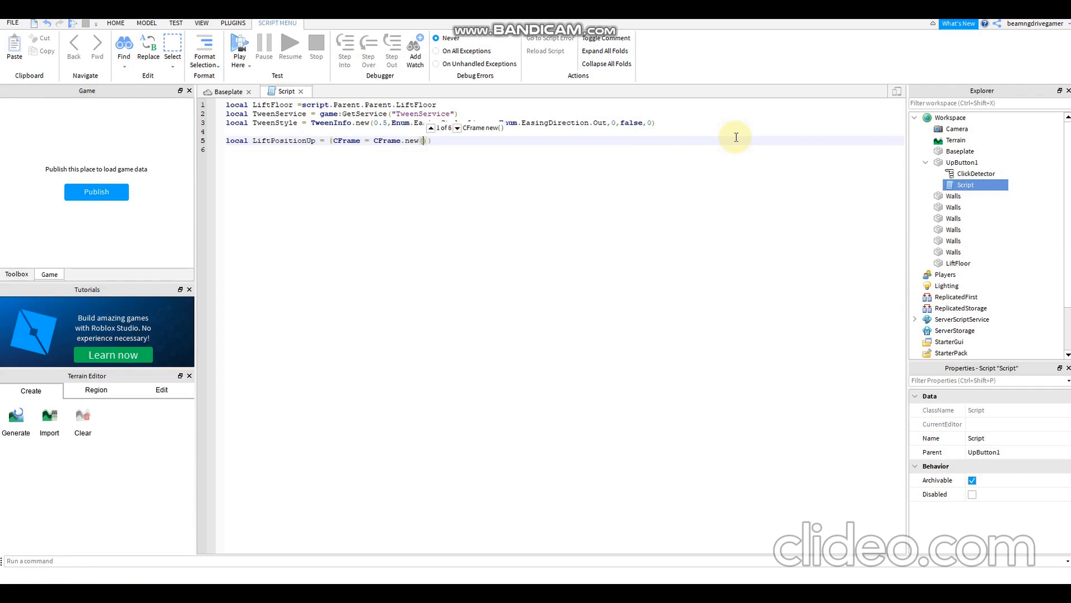
type("C")
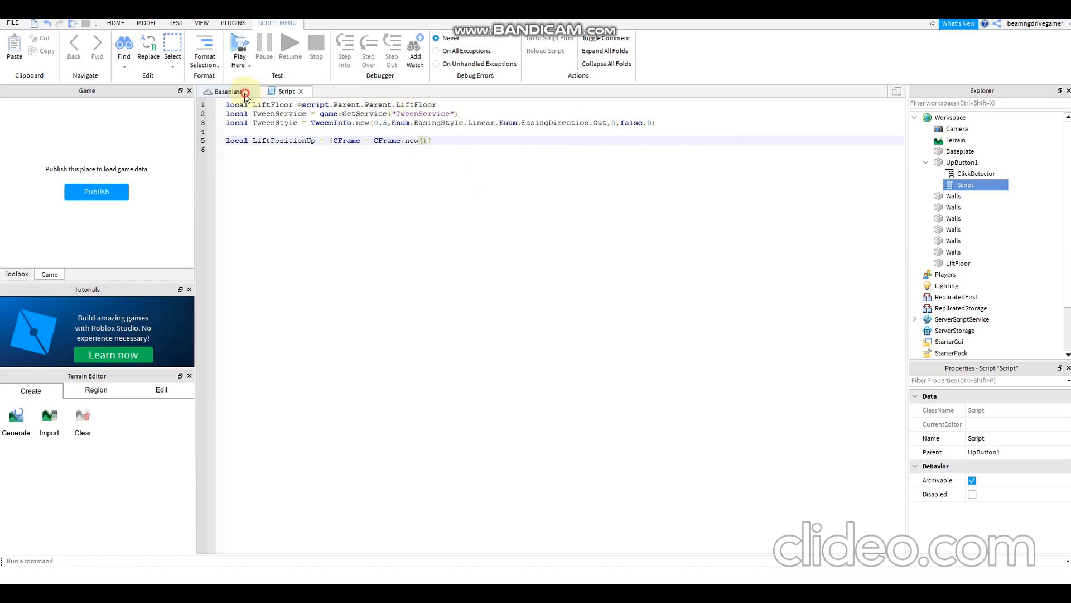
left_click(228, 91)
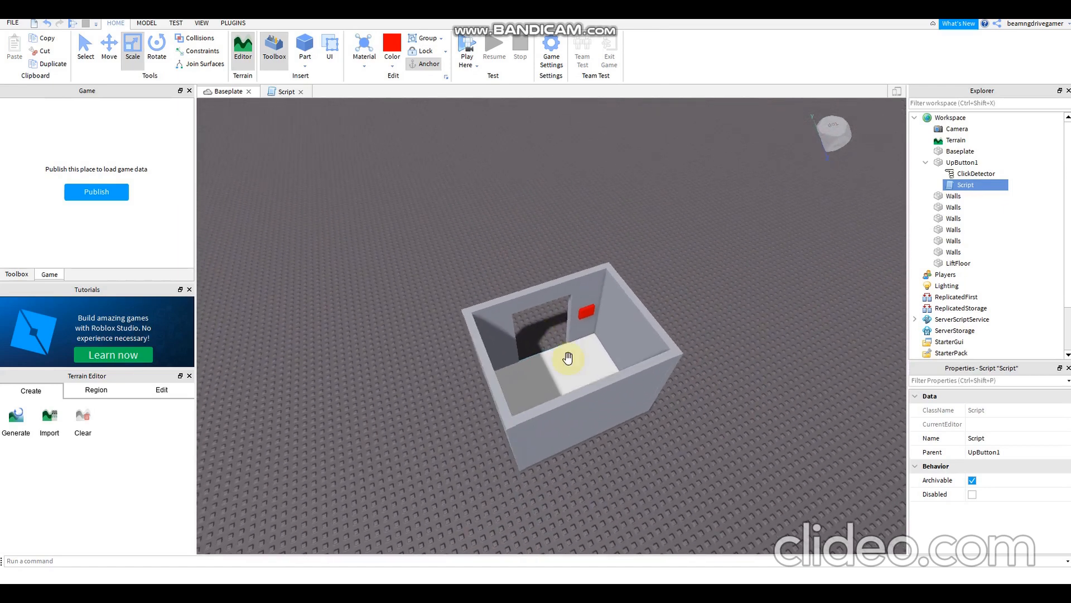
left_click(957, 263)
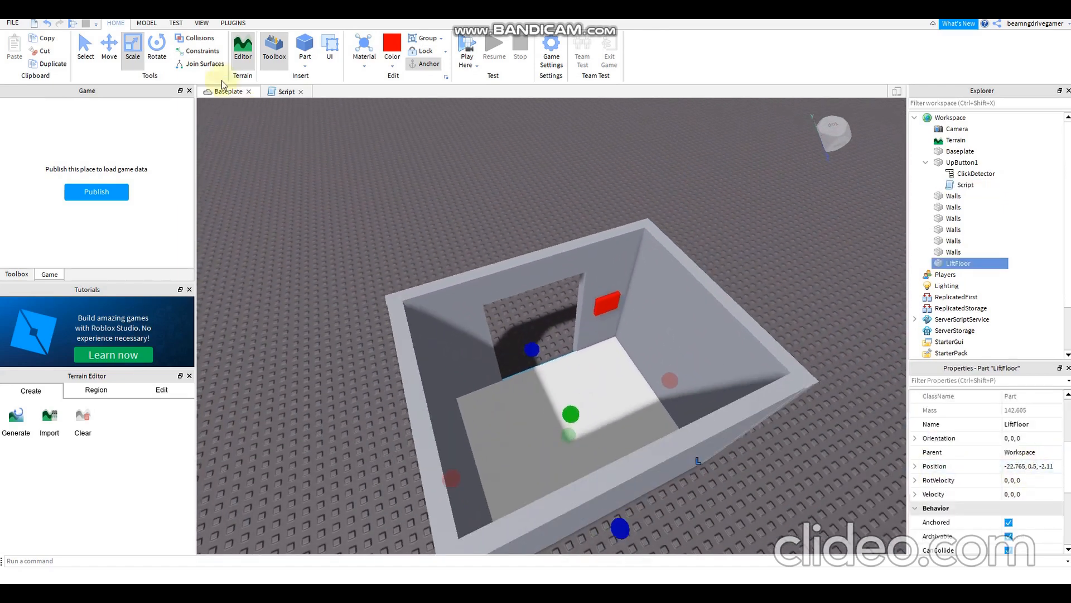
left_click(109, 48)
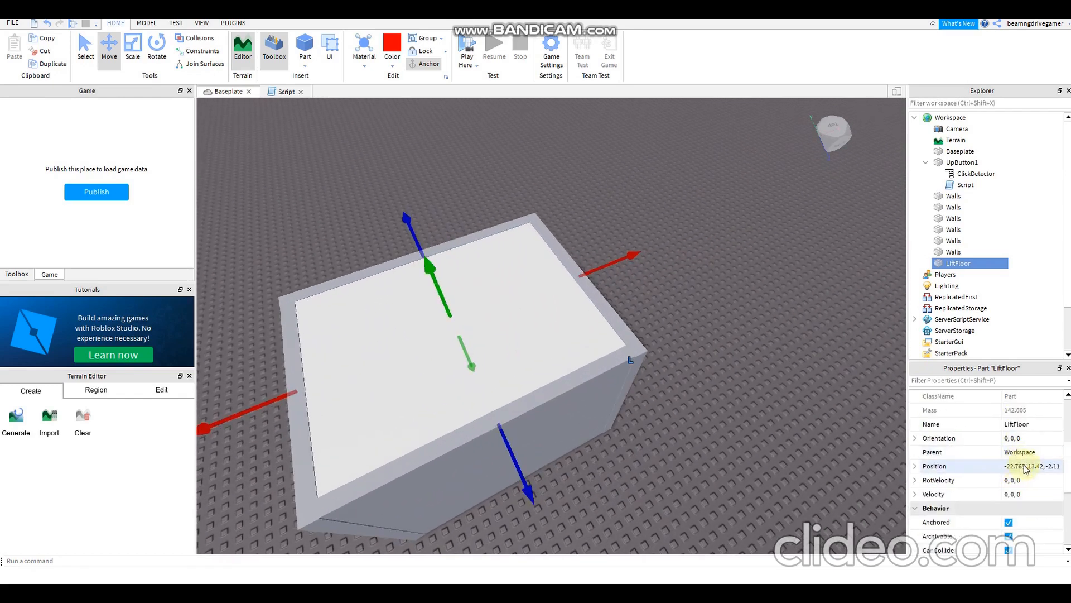
left_click(1031, 466)
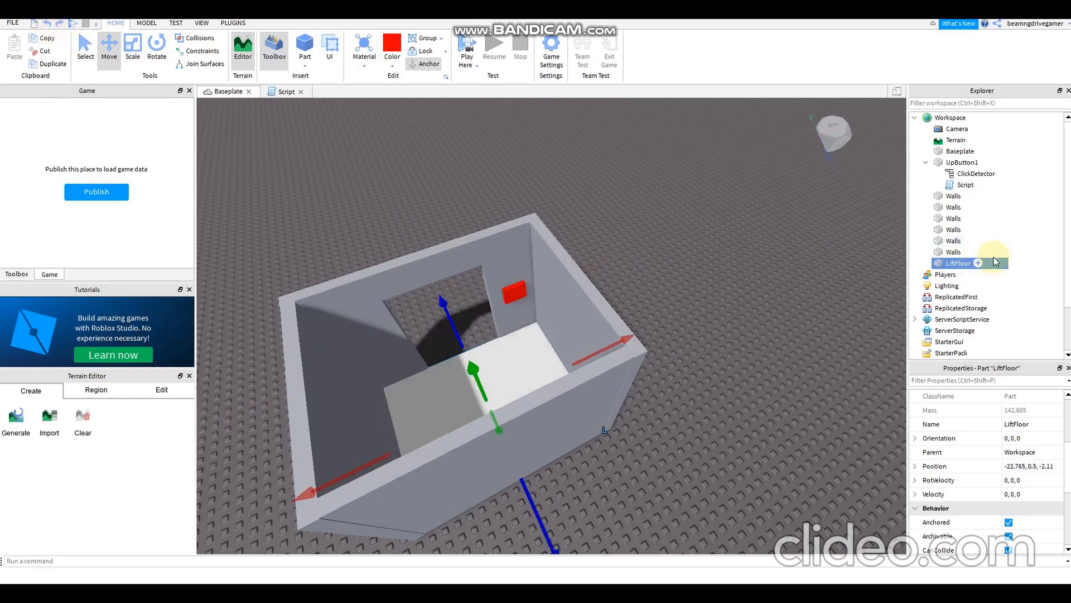
left_click(964, 185)
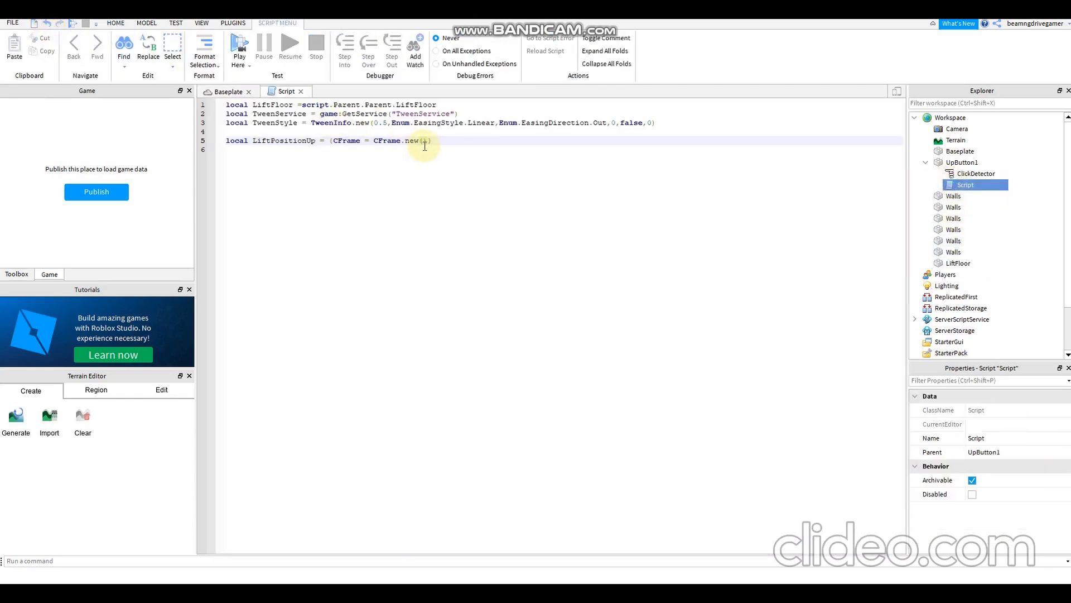
Fill the raised CFrame with -22.765, 13.42, -2.11 and start a new line
type("-22.765, 13.42, -2.11")
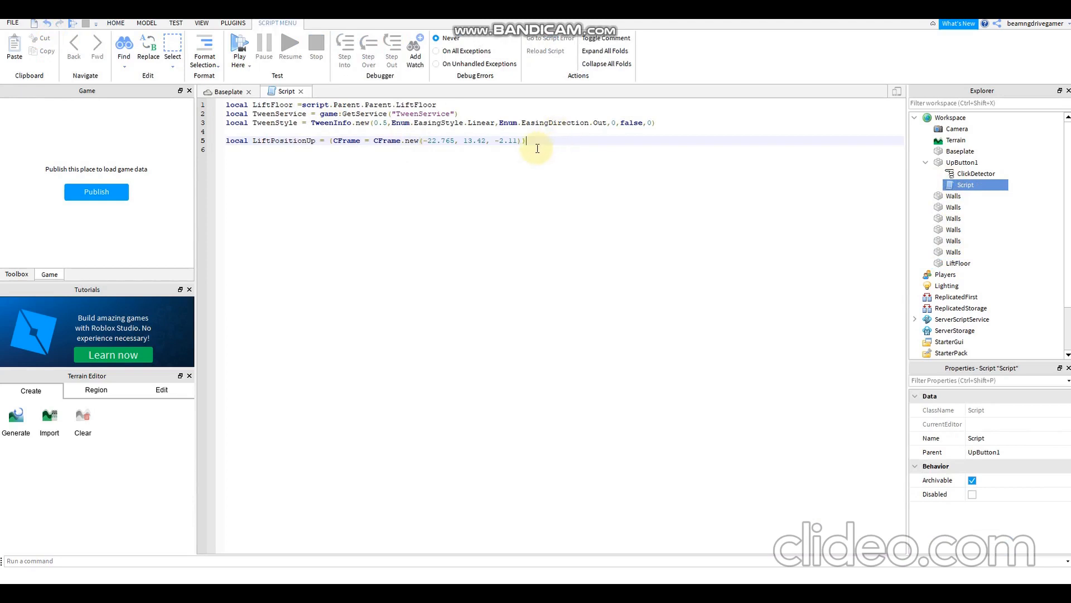
key("Return")
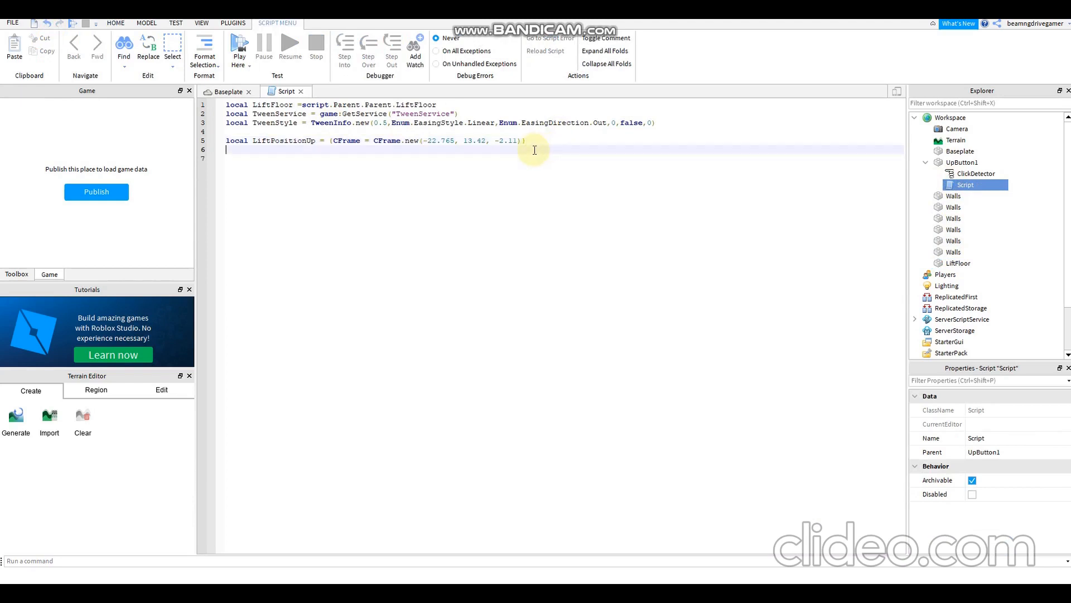
Create TweenFloorUp from TweenService using LiftFloor, TweenStyle and LiftPositionUp
type("local")
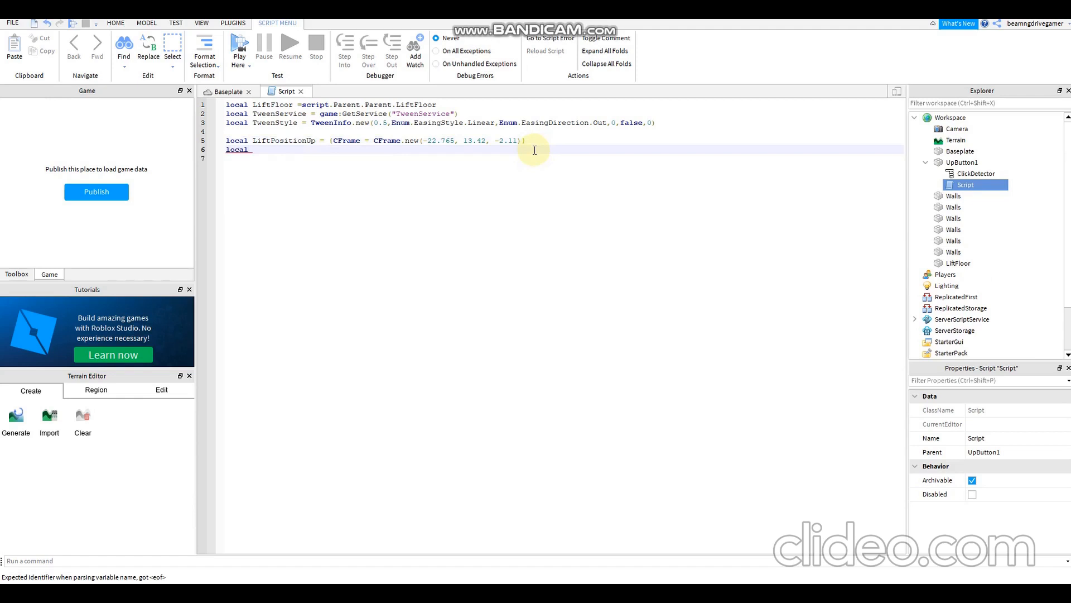
type("Tew")
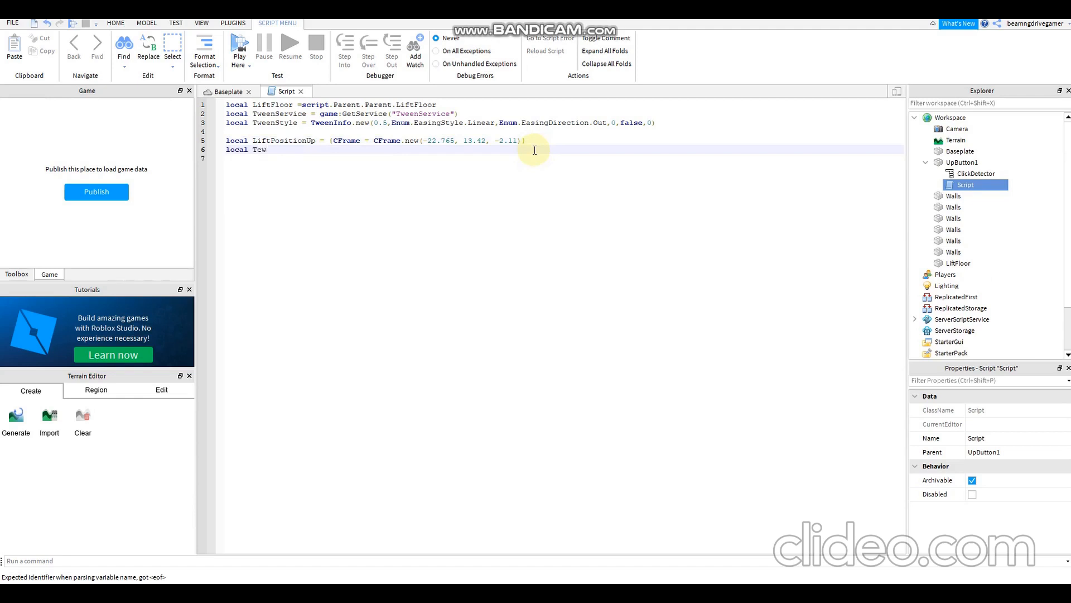
type("een")
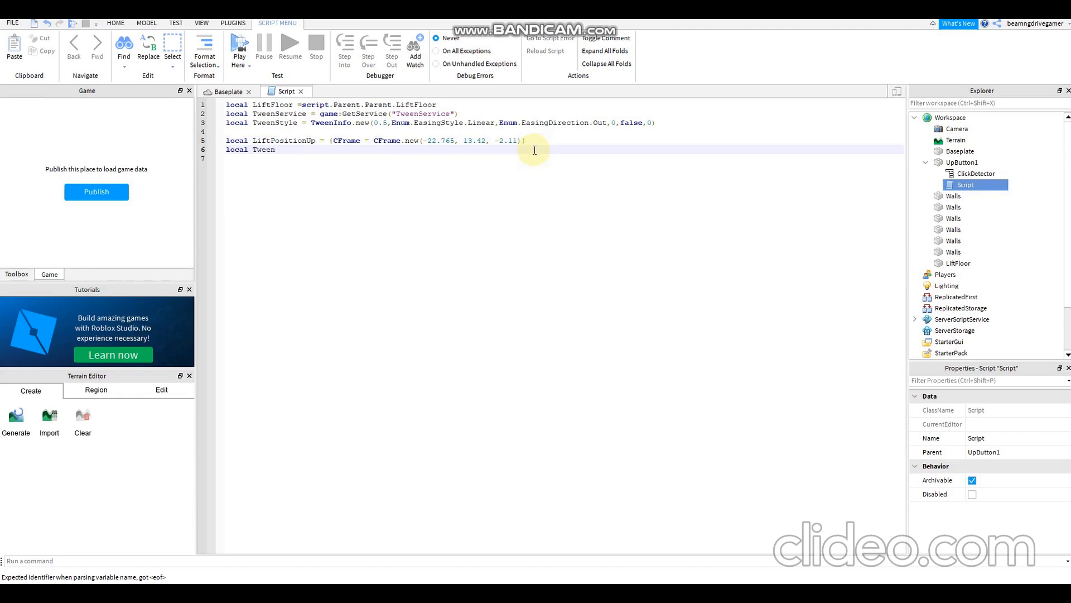
type("Fl")
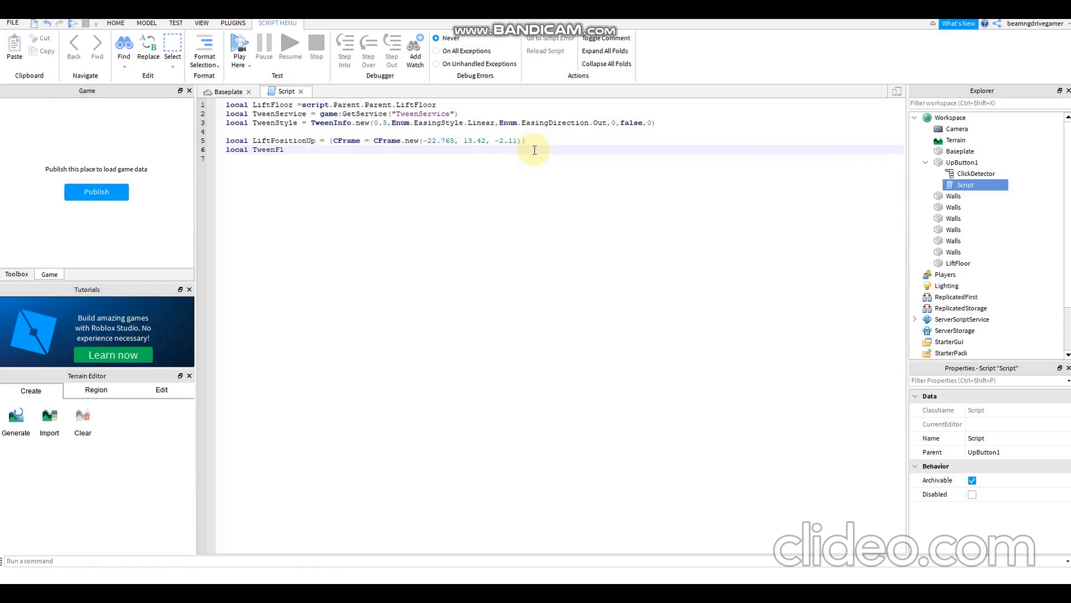
type("oor")
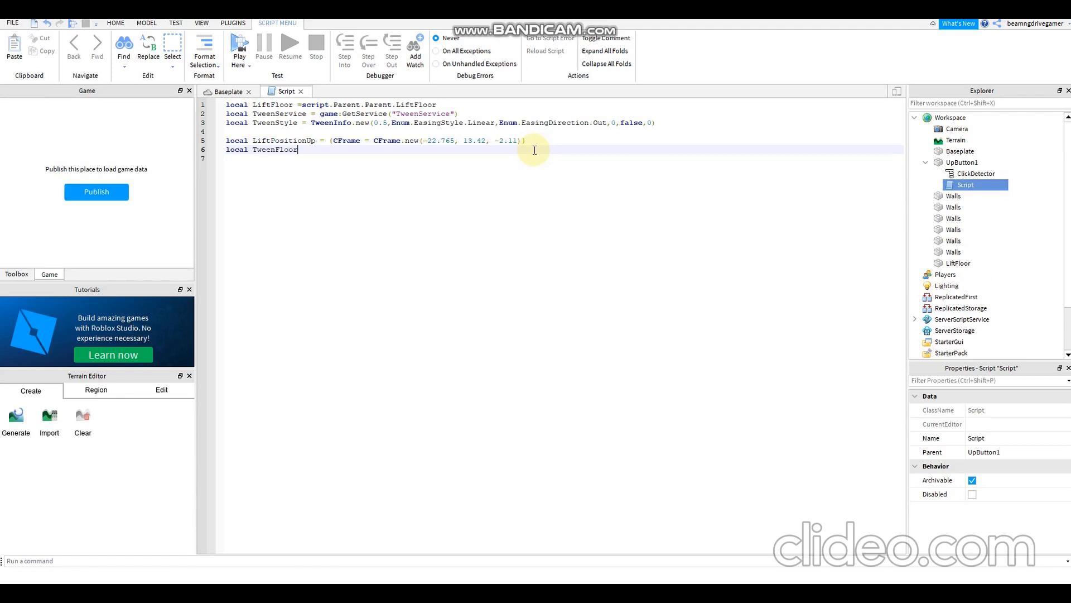
type("Up = TweenService:Create(")
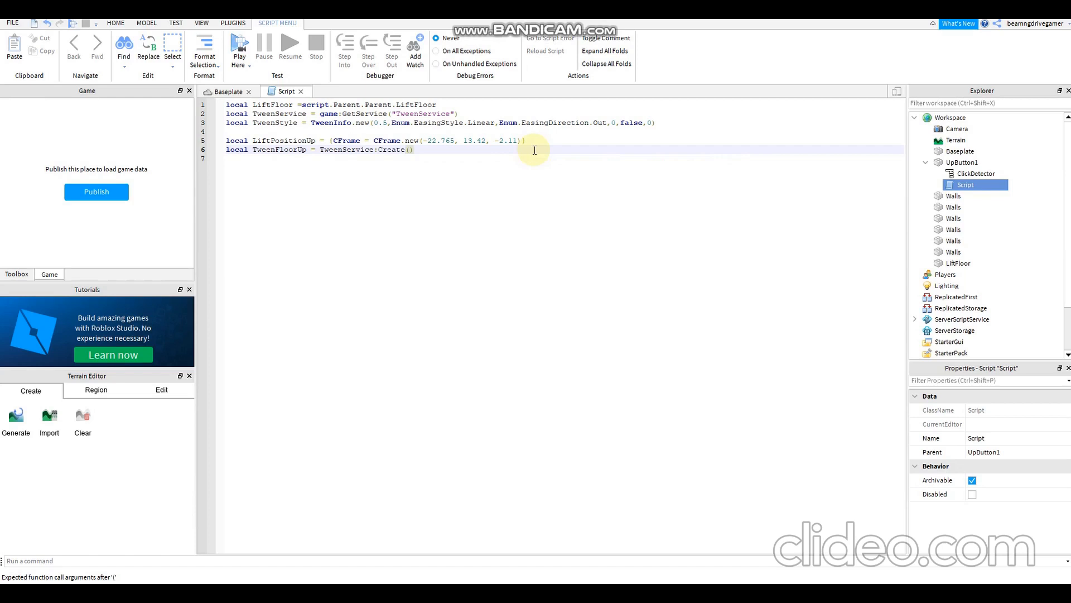
type("LiftFloor")
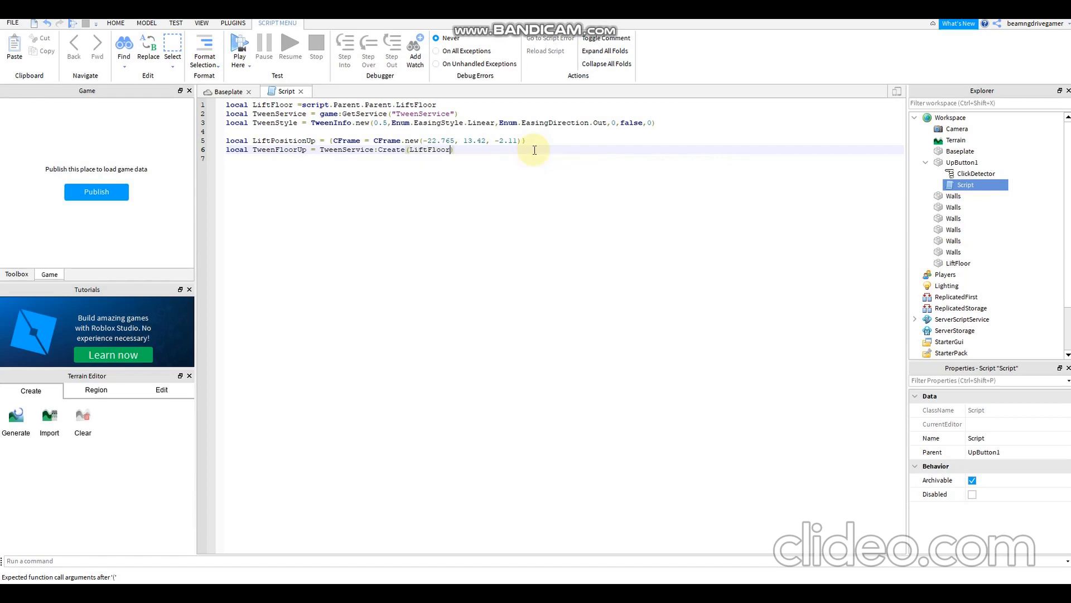
type(",")
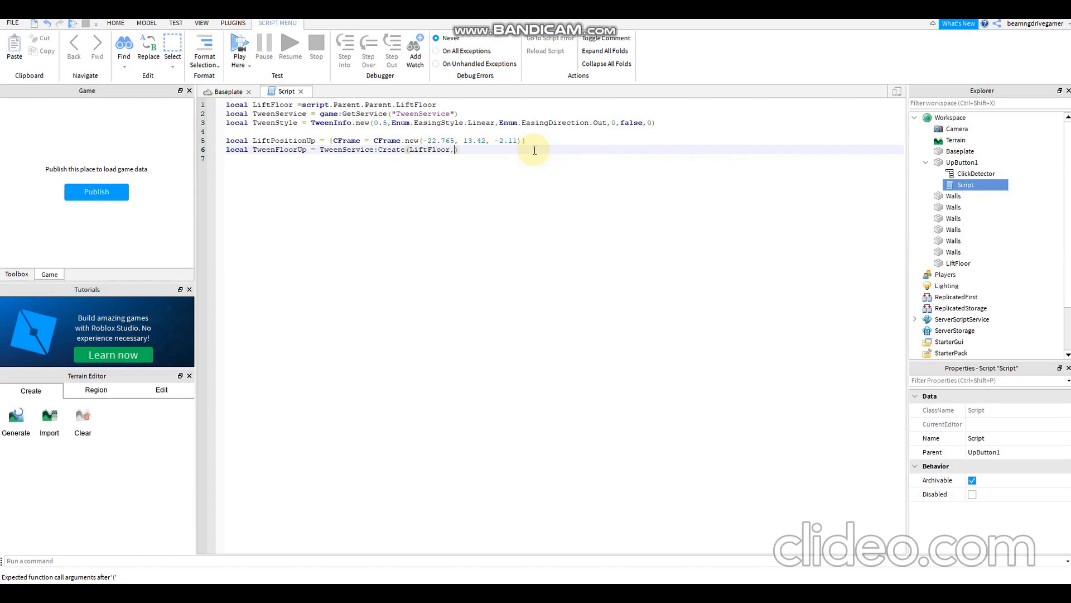
type("TweenStyle")
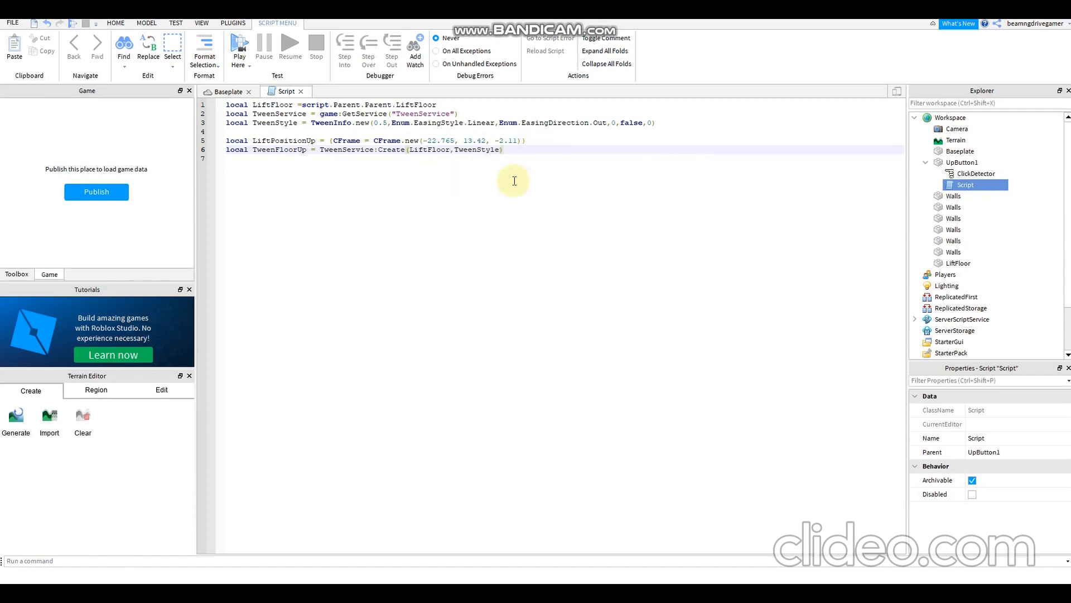
type("L")
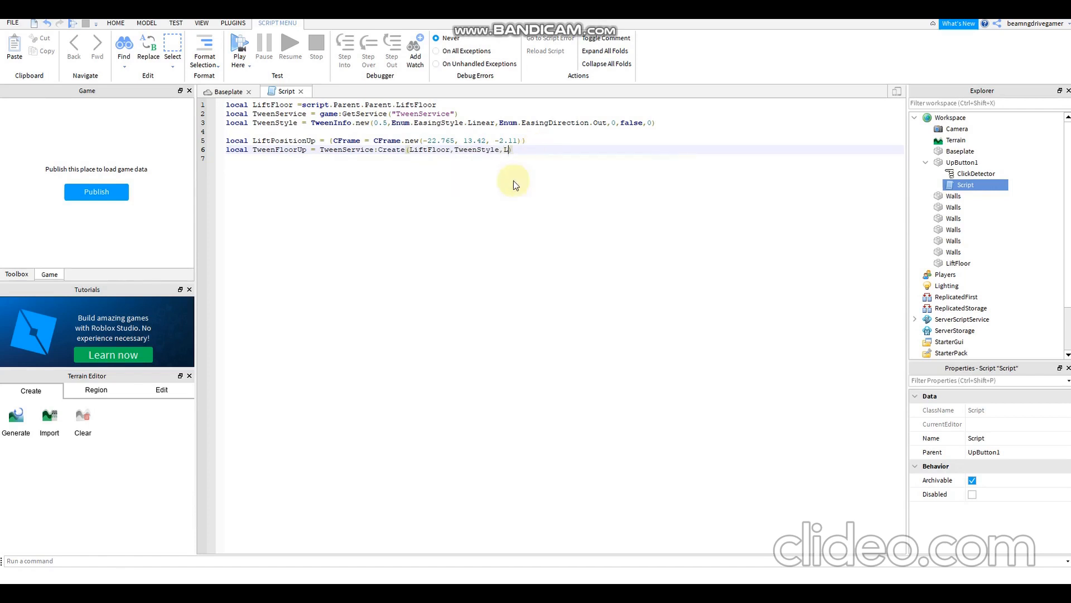
type("LiftPositionUp")
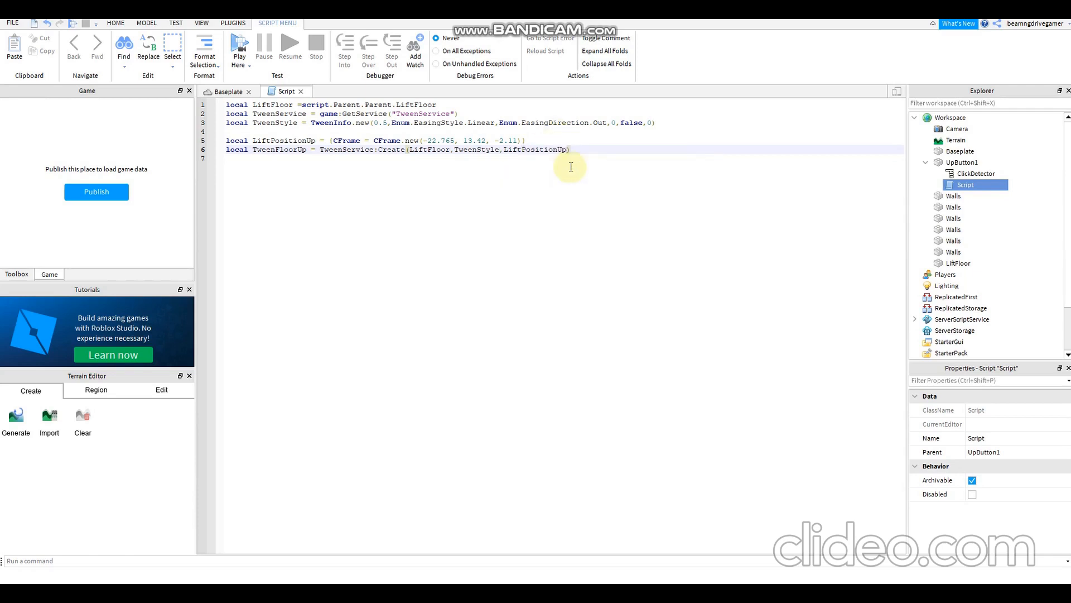
mouse_move(605, 165)
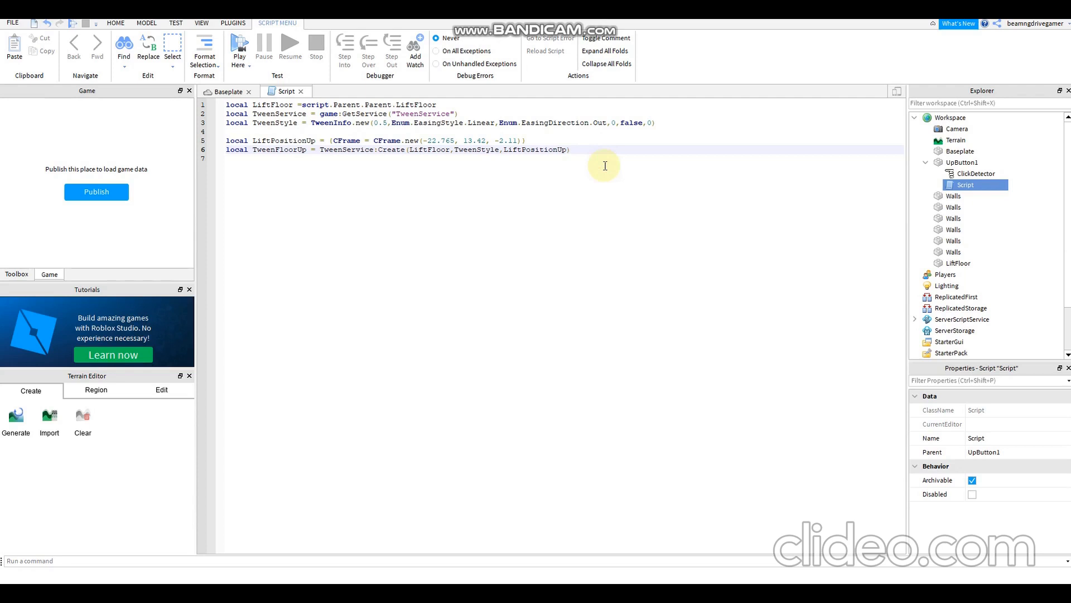
Connect the ClickDetector MouseClick to a function that calls TweenFloorUp:Play()
type("script.Parent.ClickDetector")
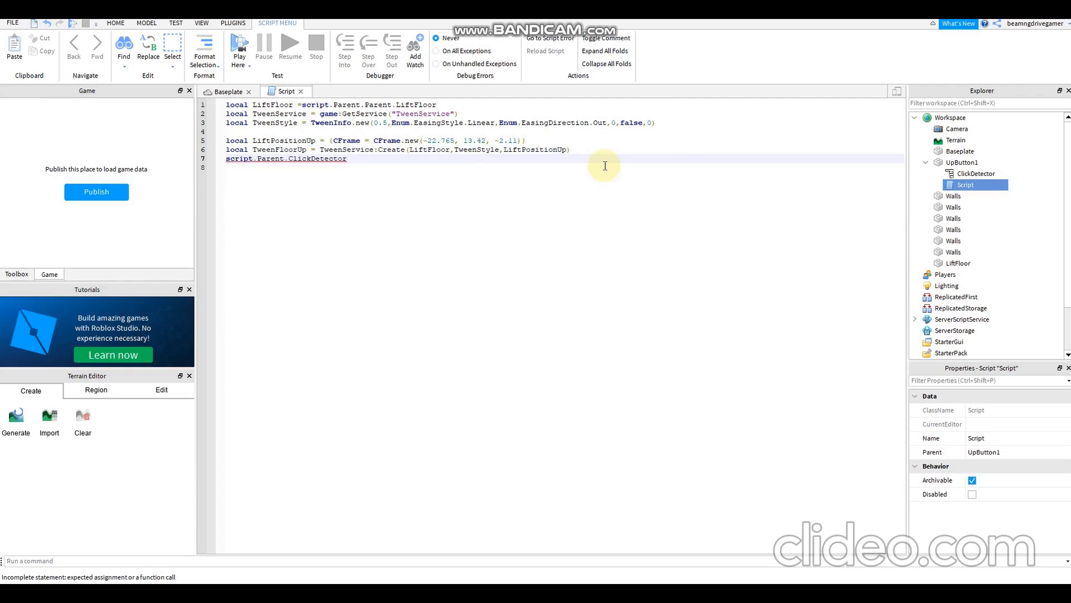
type(".")
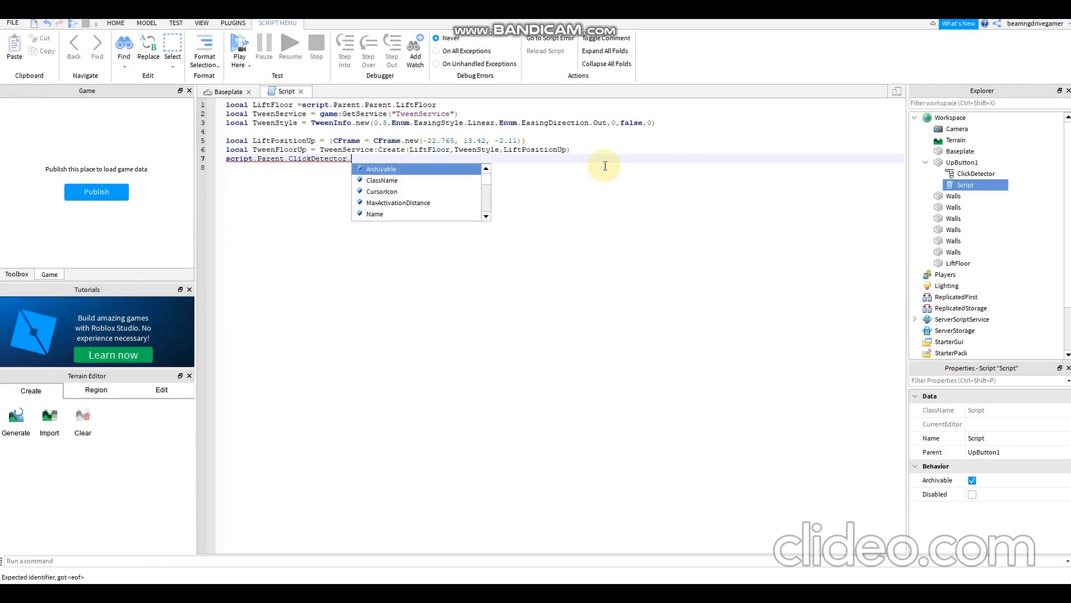
type("MouseClick:Connect(")
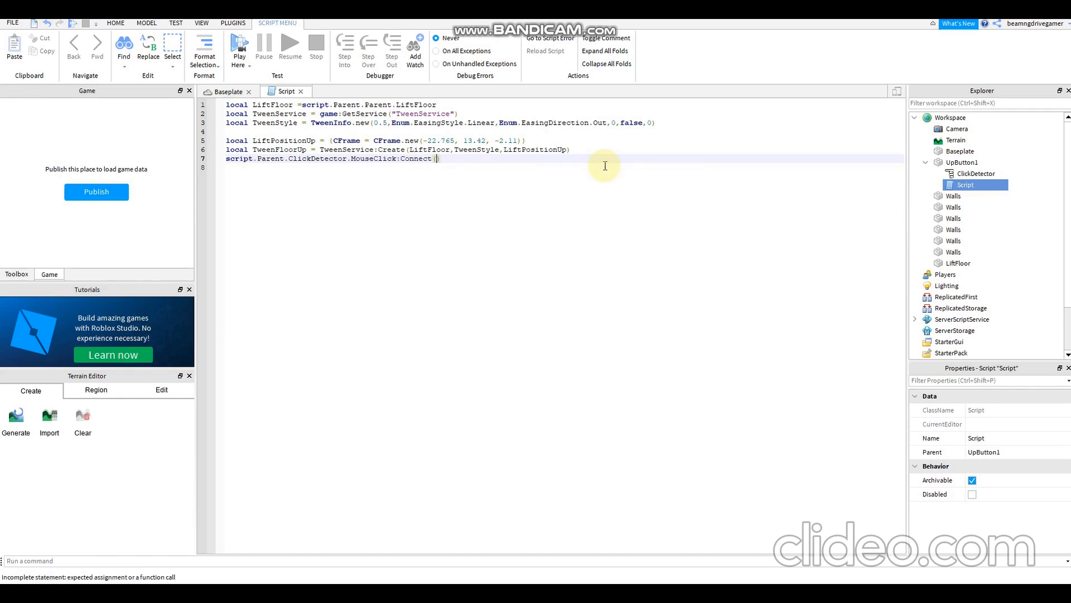
type("(function(")
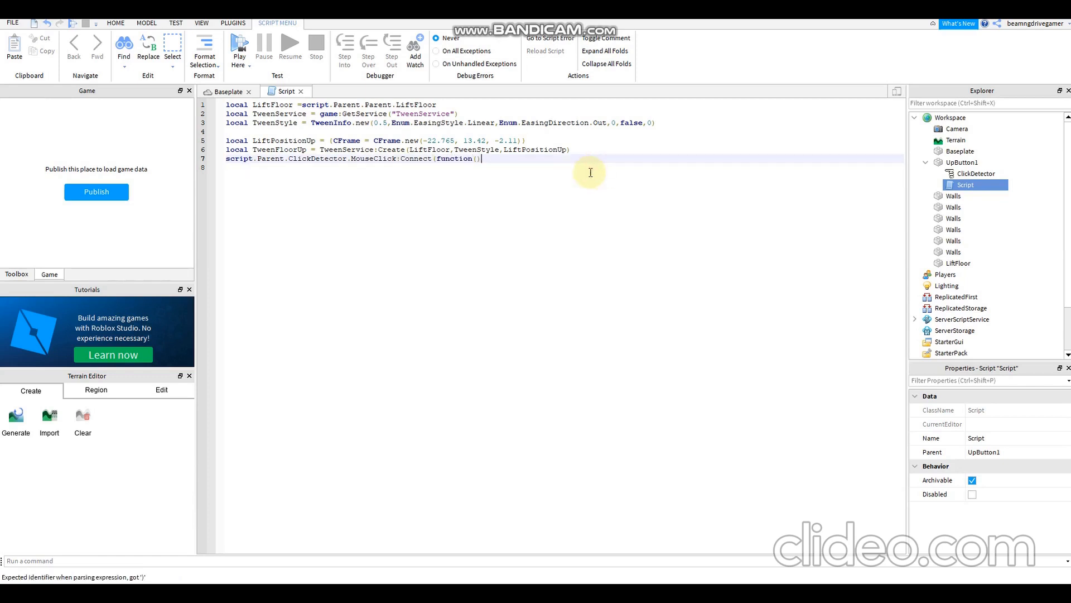
type("TweenF")
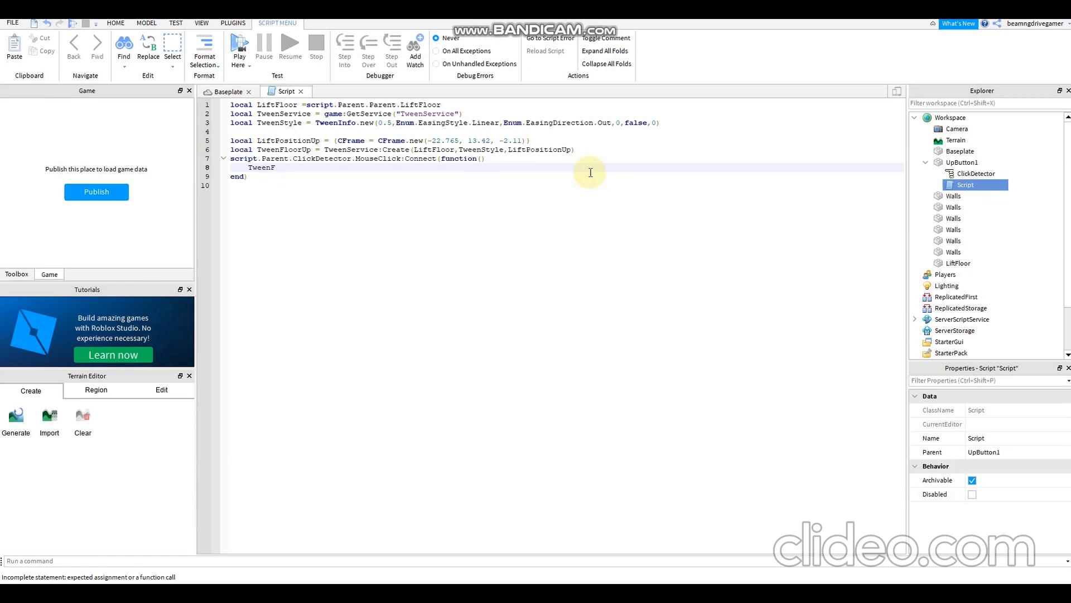
type("loorUp")
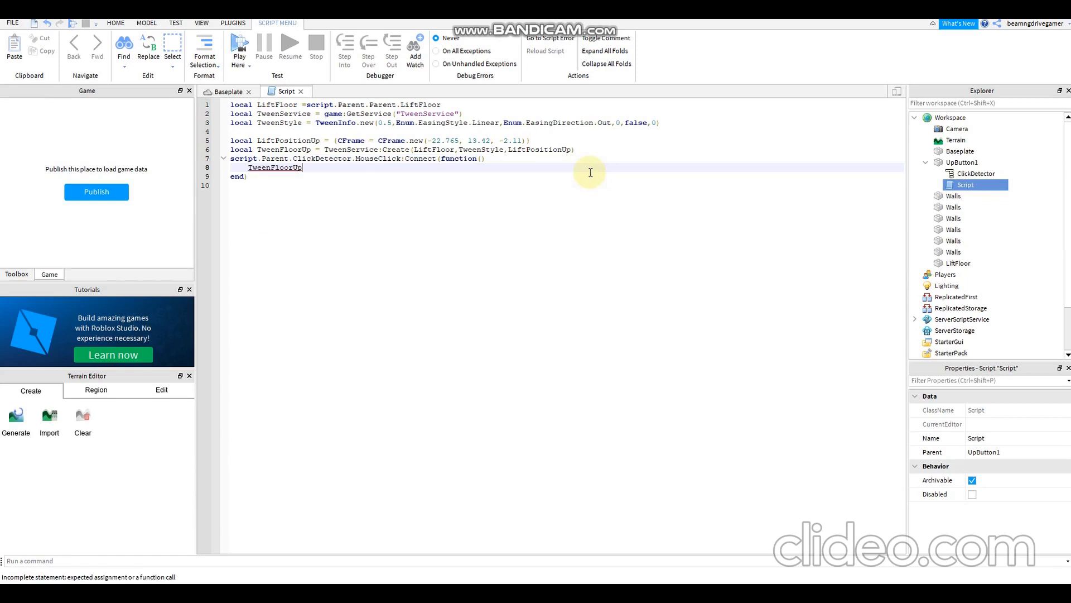
type(":Pla")
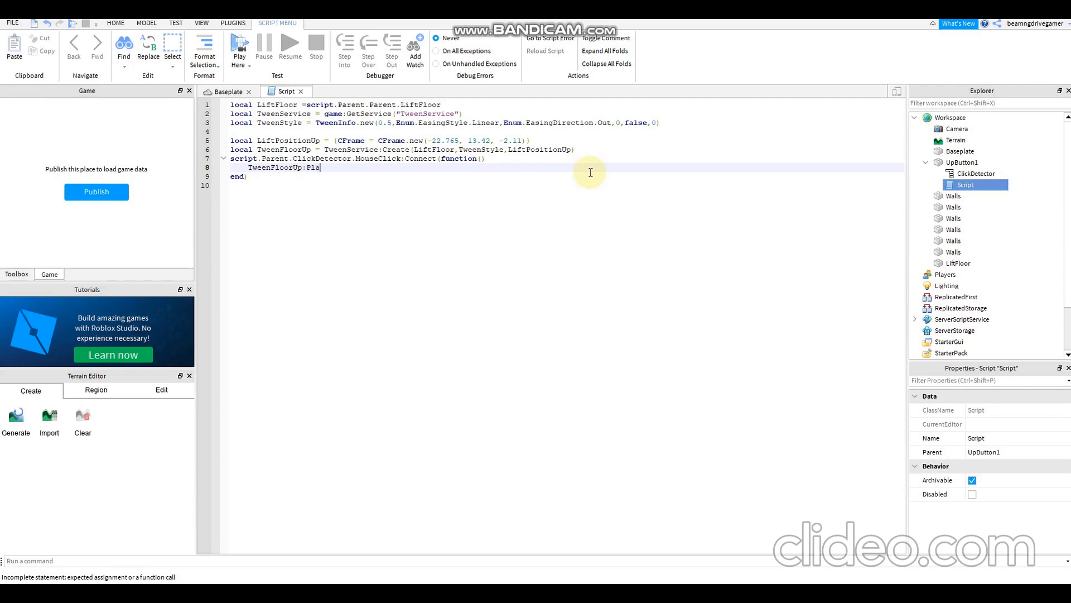
type("y(")
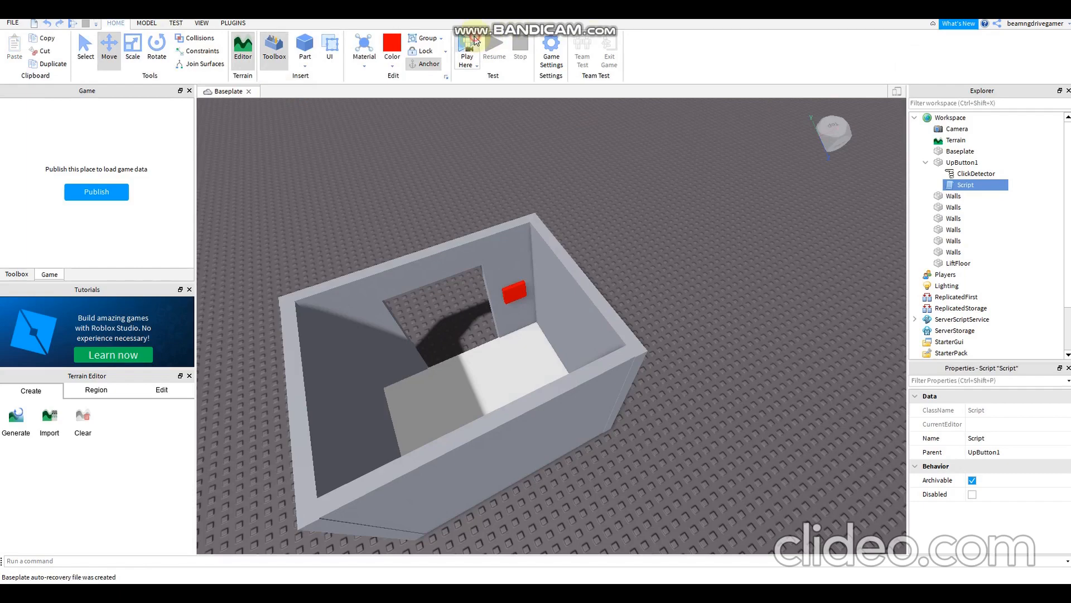
left_click(466, 49)
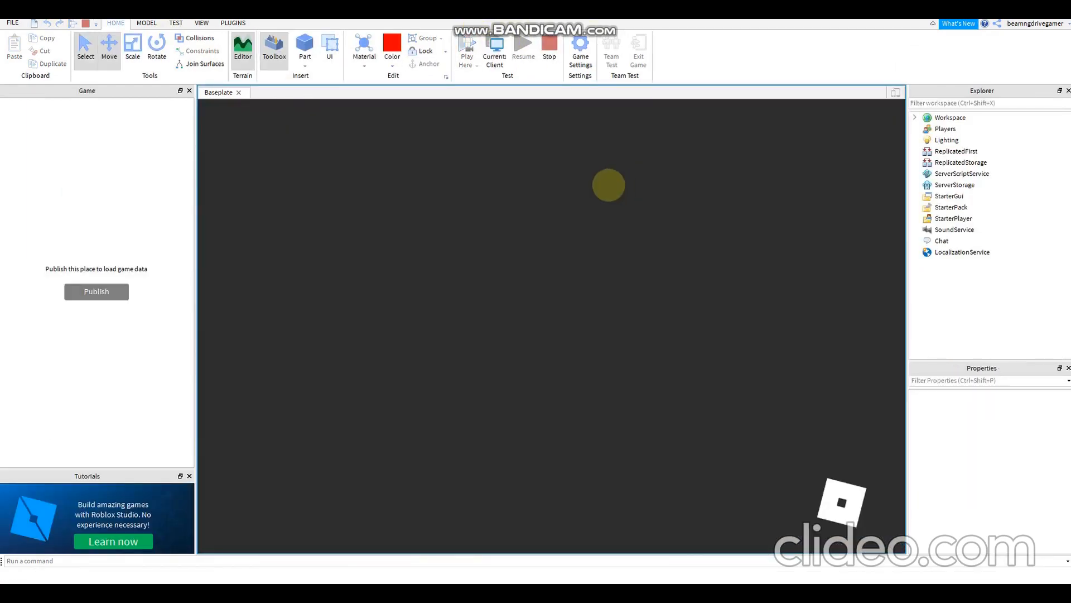
left_click(466, 46)
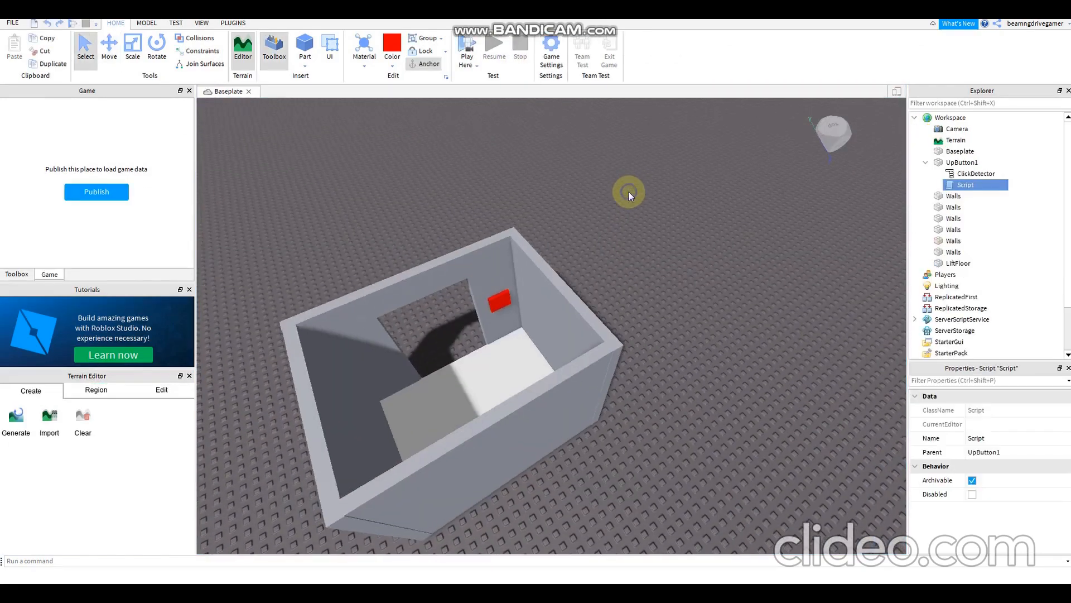
left_click(962, 161)
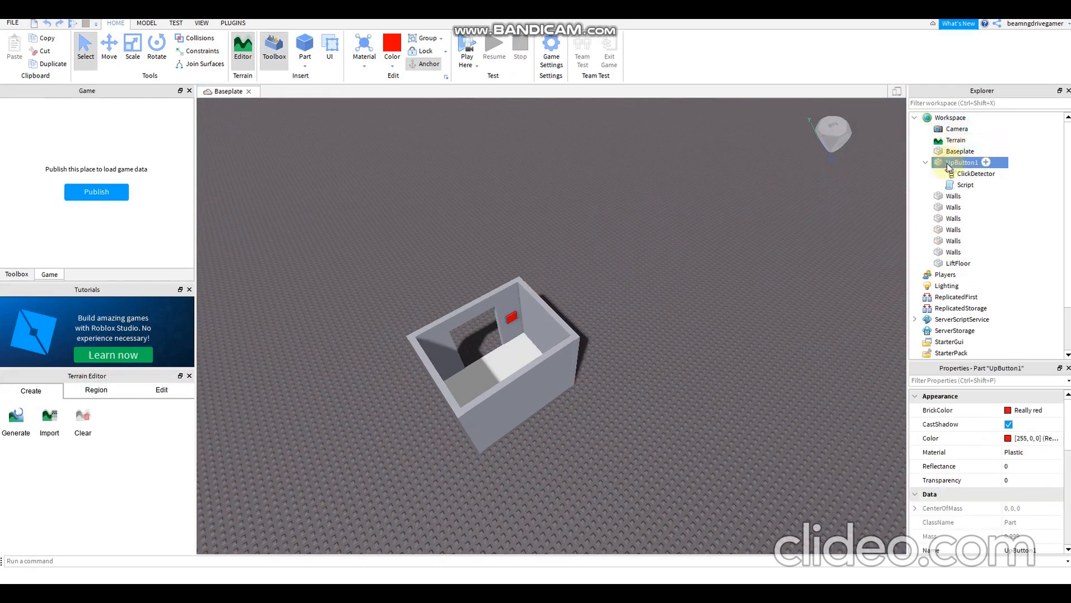
Group the walls, LiftFloor and UpButton1 into a model named Elevator
left_click(925, 162)
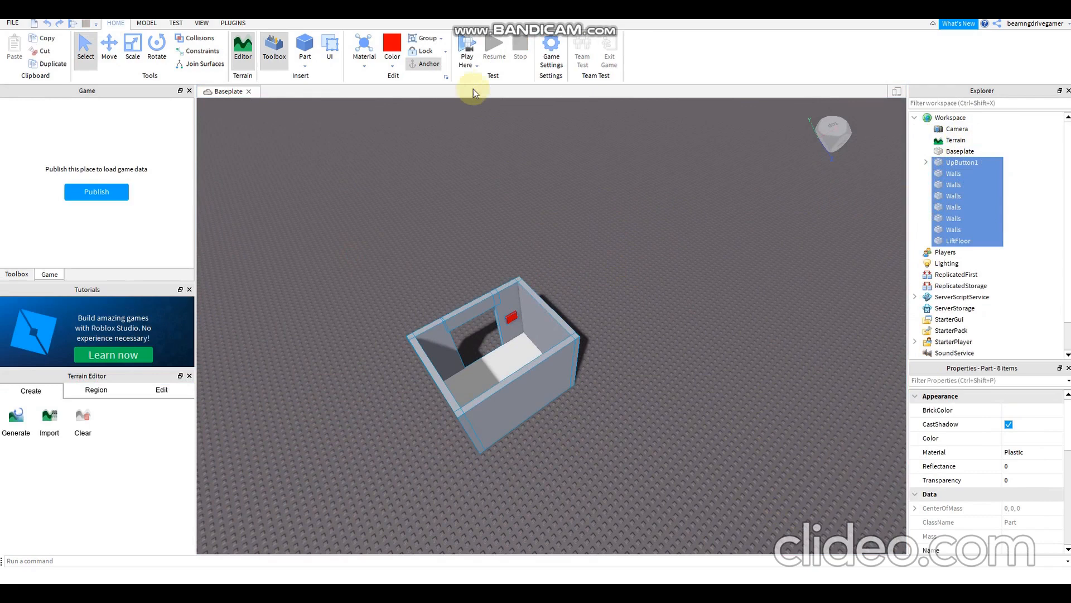
right_click(964, 150)
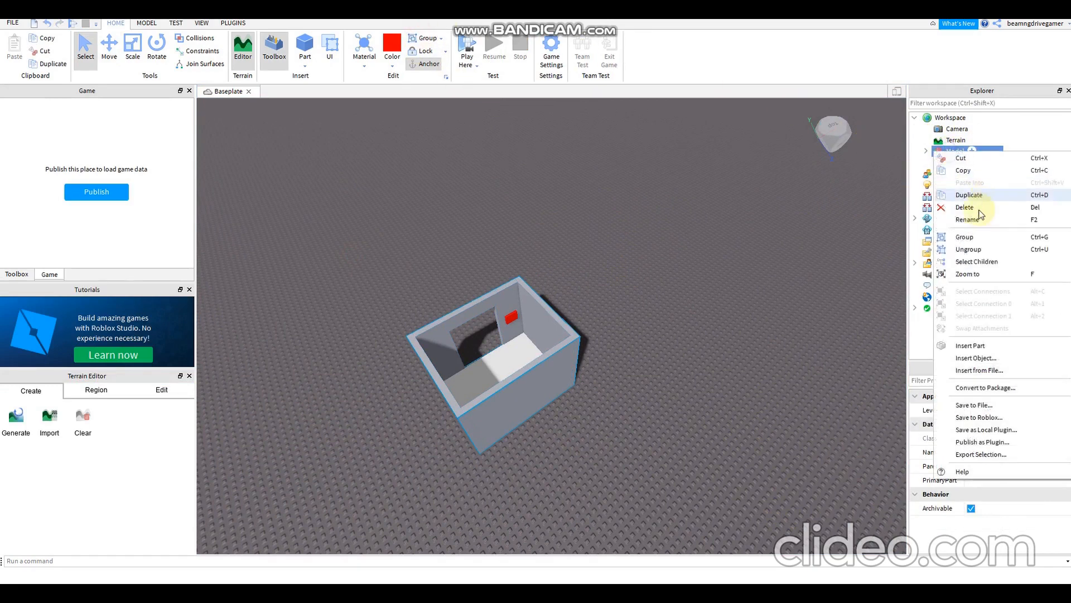
left_click(968, 219)
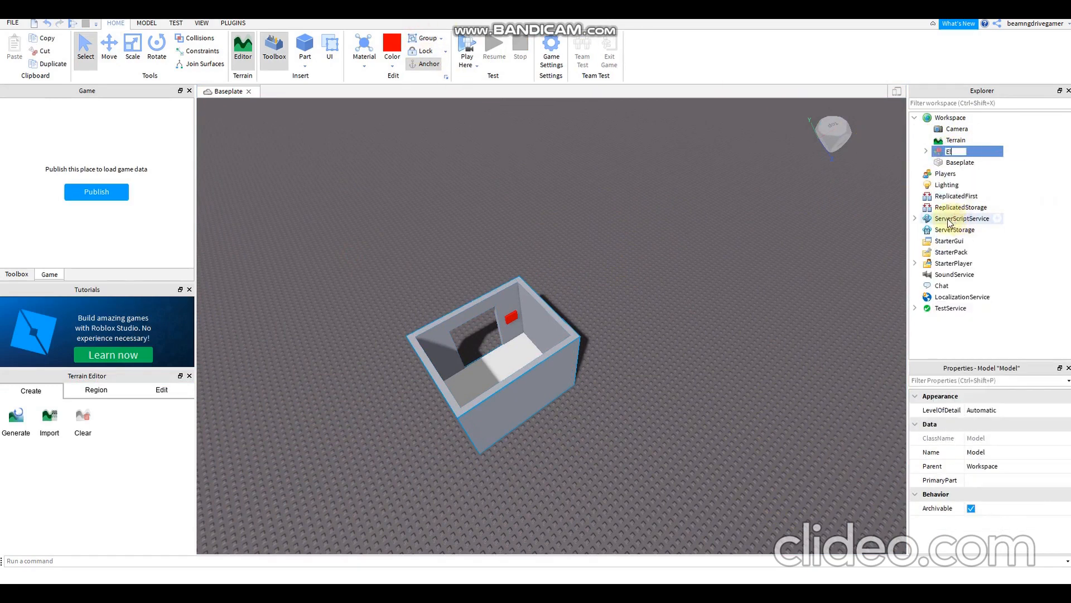
type("Elevator")
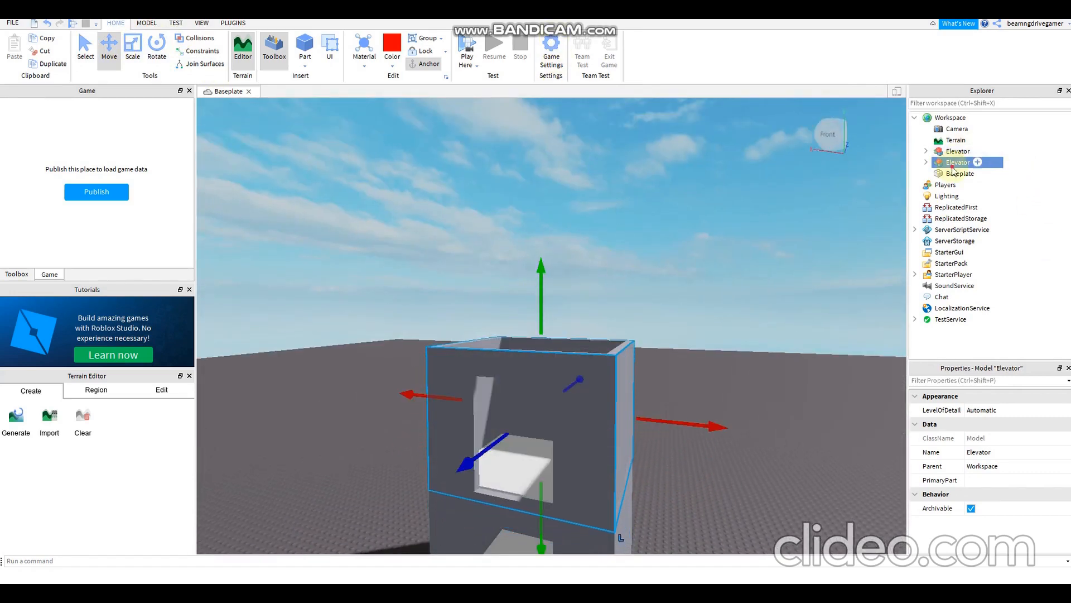
Rename the copied UpButton1 to DownButton1 and colour it green
left_click(925, 163)
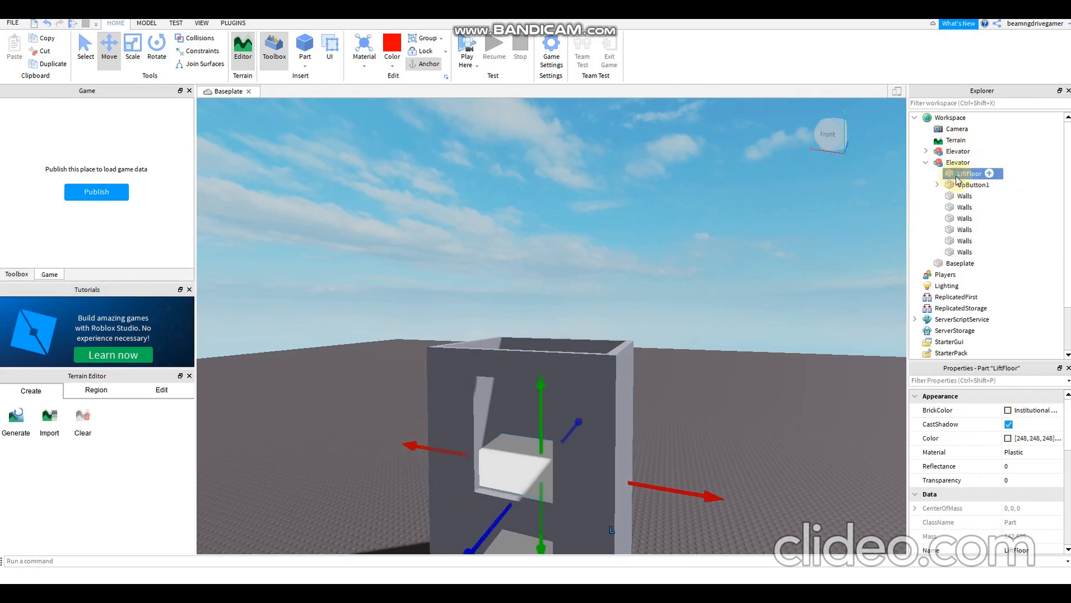
left_click(971, 184)
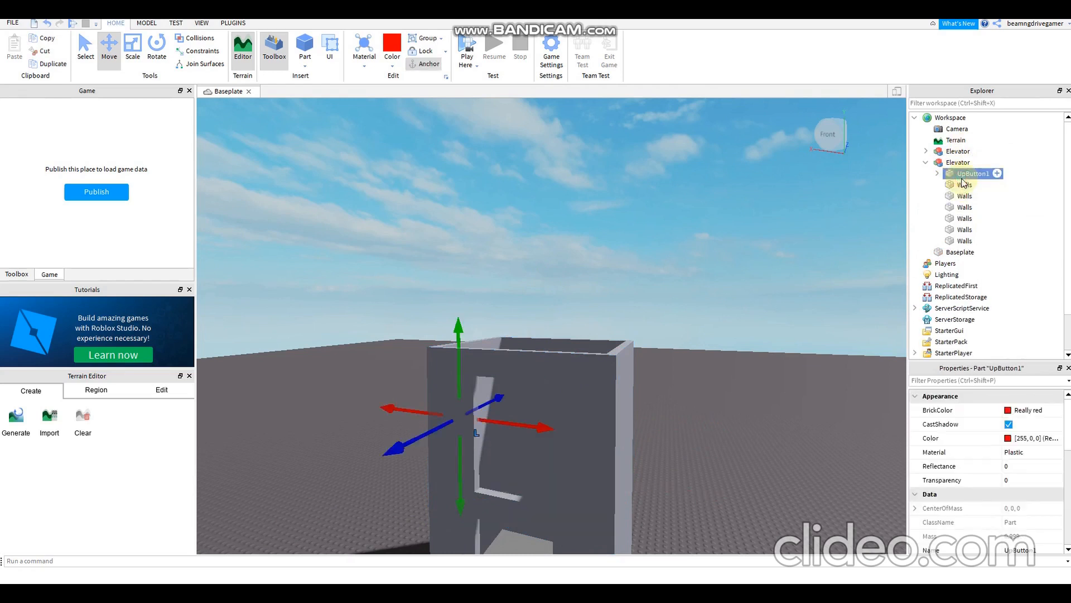
double_click(967, 173)
type("DownButt")
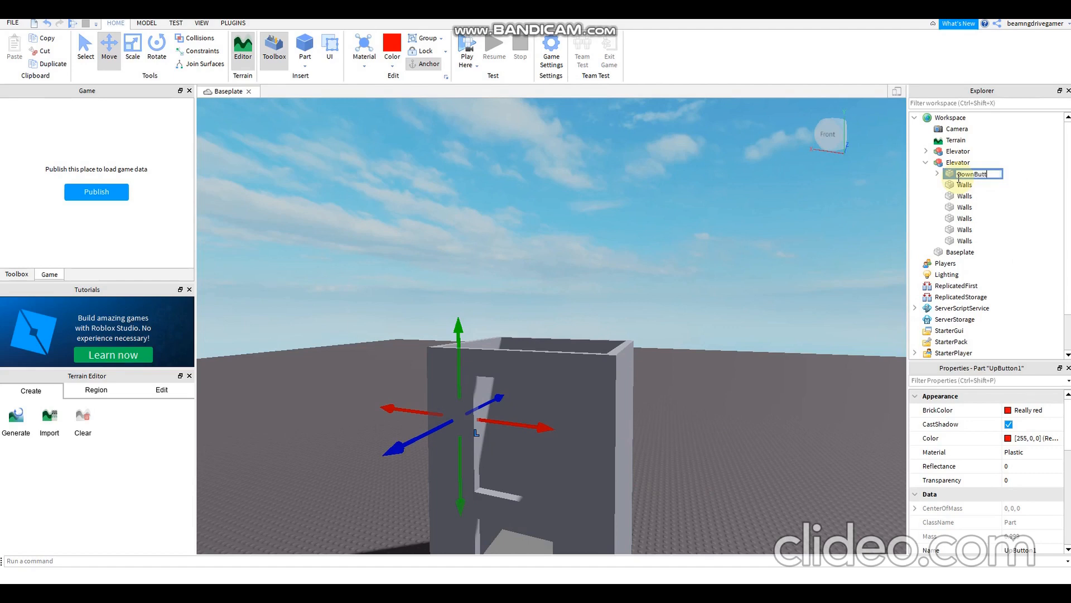
key("Return")
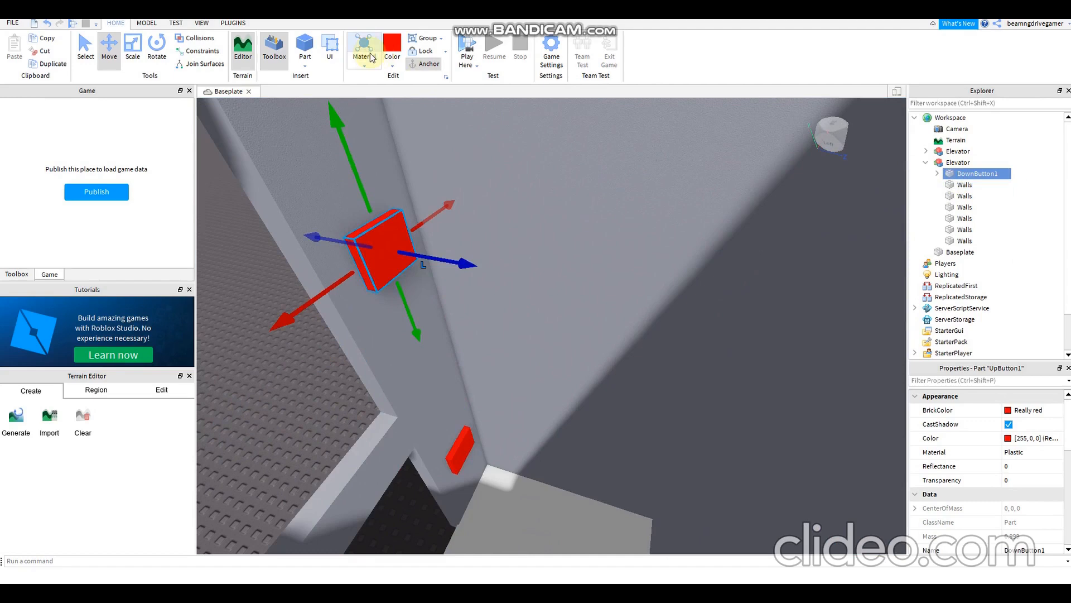
left_click(391, 45)
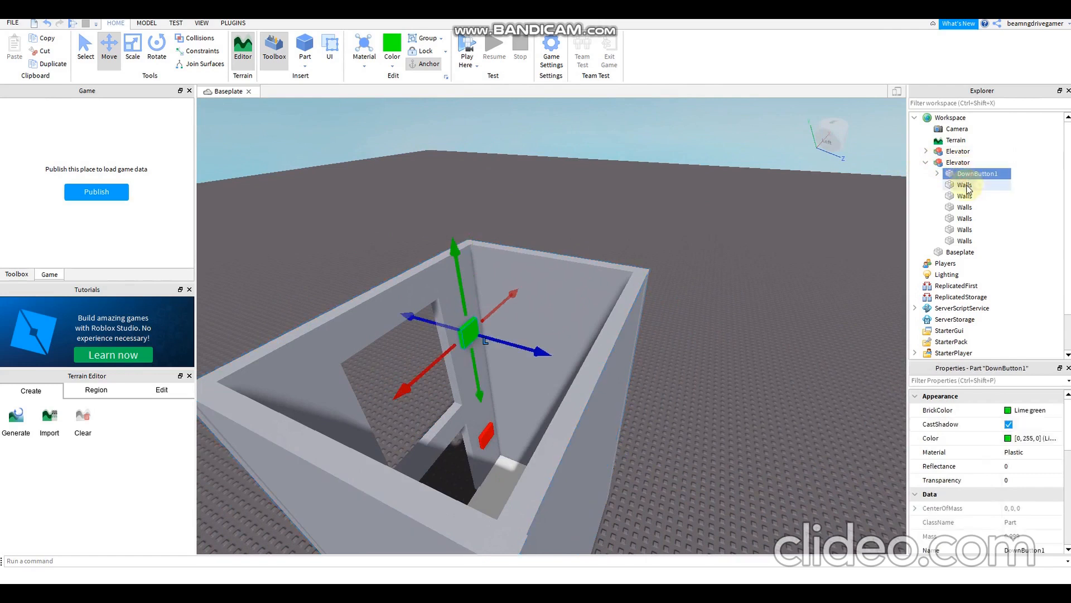
Move the copied walls and button into the first Elevator model
left_click(964, 218)
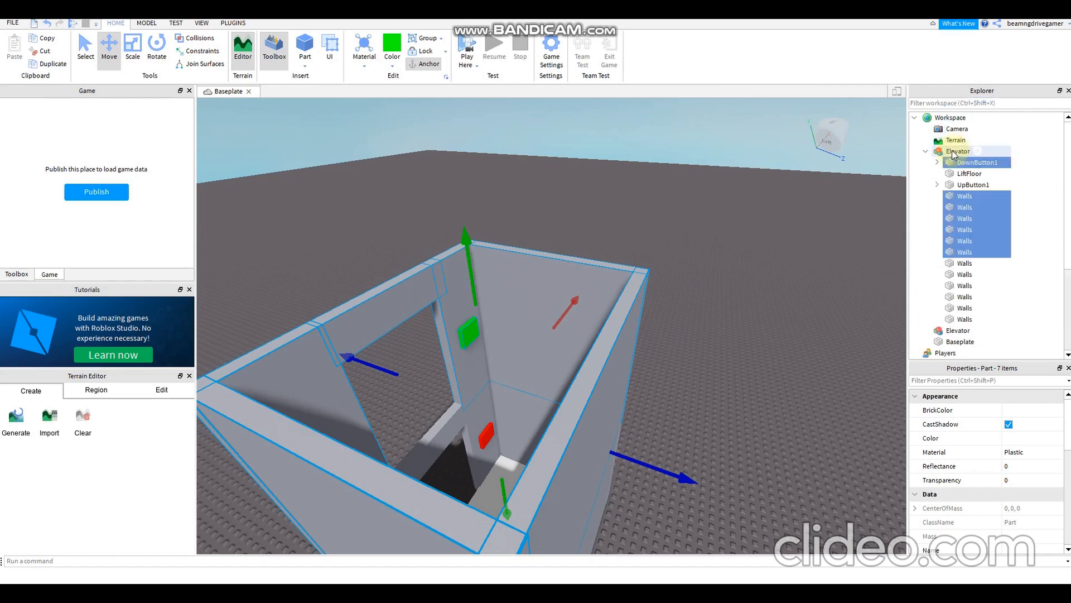
left_click(957, 162)
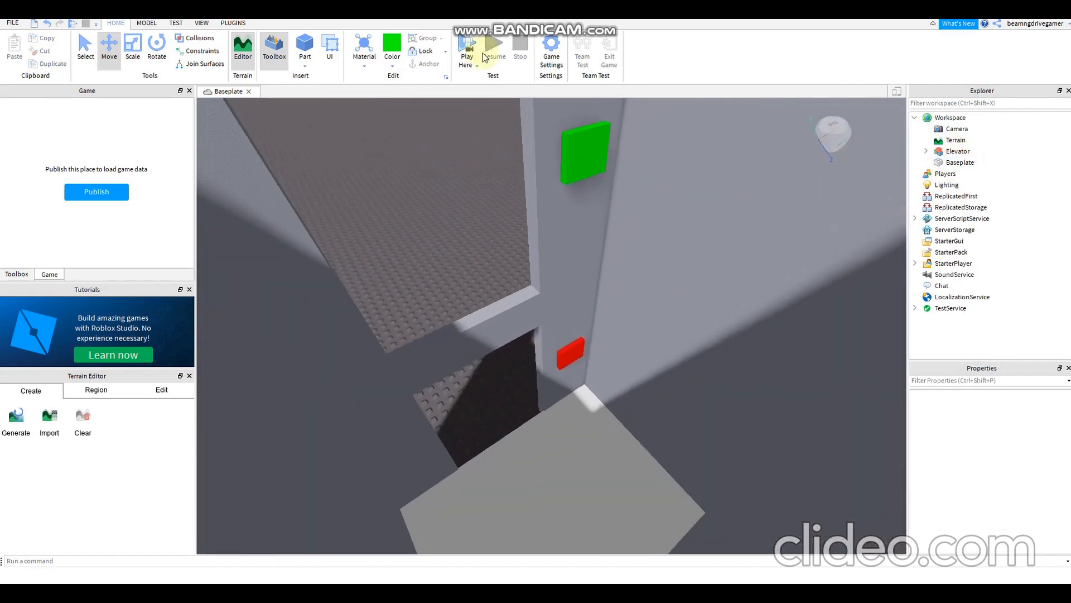
left_click(465, 44)
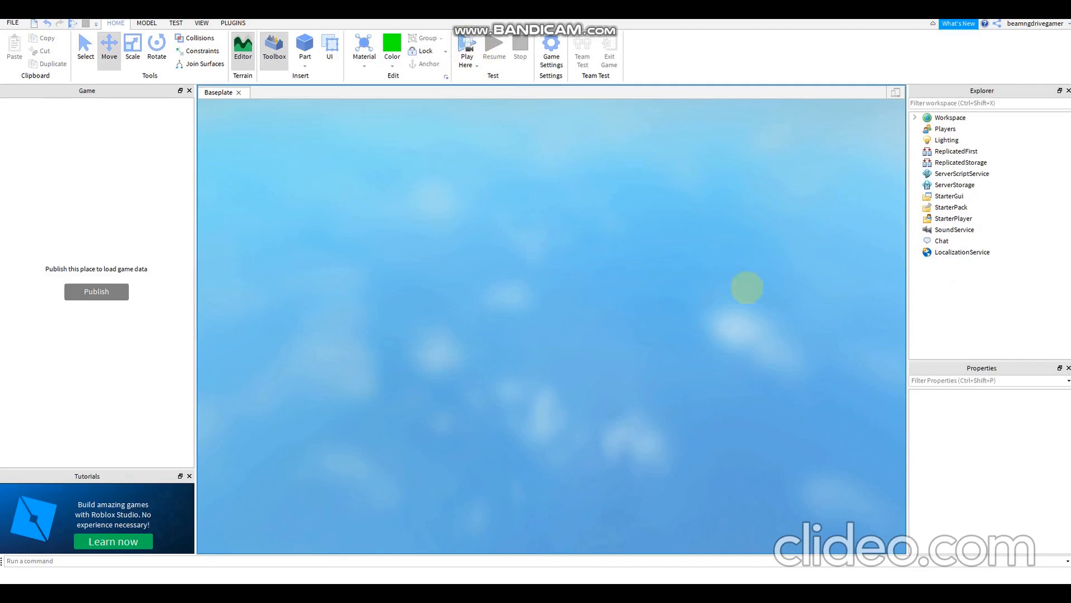
left_click(466, 45)
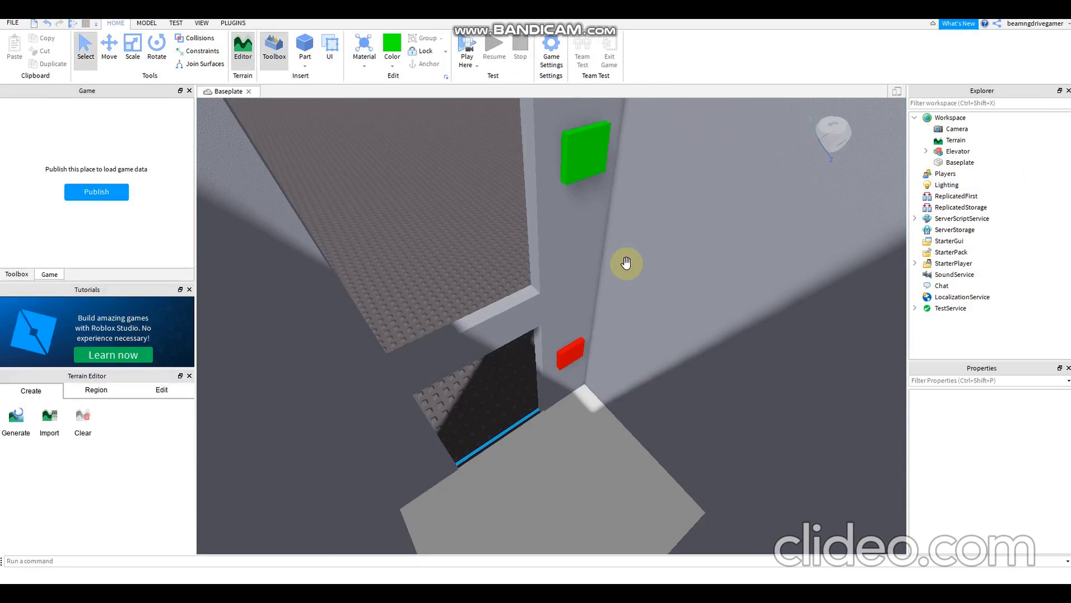
left_click(957, 151)
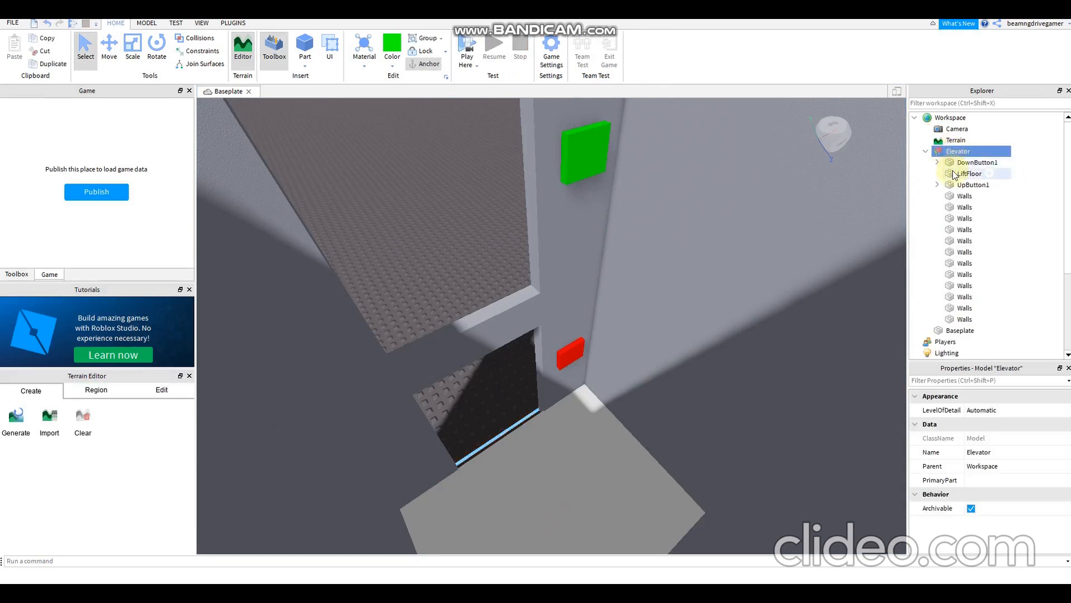
Copy LiftFloor's resting Position value from its Properties
left_click(973, 185)
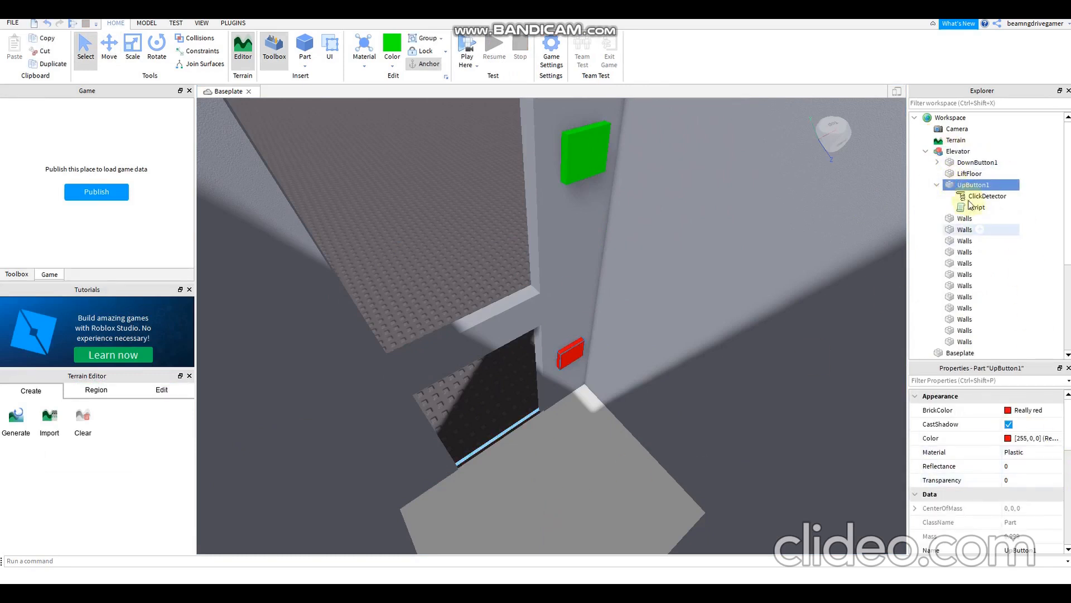
left_click(968, 173)
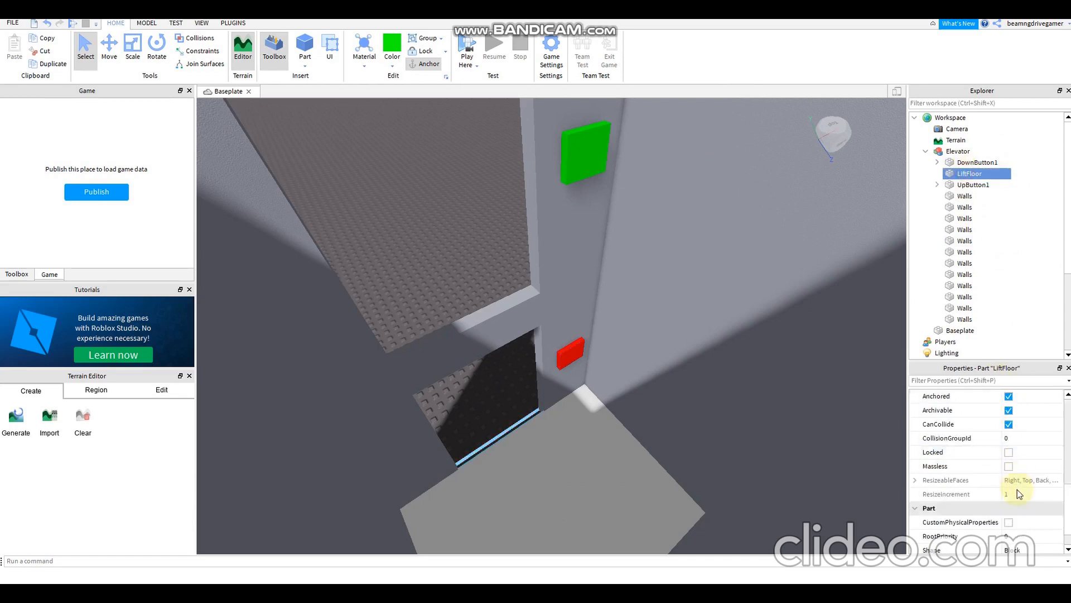
scroll("up", 3)
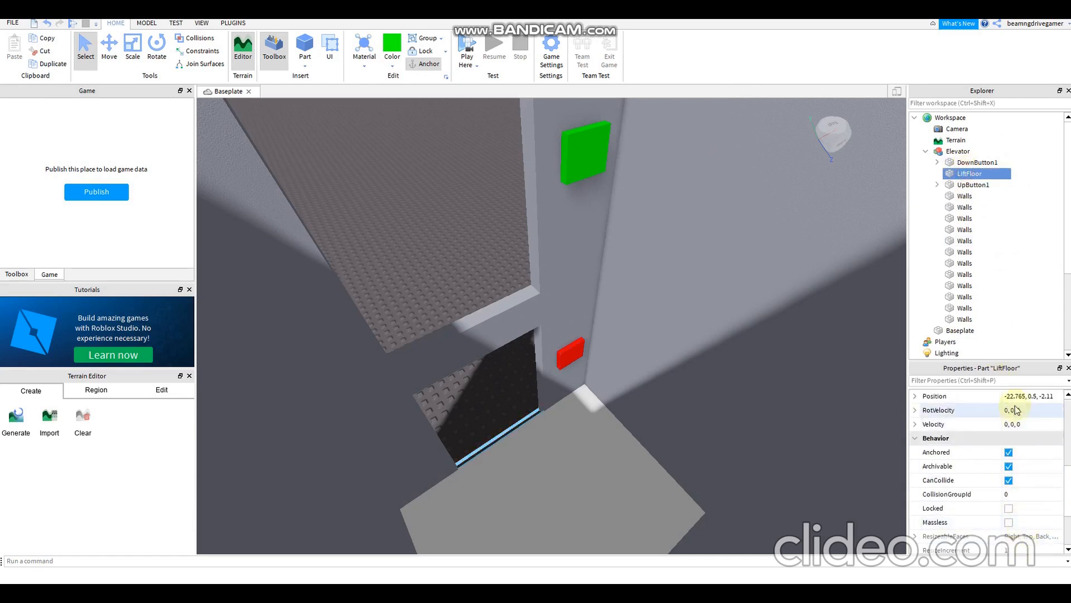
left_click(1028, 395)
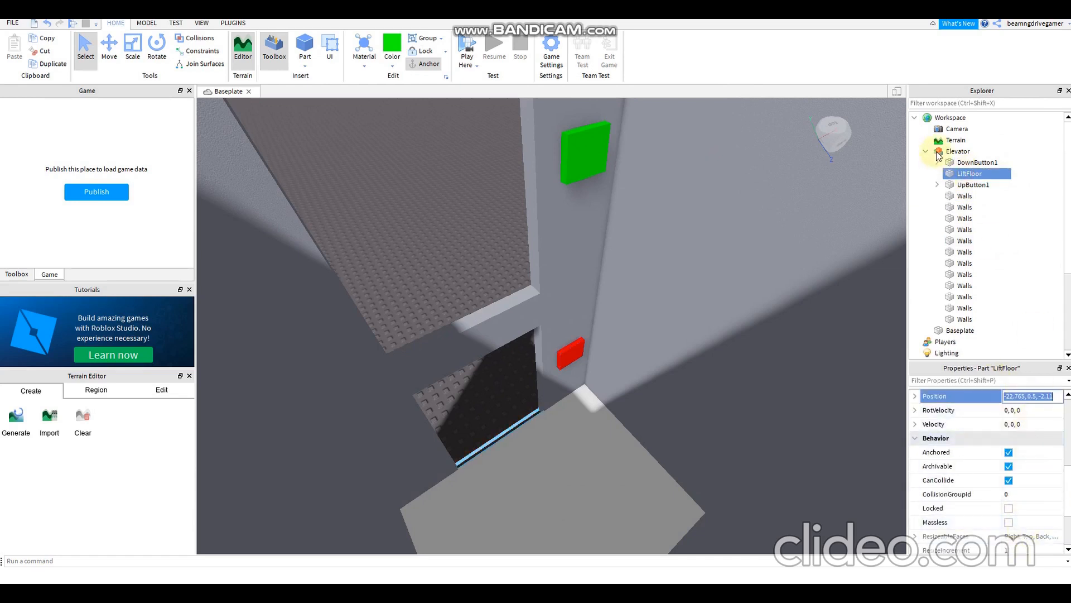
Paste -22.765, 0.5, -2.11 into DownButton1's script CFrame.new() and start a play test
left_click(957, 152)
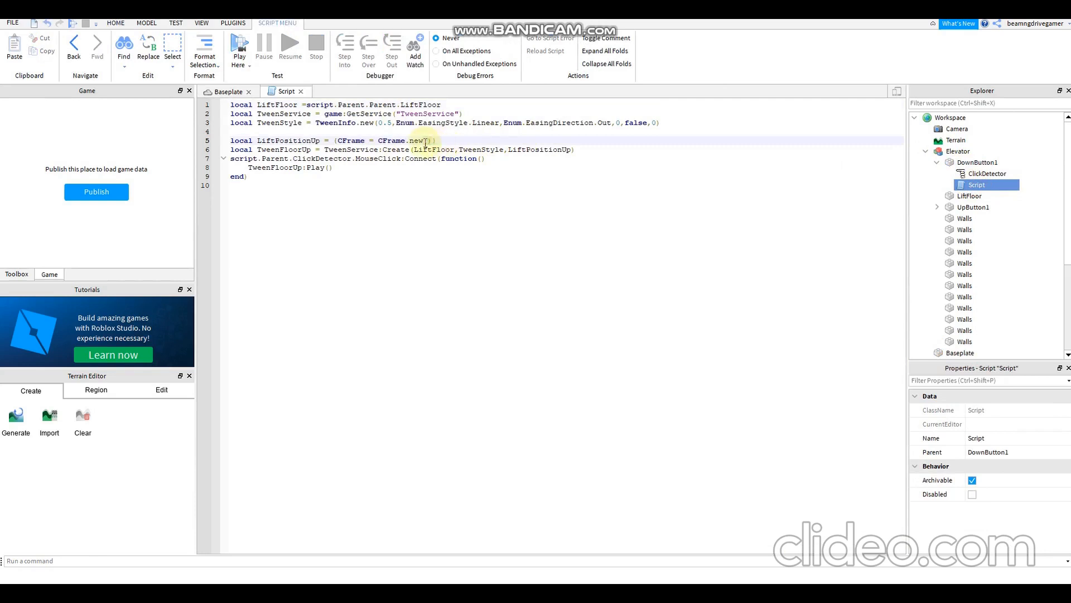
type("-22.765, 0.5, -2.11")
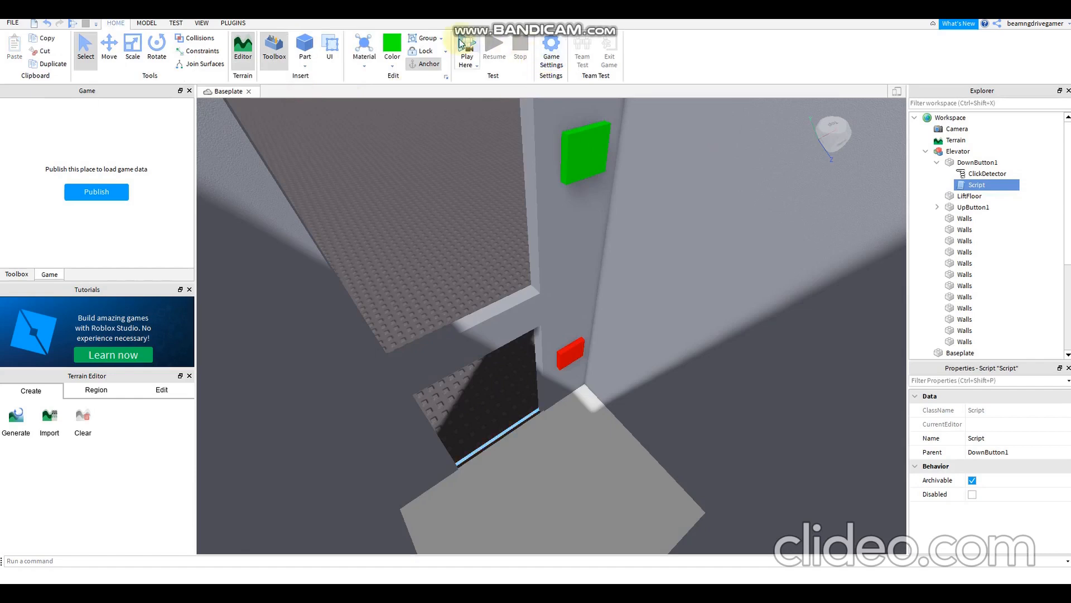
left_click(466, 51)
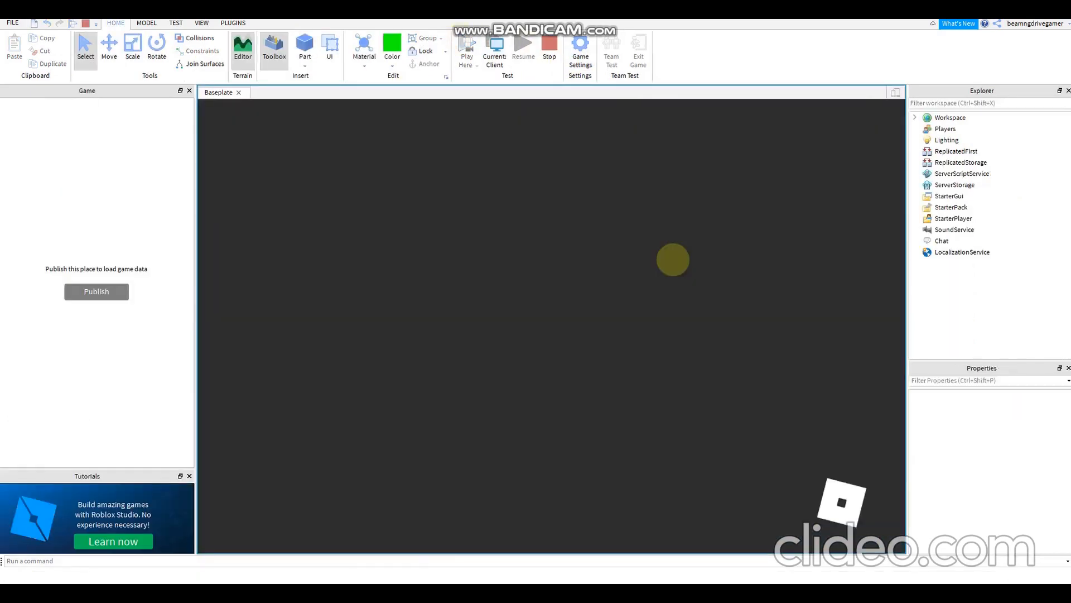
In the loaded play test, hit the red UpButton1 inside the elevator shaft
left_click(241, 47)
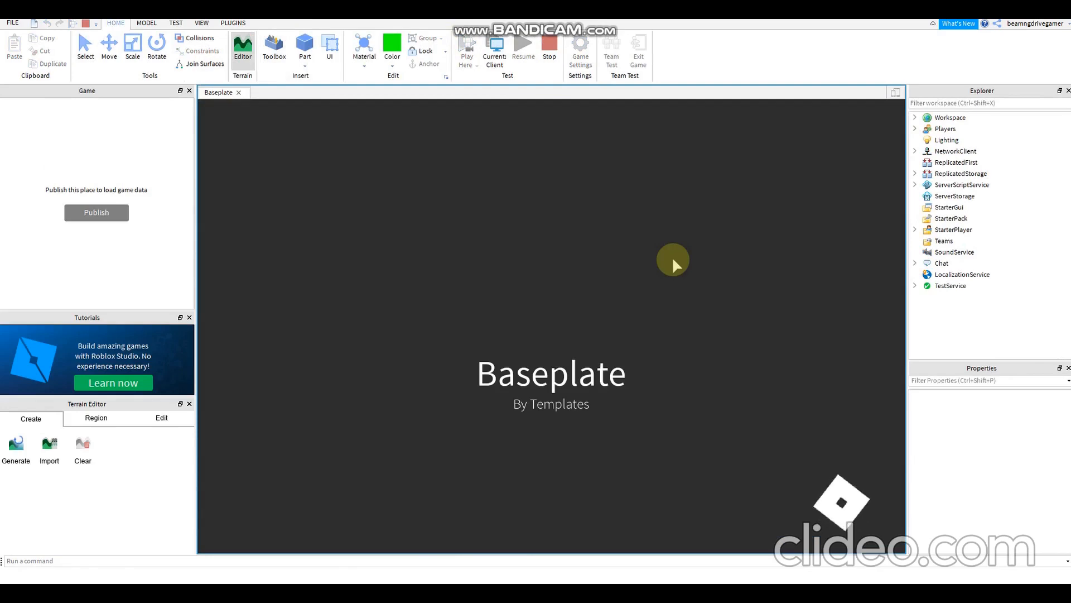
left_click(467, 42)
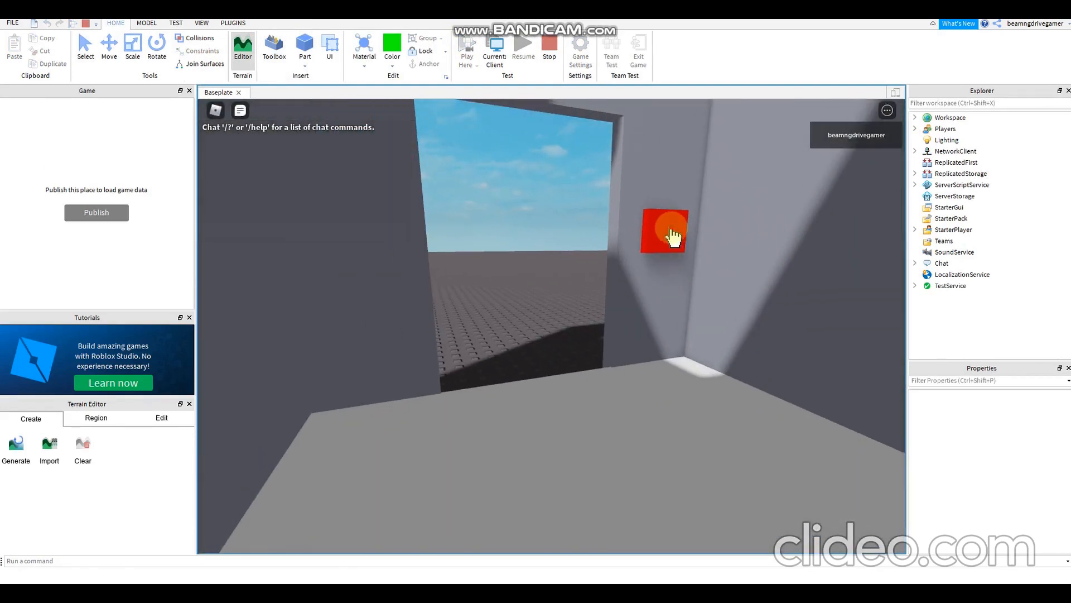